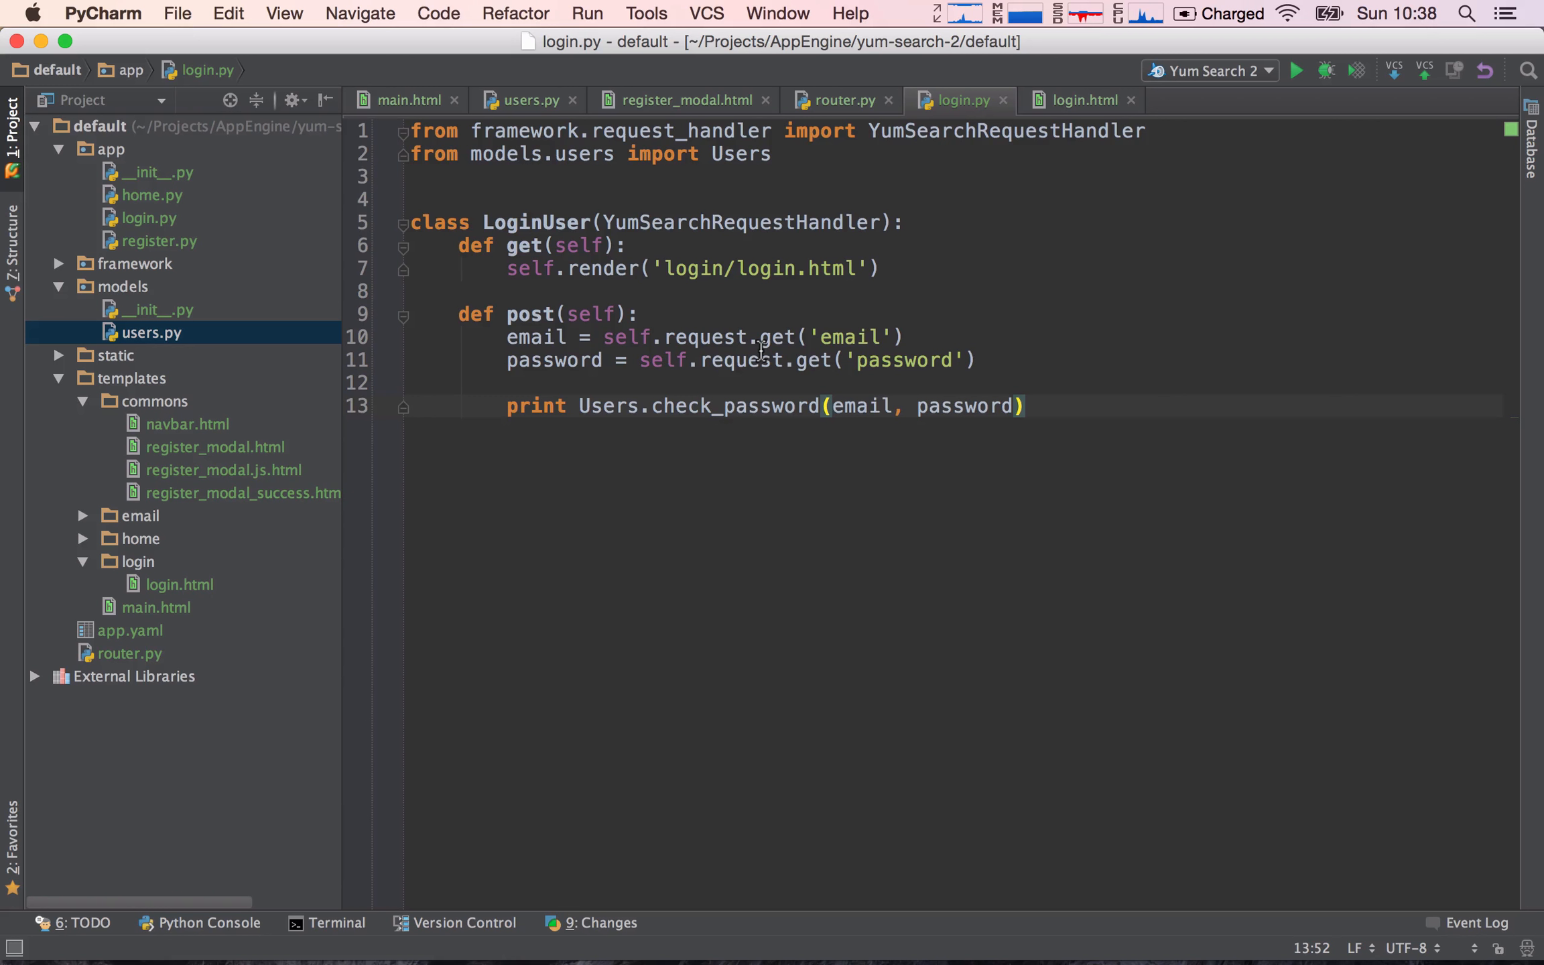
{"action": "mouse_move", "coordinate": [662, 398]}
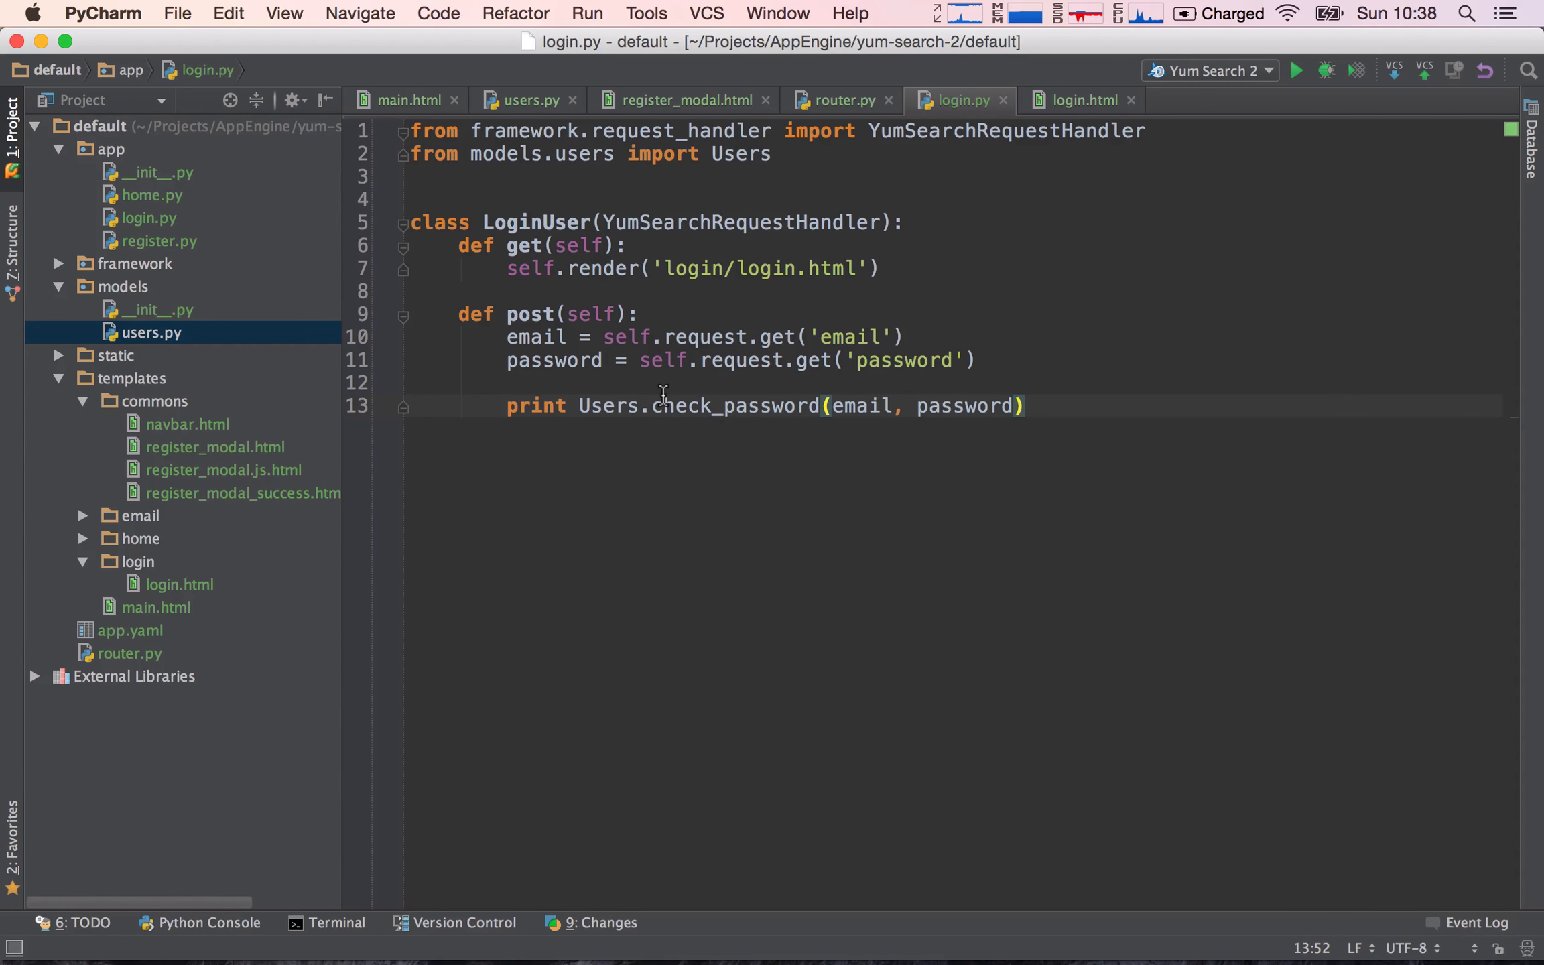
{"action": "mouse_move", "coordinate": [610, 411]}
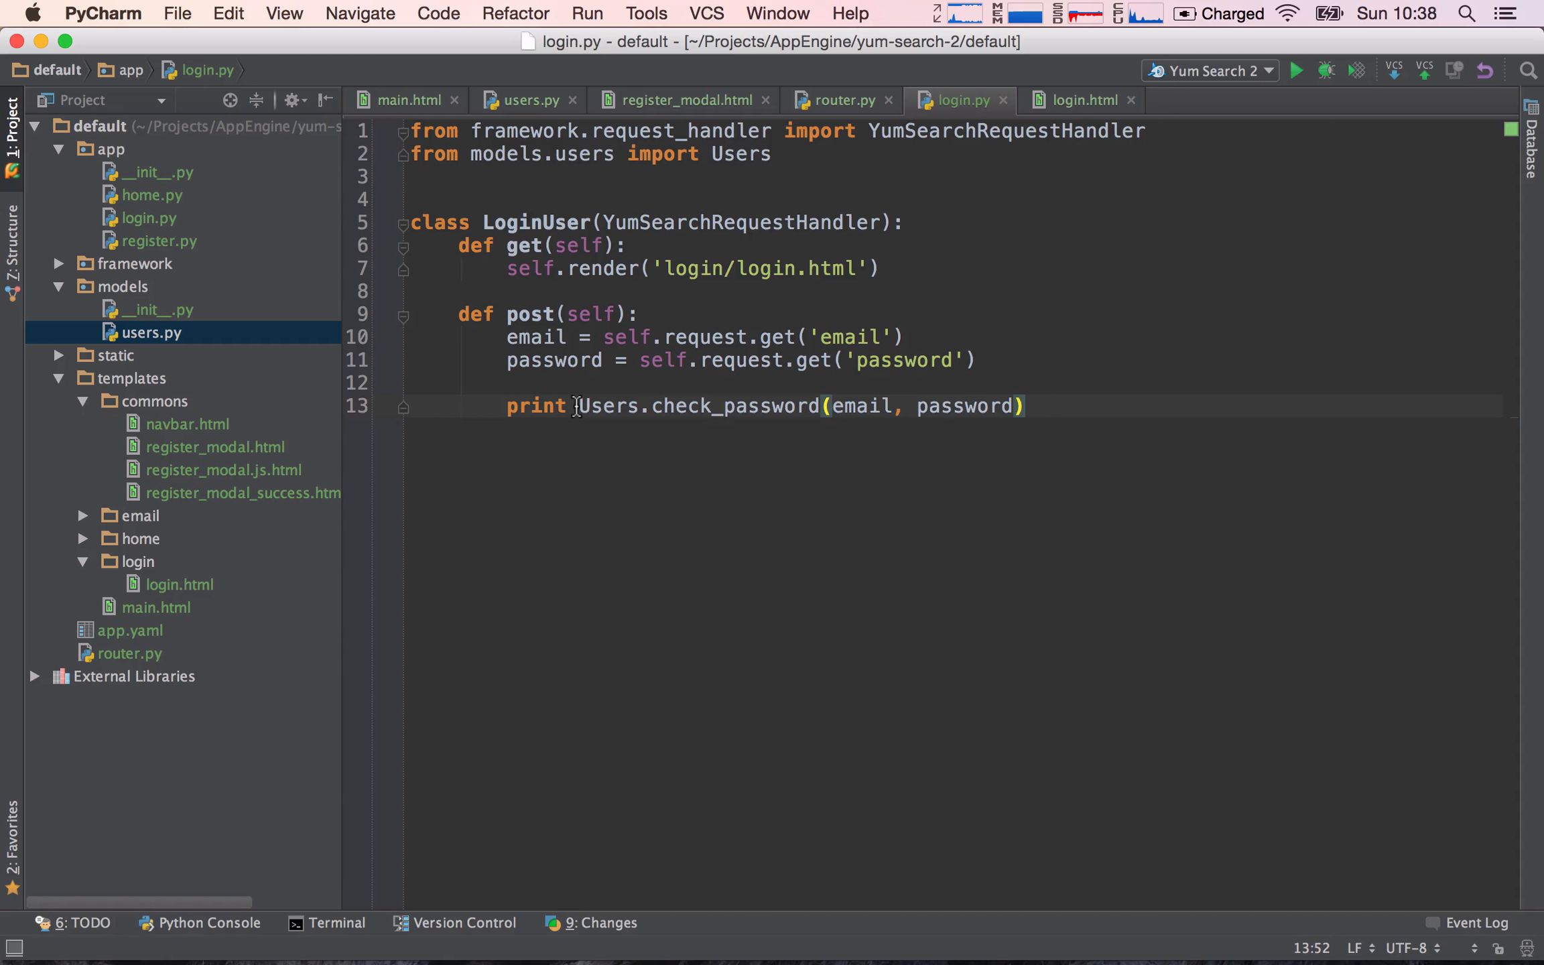
Open EditThisCookie on Twitter and scroll through the twitter.com cookies to the webn value.
{"action": "left_click", "coordinate": [1027, 406]}
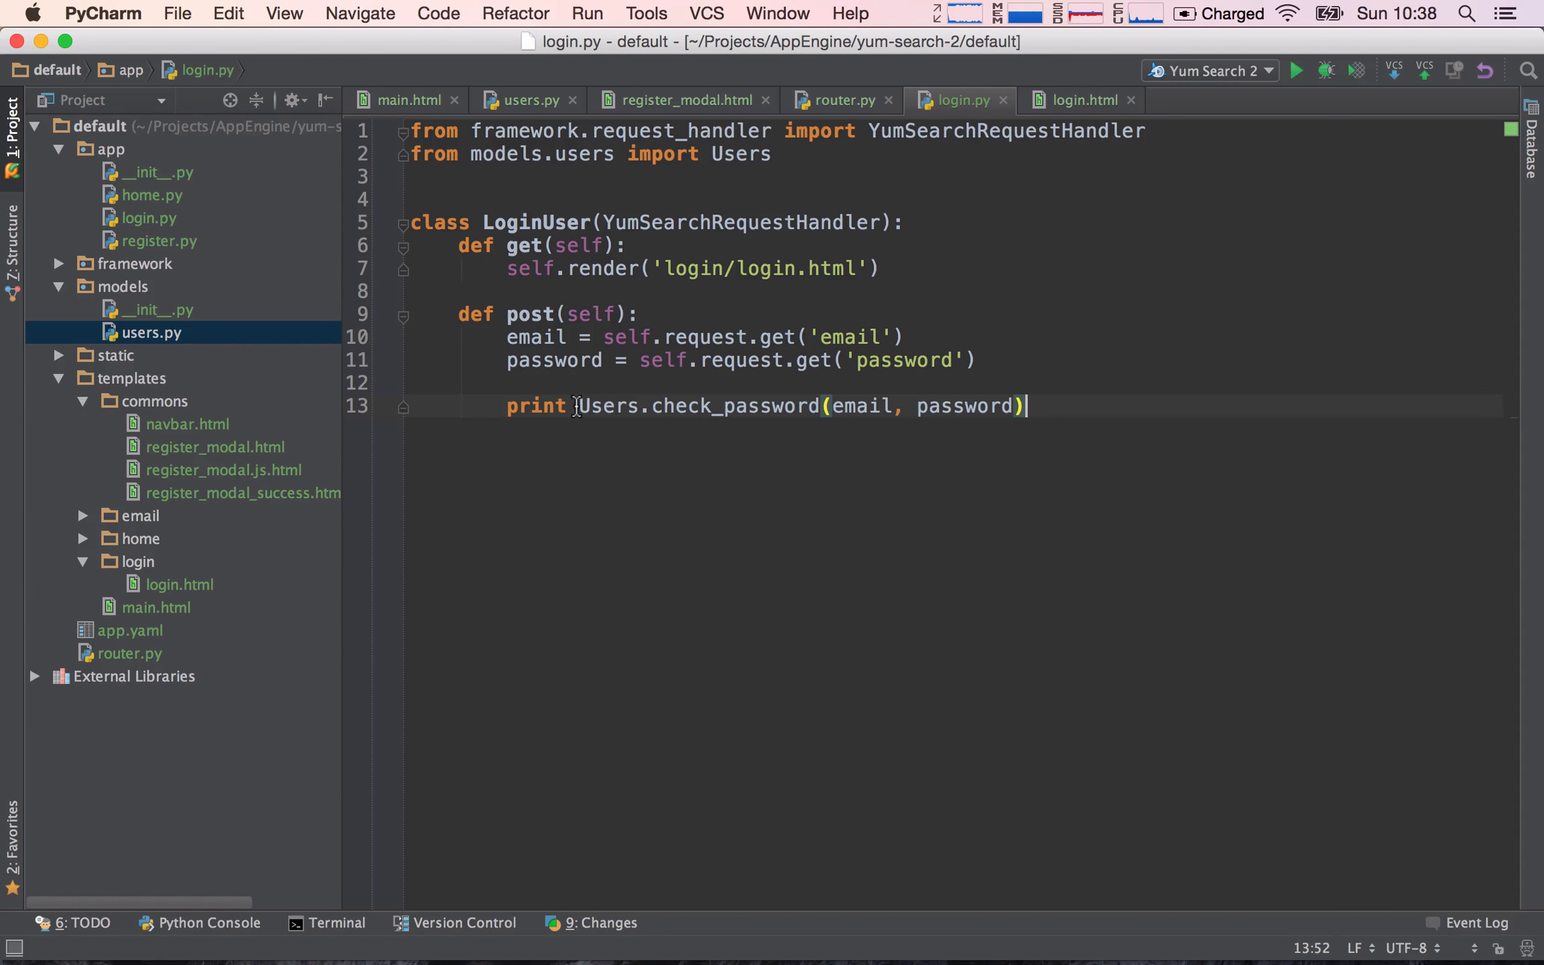
{"action": "mouse_move", "coordinate": [562, 388]}
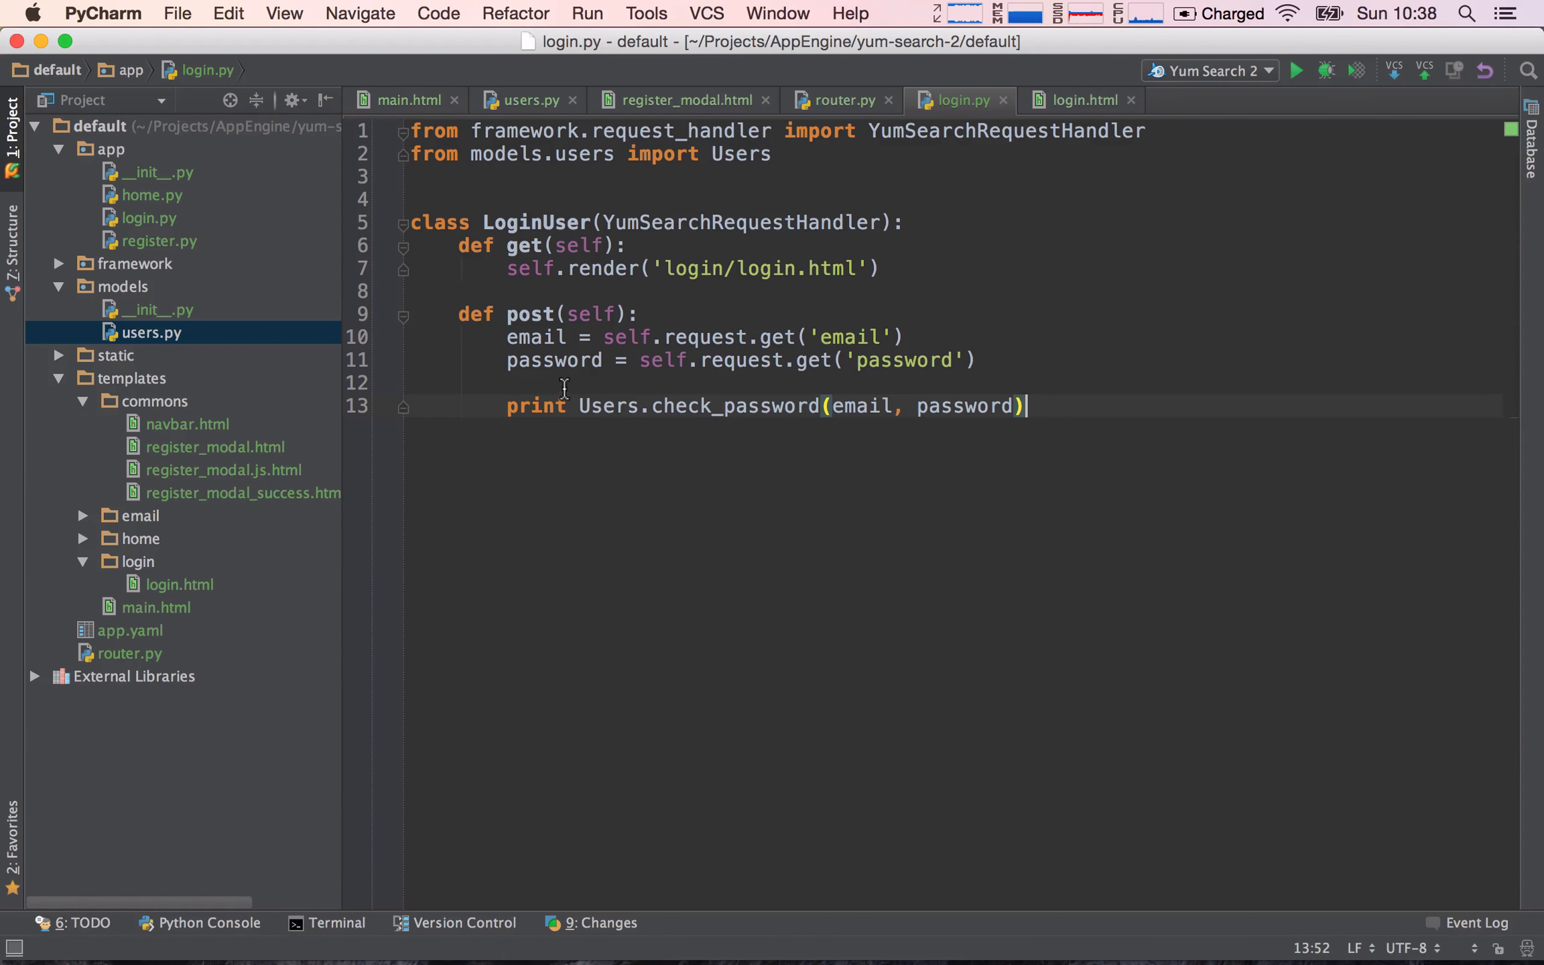
{"action": "mouse_move", "coordinate": [577, 405]}
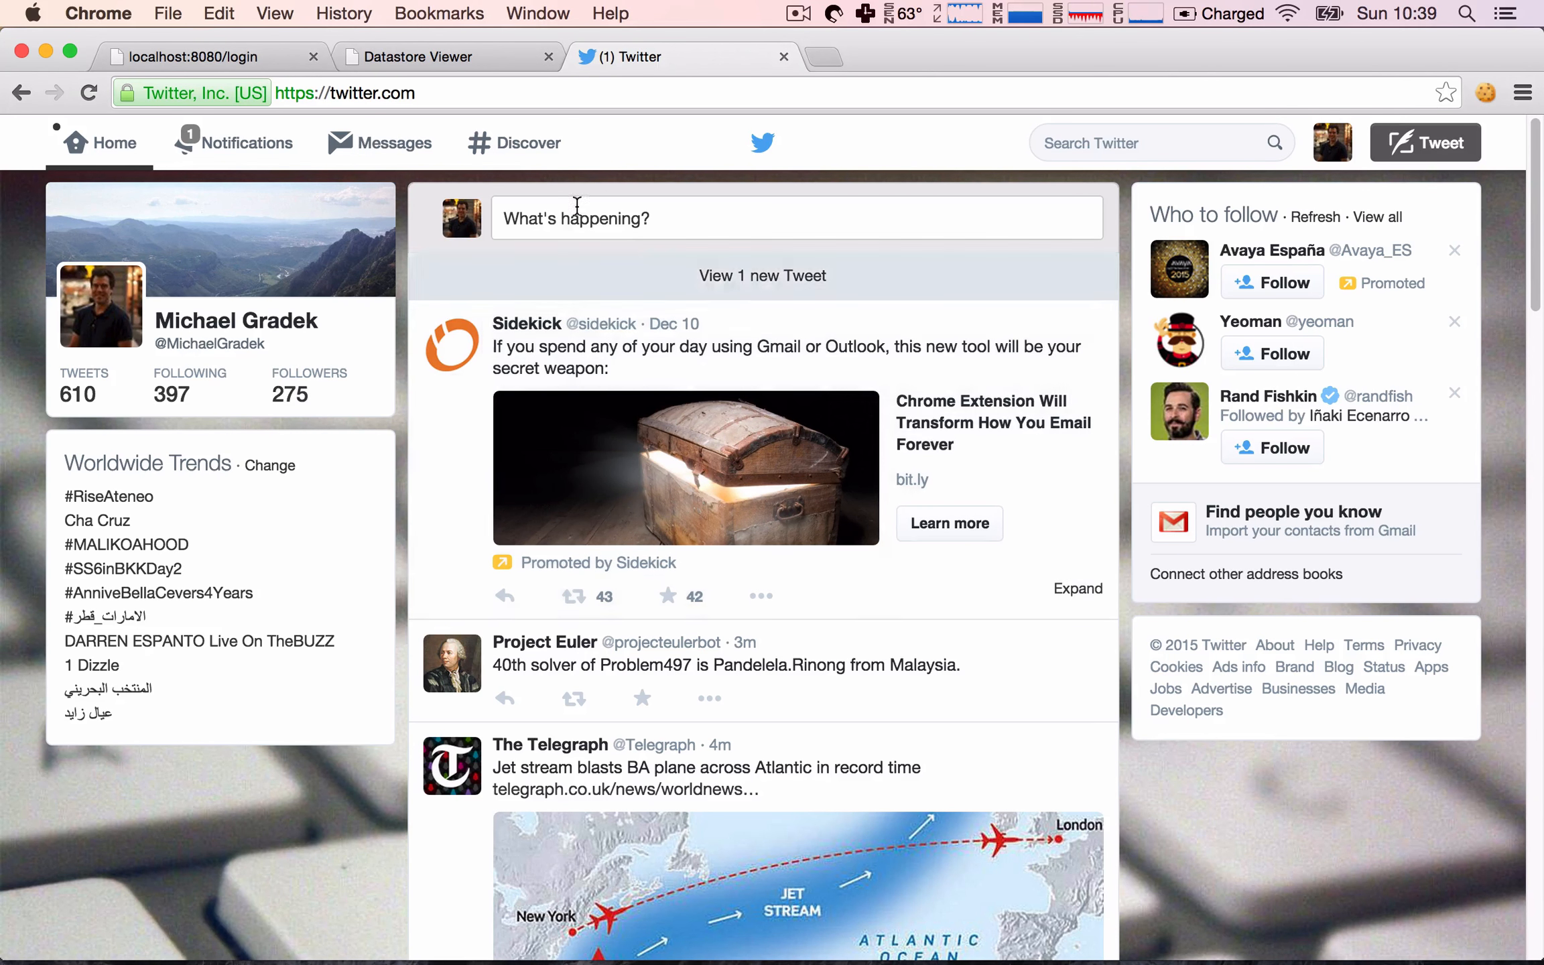
{"action": "mouse_move", "coordinate": [1415, 277]}
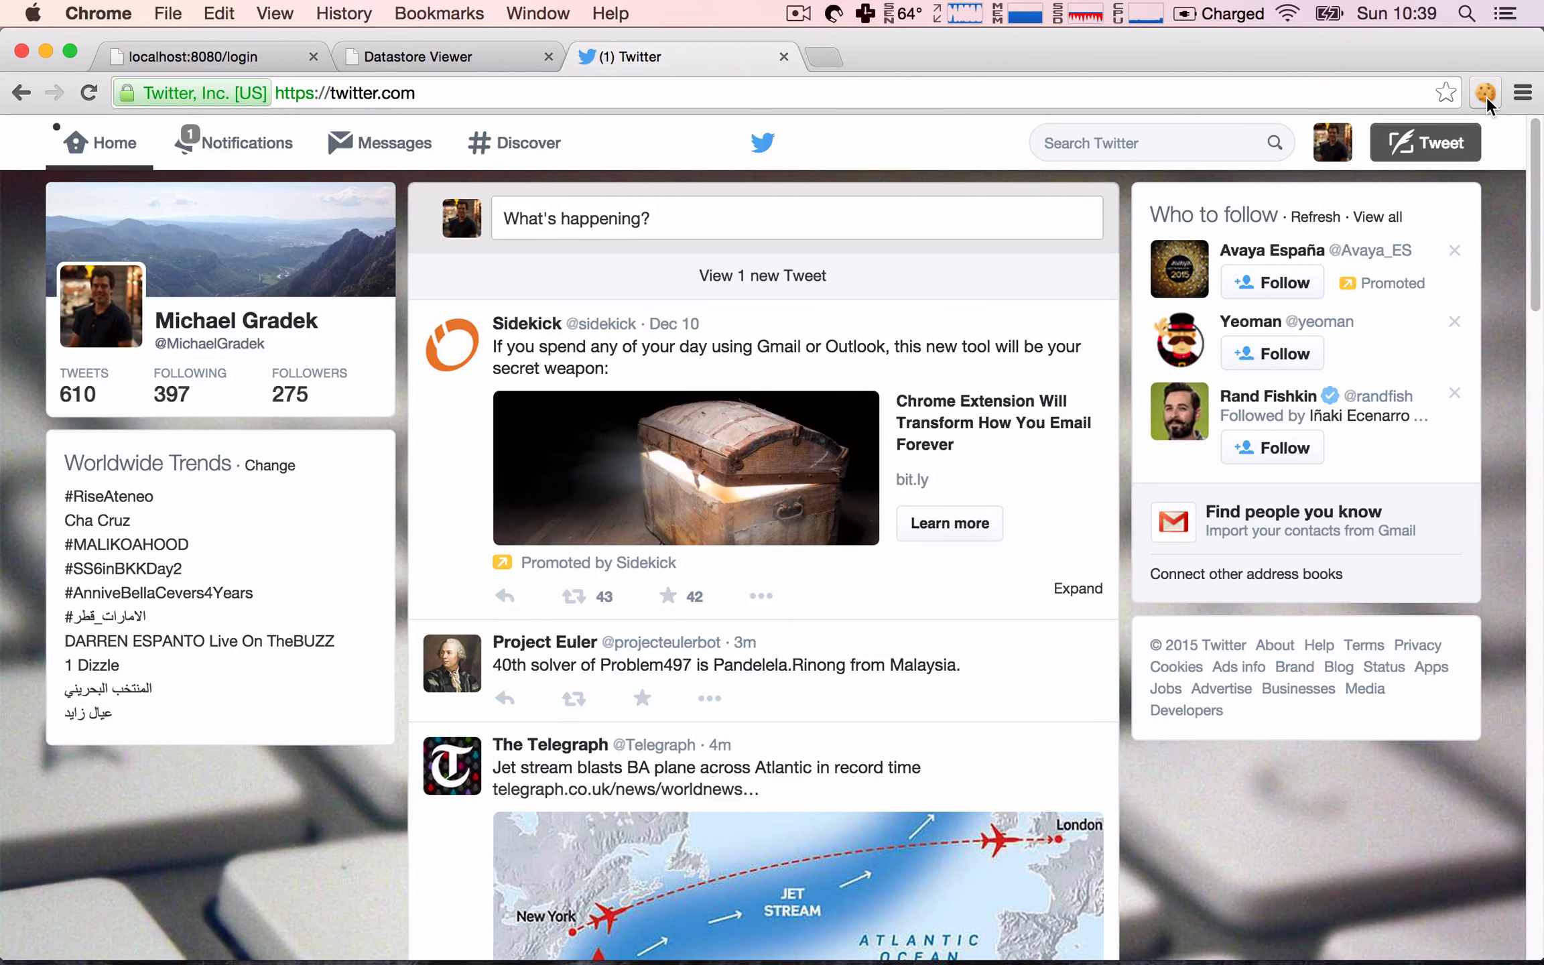
{"action": "mouse_move", "coordinate": [1484, 93]}
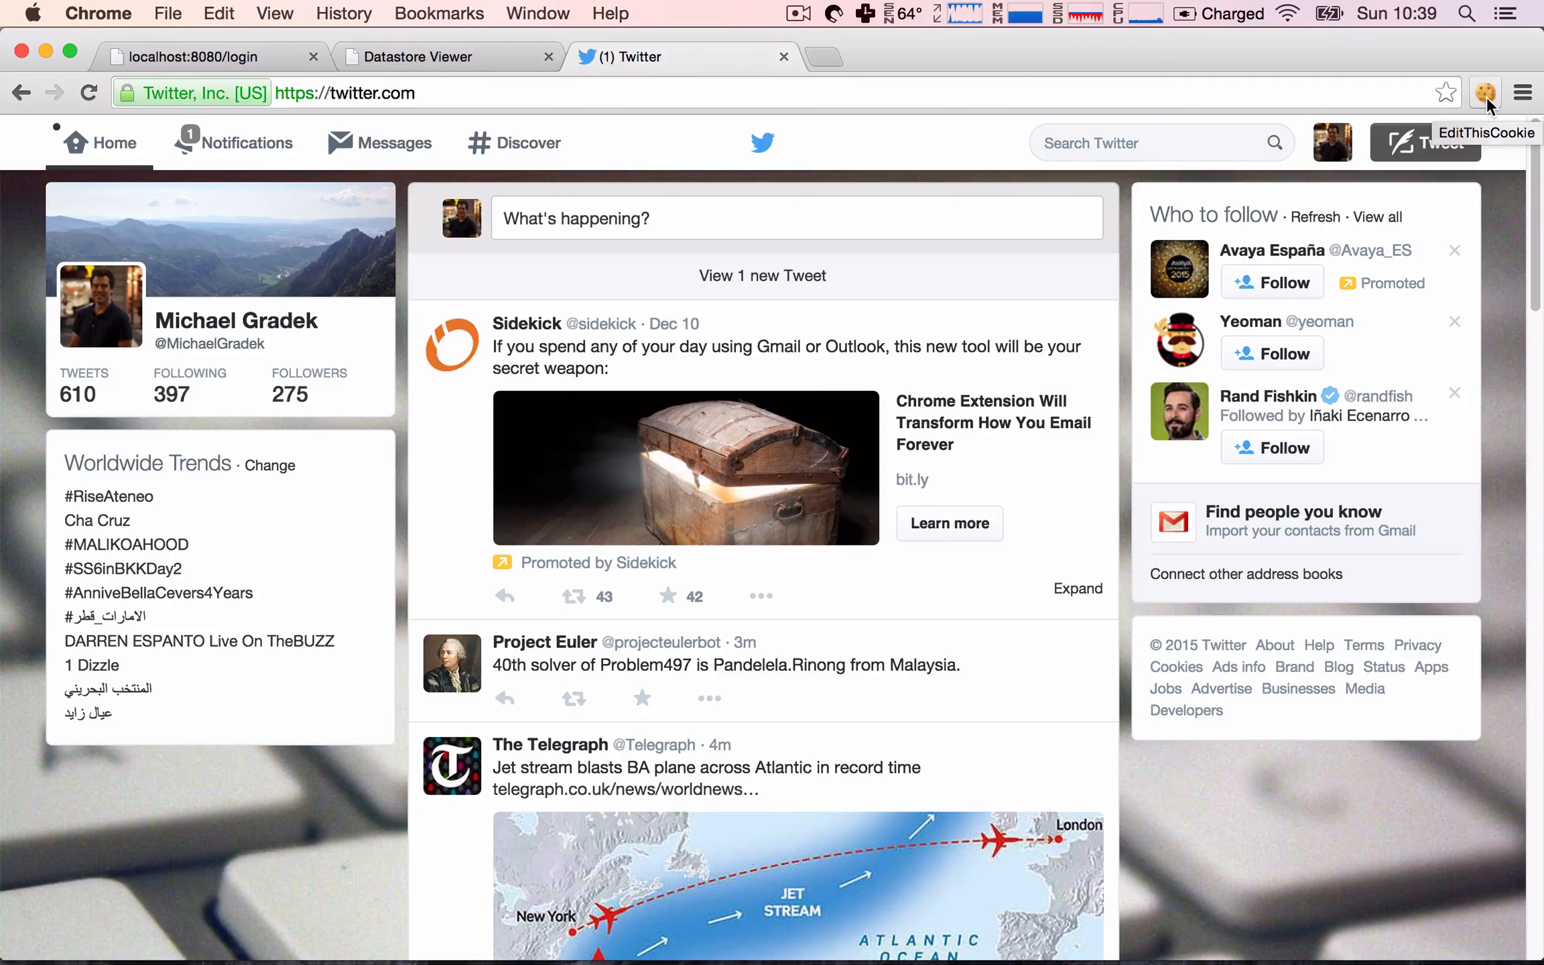
{"action": "mouse_move", "coordinate": [1236, 218]}
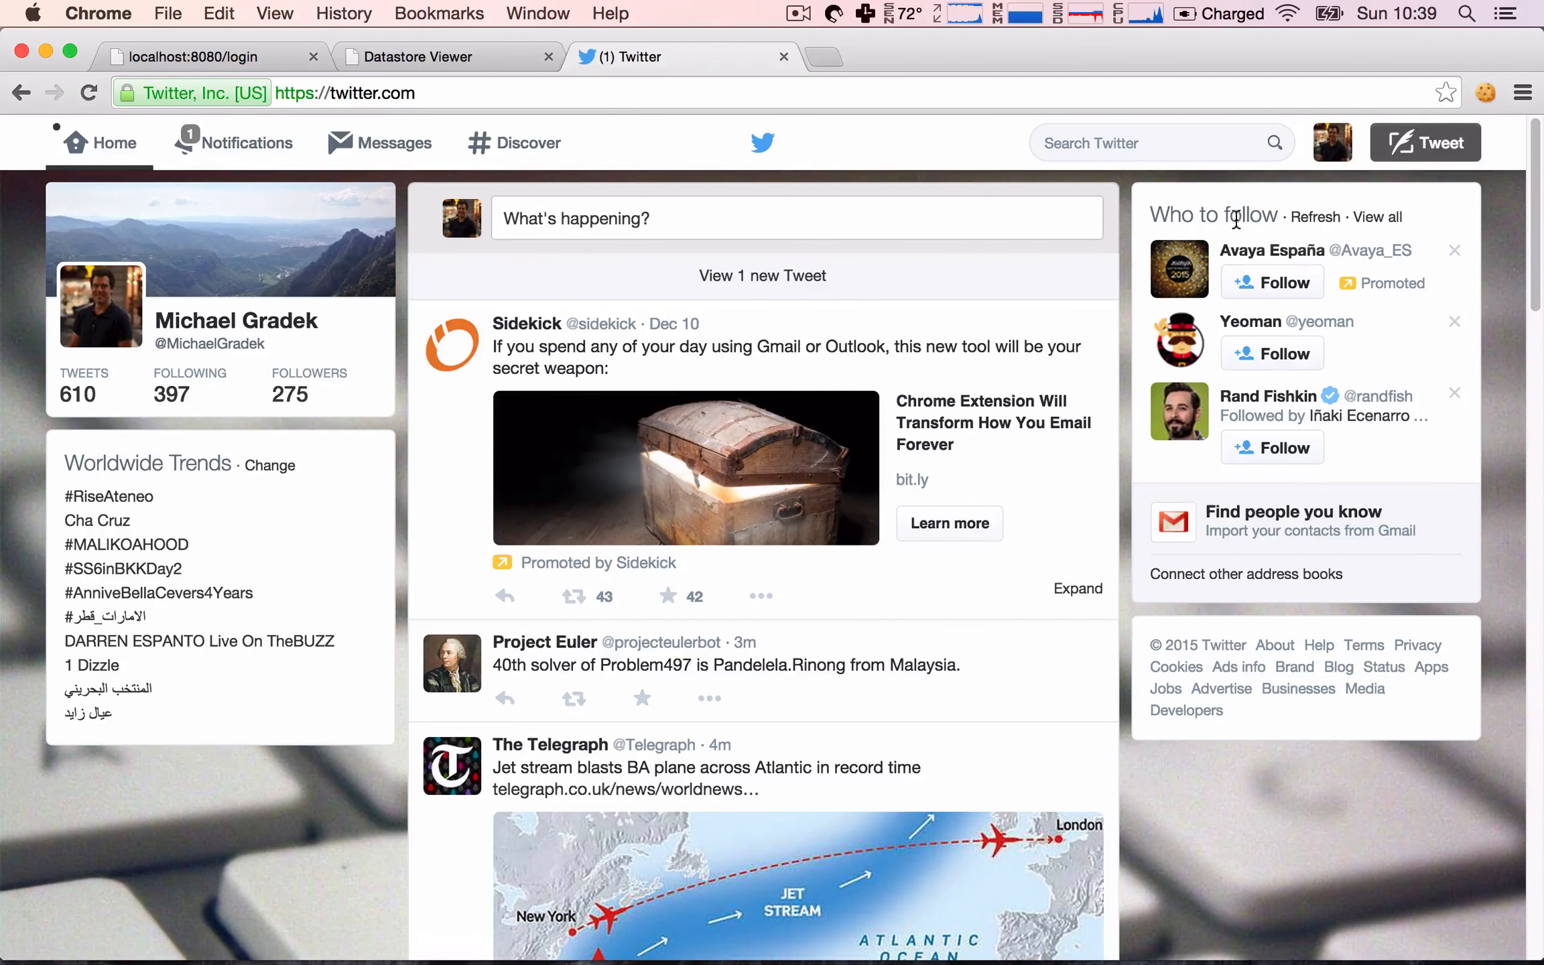
{"action": "left_click", "coordinate": [1484, 93]}
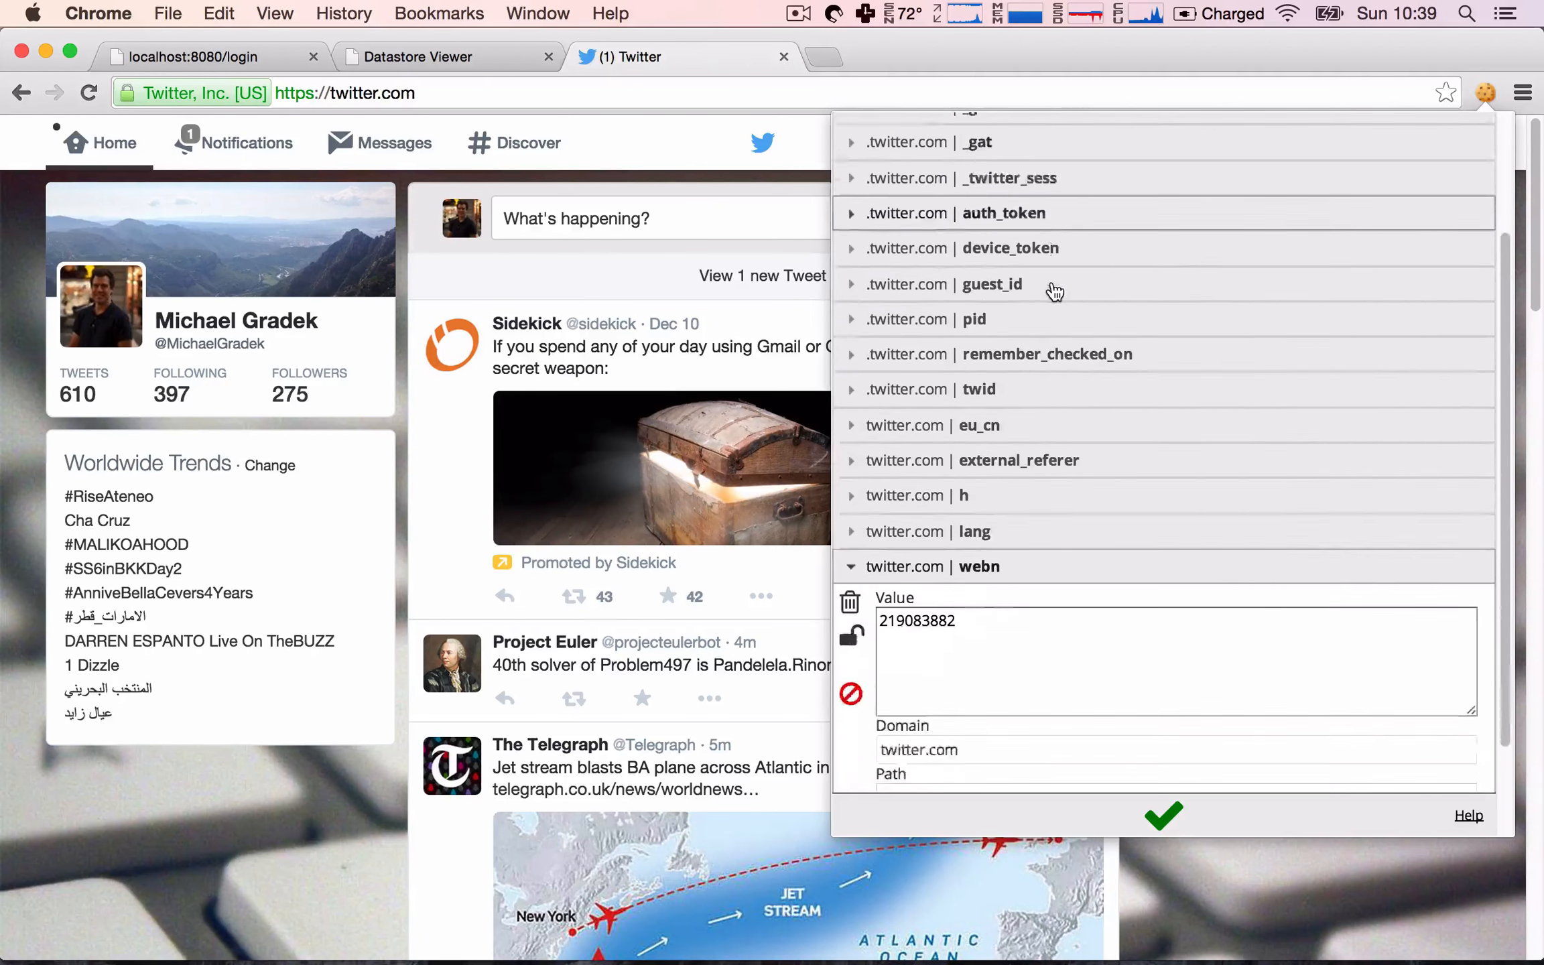
{"action": "scroll", "scroll_direction": "down", "scroll_amount": 3}
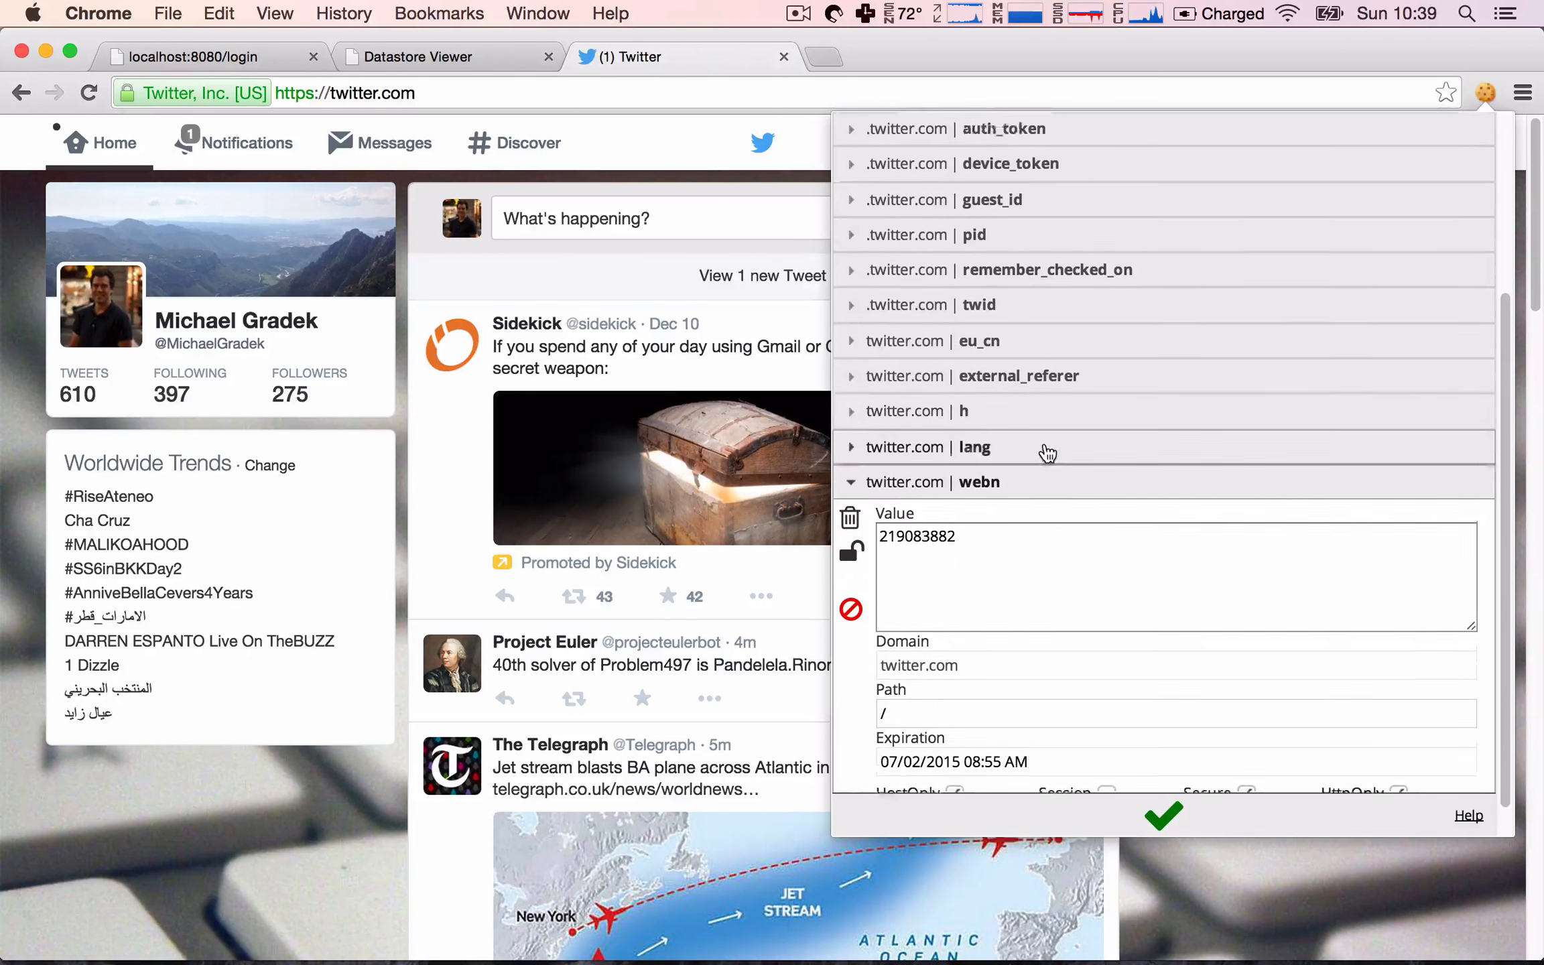
{"action": "scroll", "scroll_direction": "up", "scroll_amount": 3}
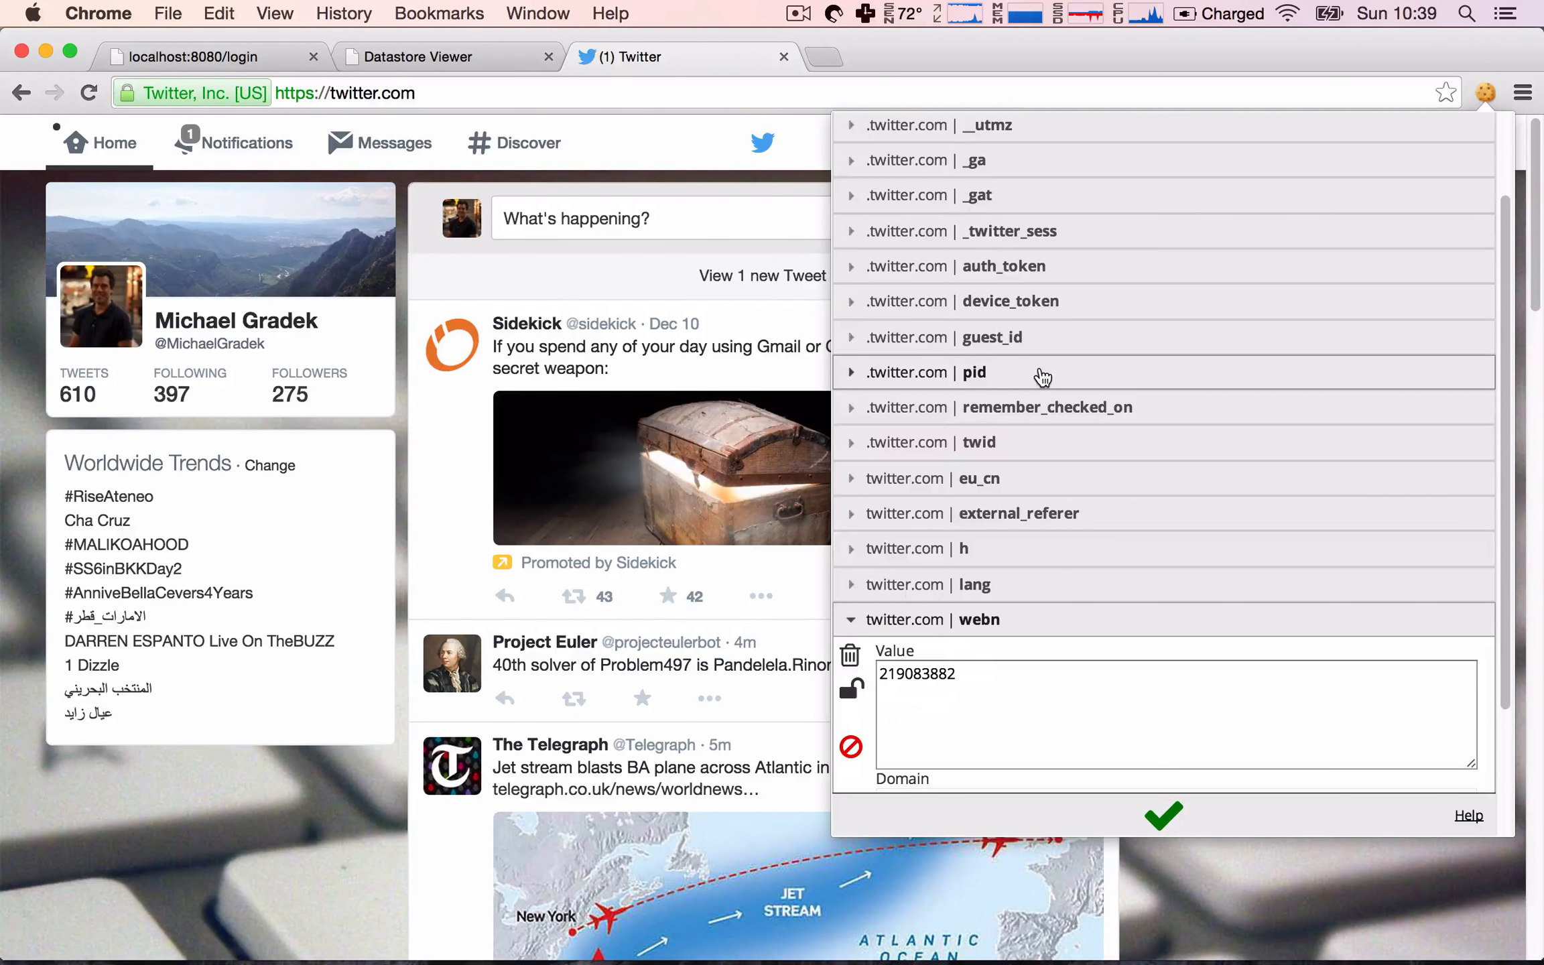
{"action": "scroll", "scroll_direction": "down", "scroll_amount": 3}
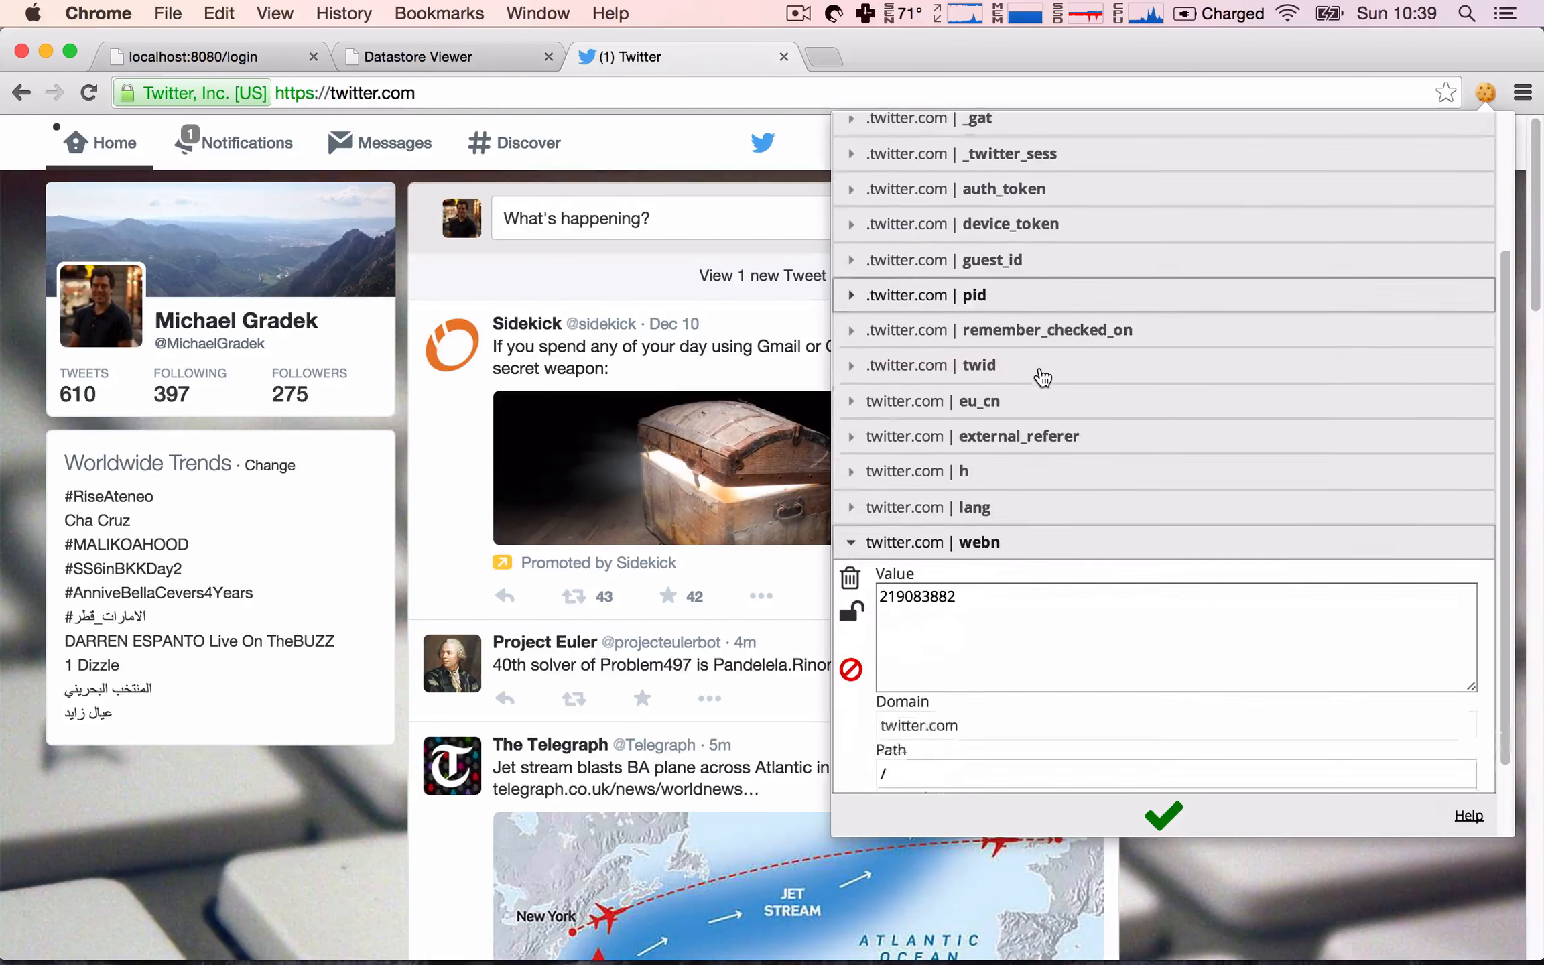
{"action": "scroll", "scroll_direction": "up", "scroll_amount": 3}
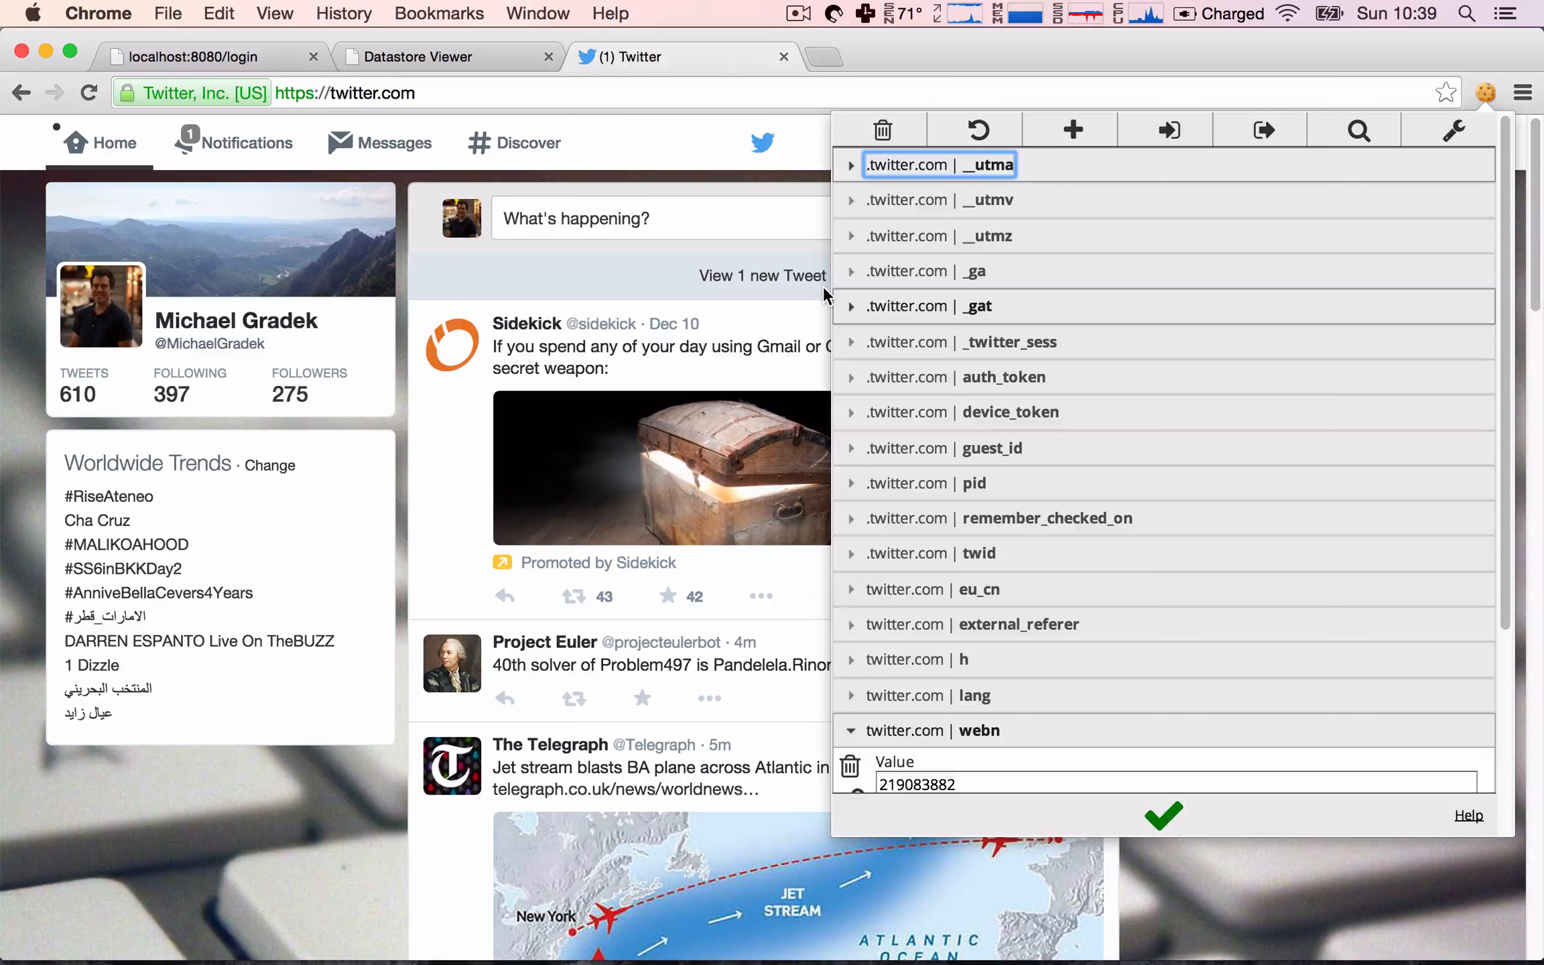
Delete all twitter.com cookies twice in EditThisCookie, then close the empty cookie list.
{"action": "left_click", "coordinate": [879, 129]}
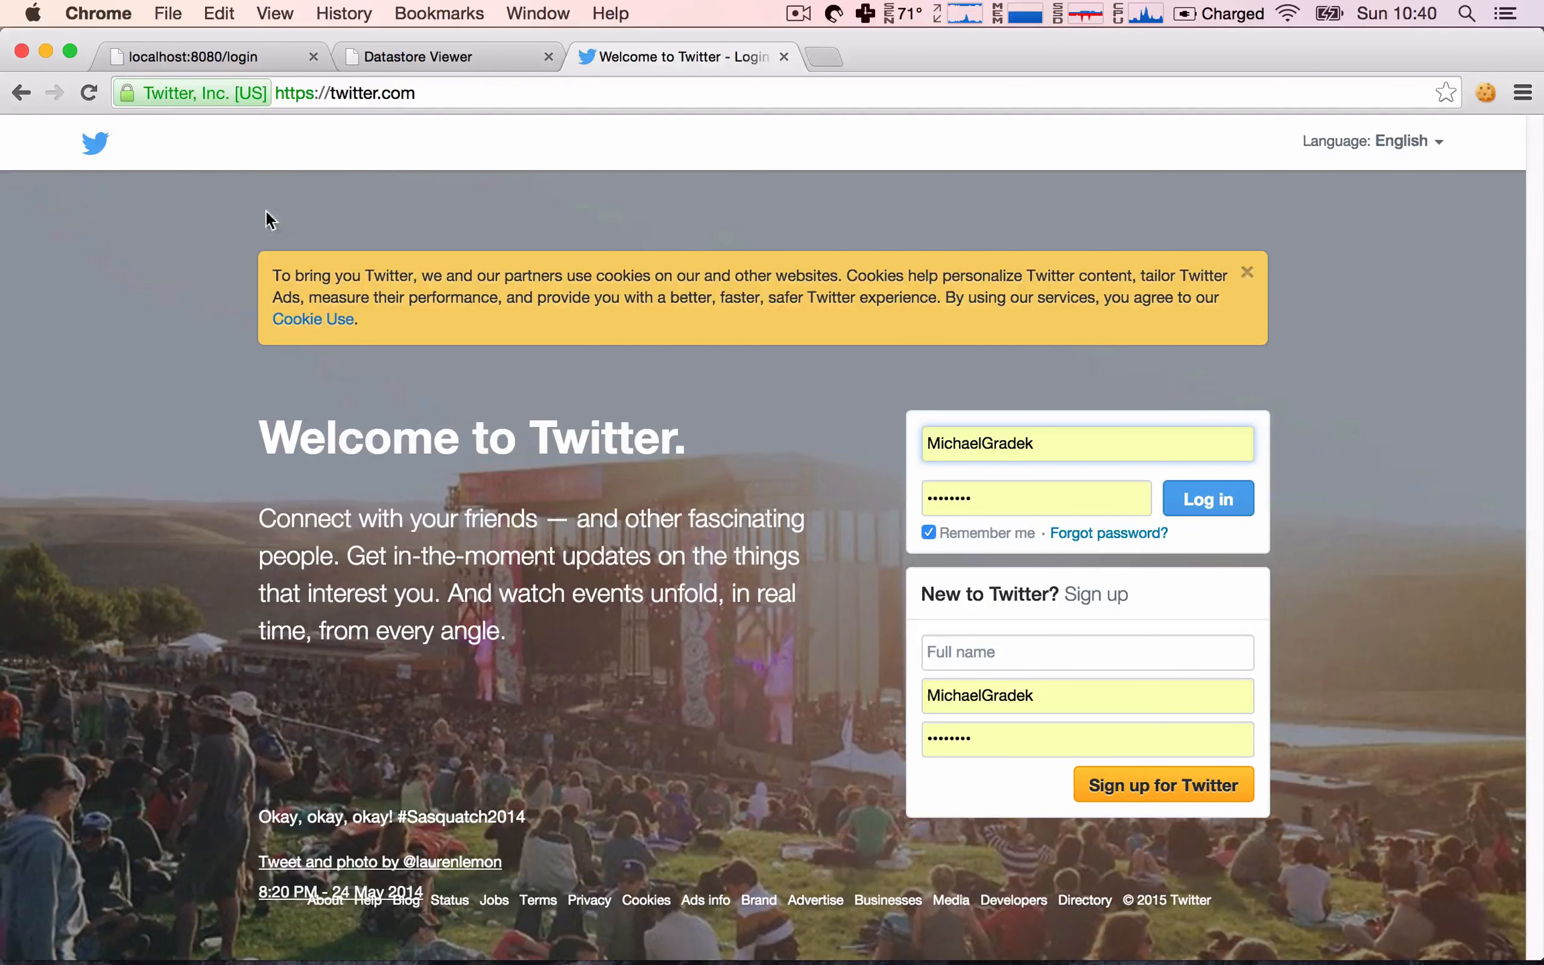
{"action": "mouse_move", "coordinate": [465, 212]}
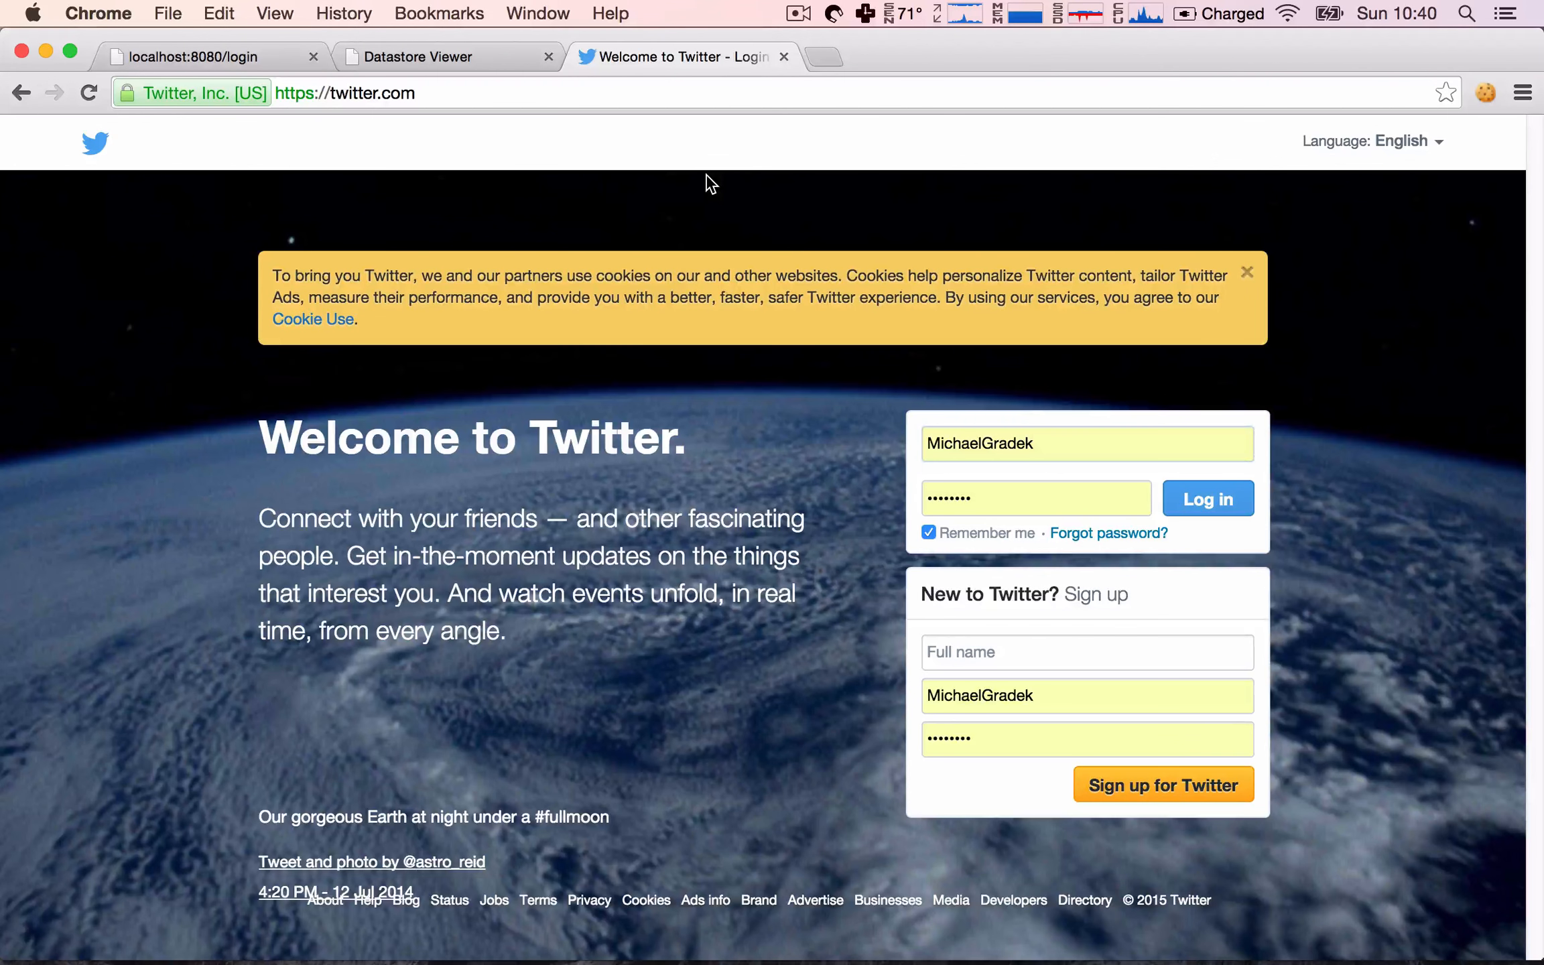
{"action": "left_click", "coordinate": [1206, 498]}
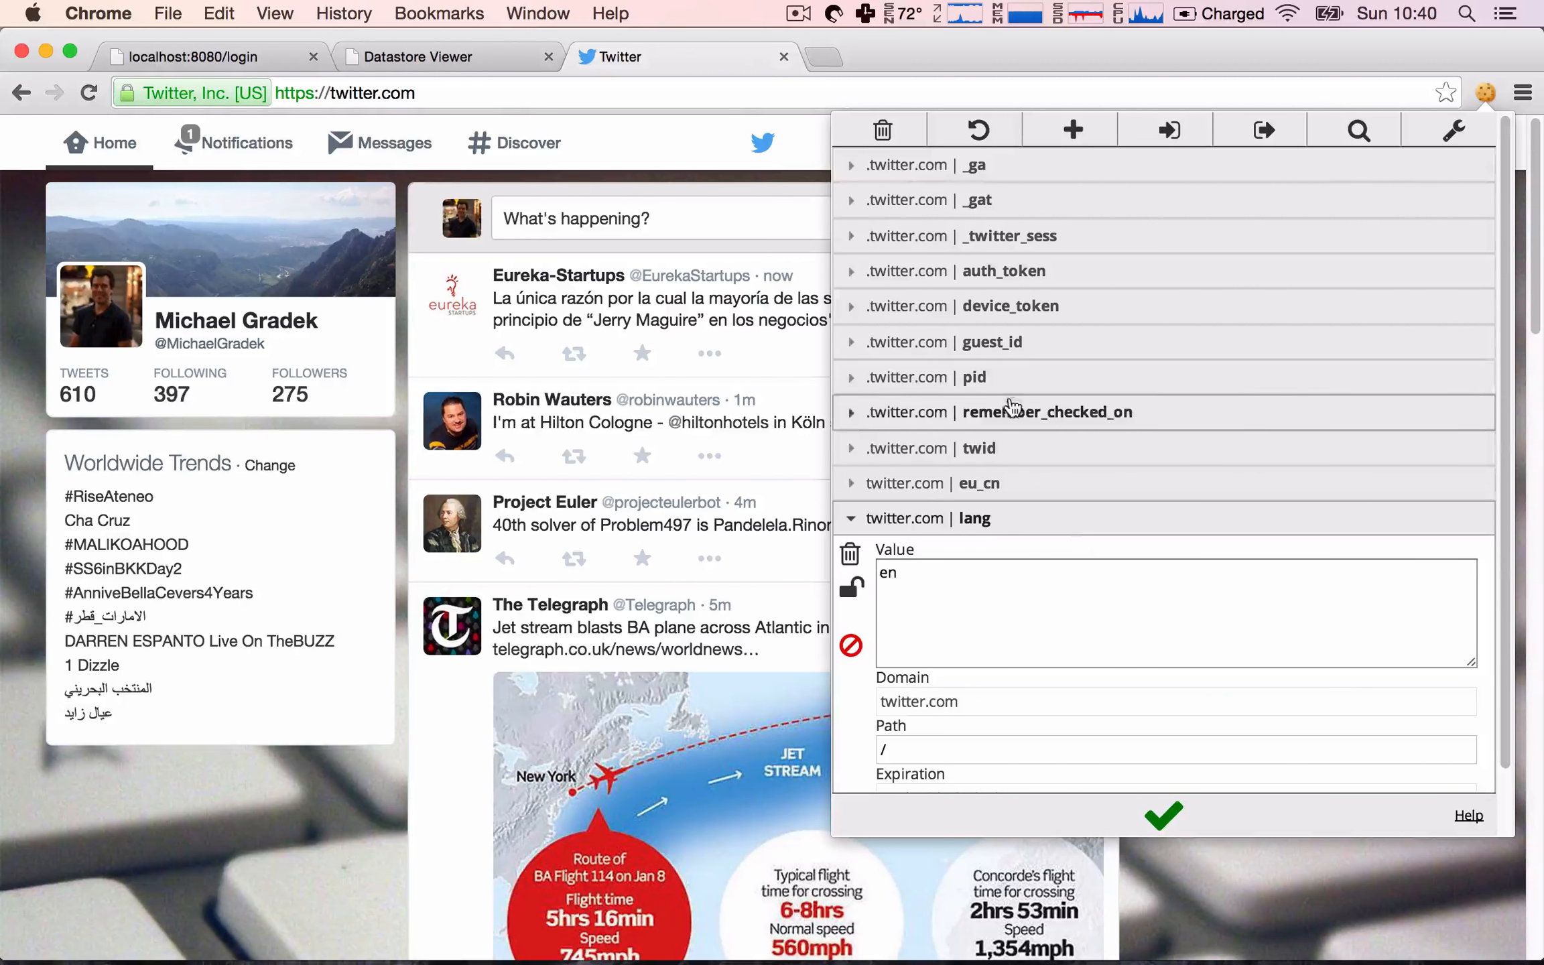
{"action": "left_click", "coordinate": [881, 128]}
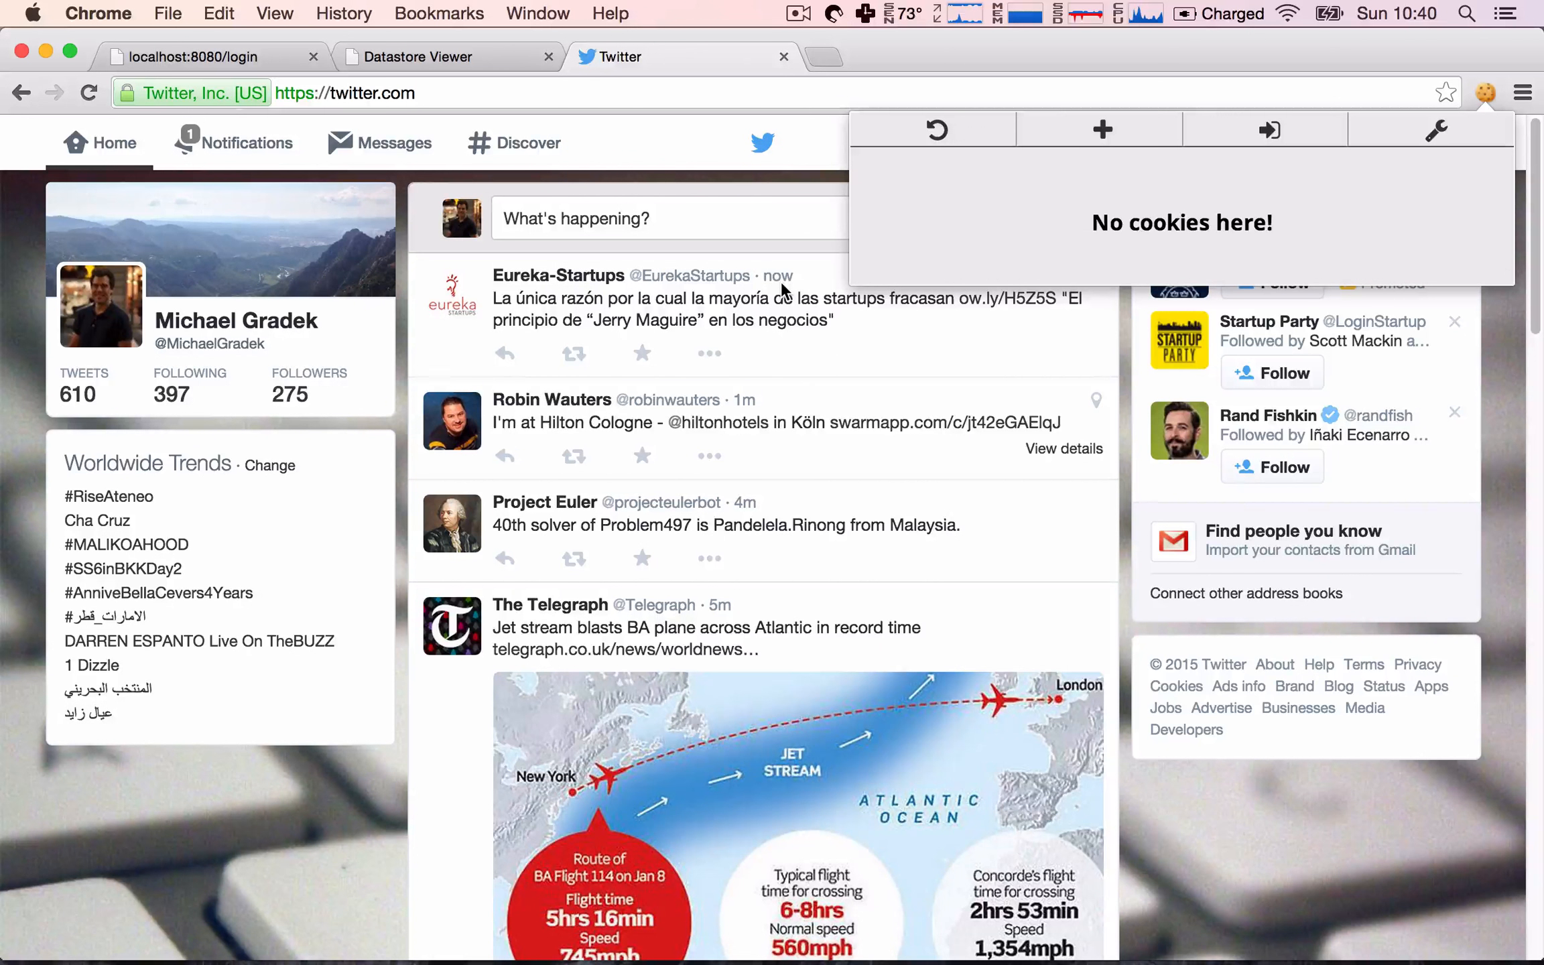
{"action": "left_click", "coordinate": [627, 80]}
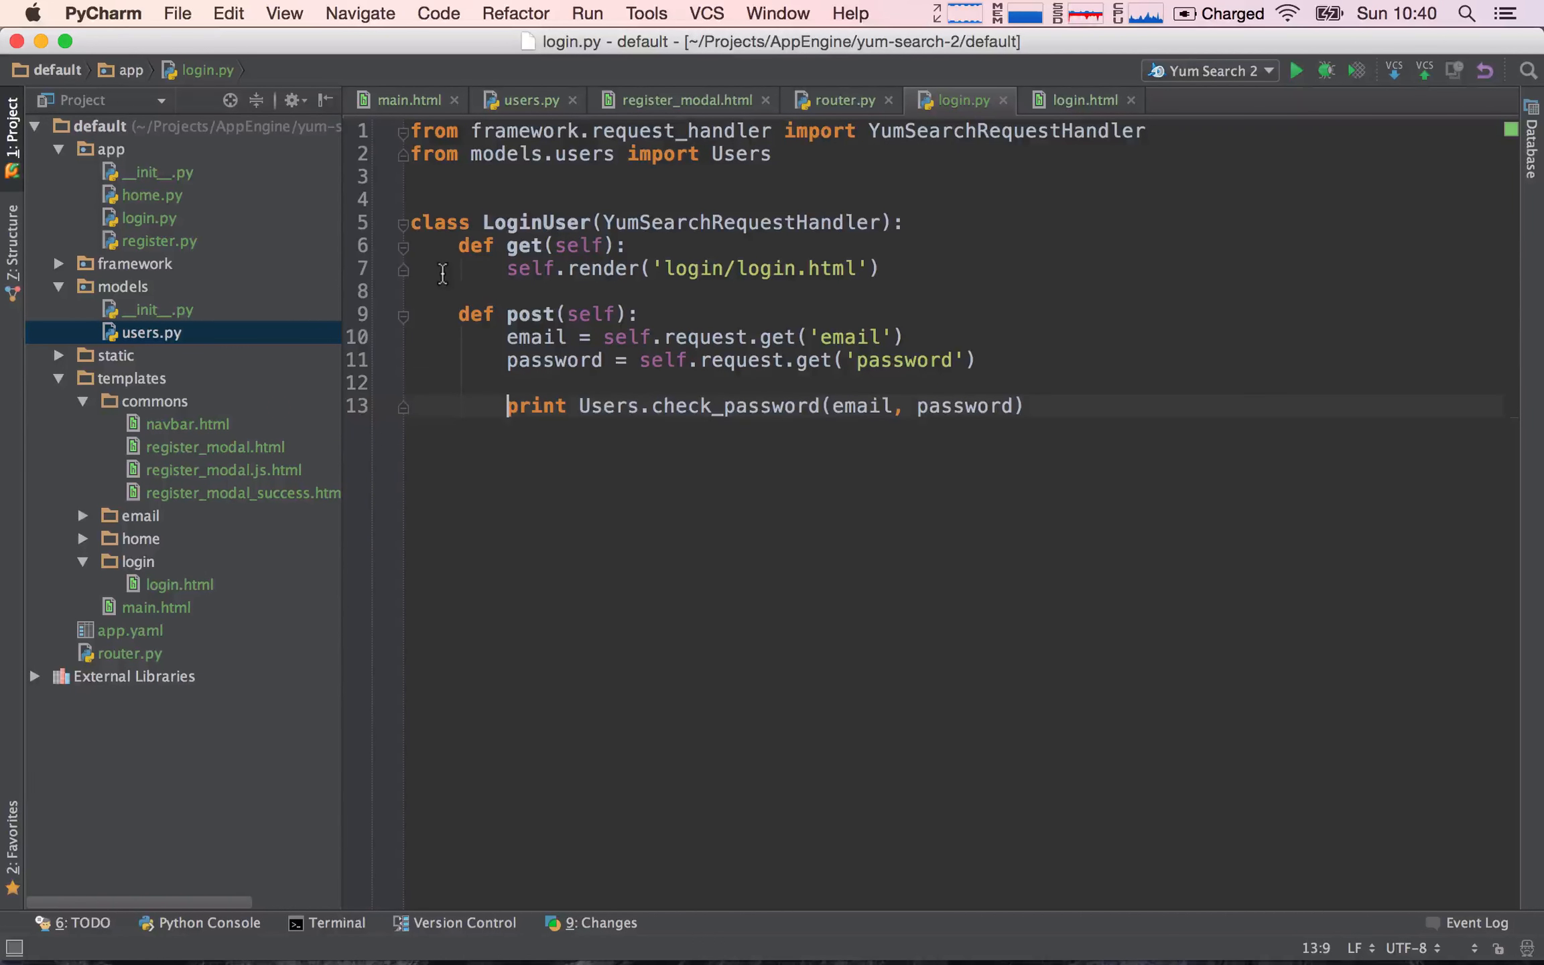
Insert blank lines above self.render inside LoginUser's get method.
{"action": "left_click", "coordinate": [531, 268]}
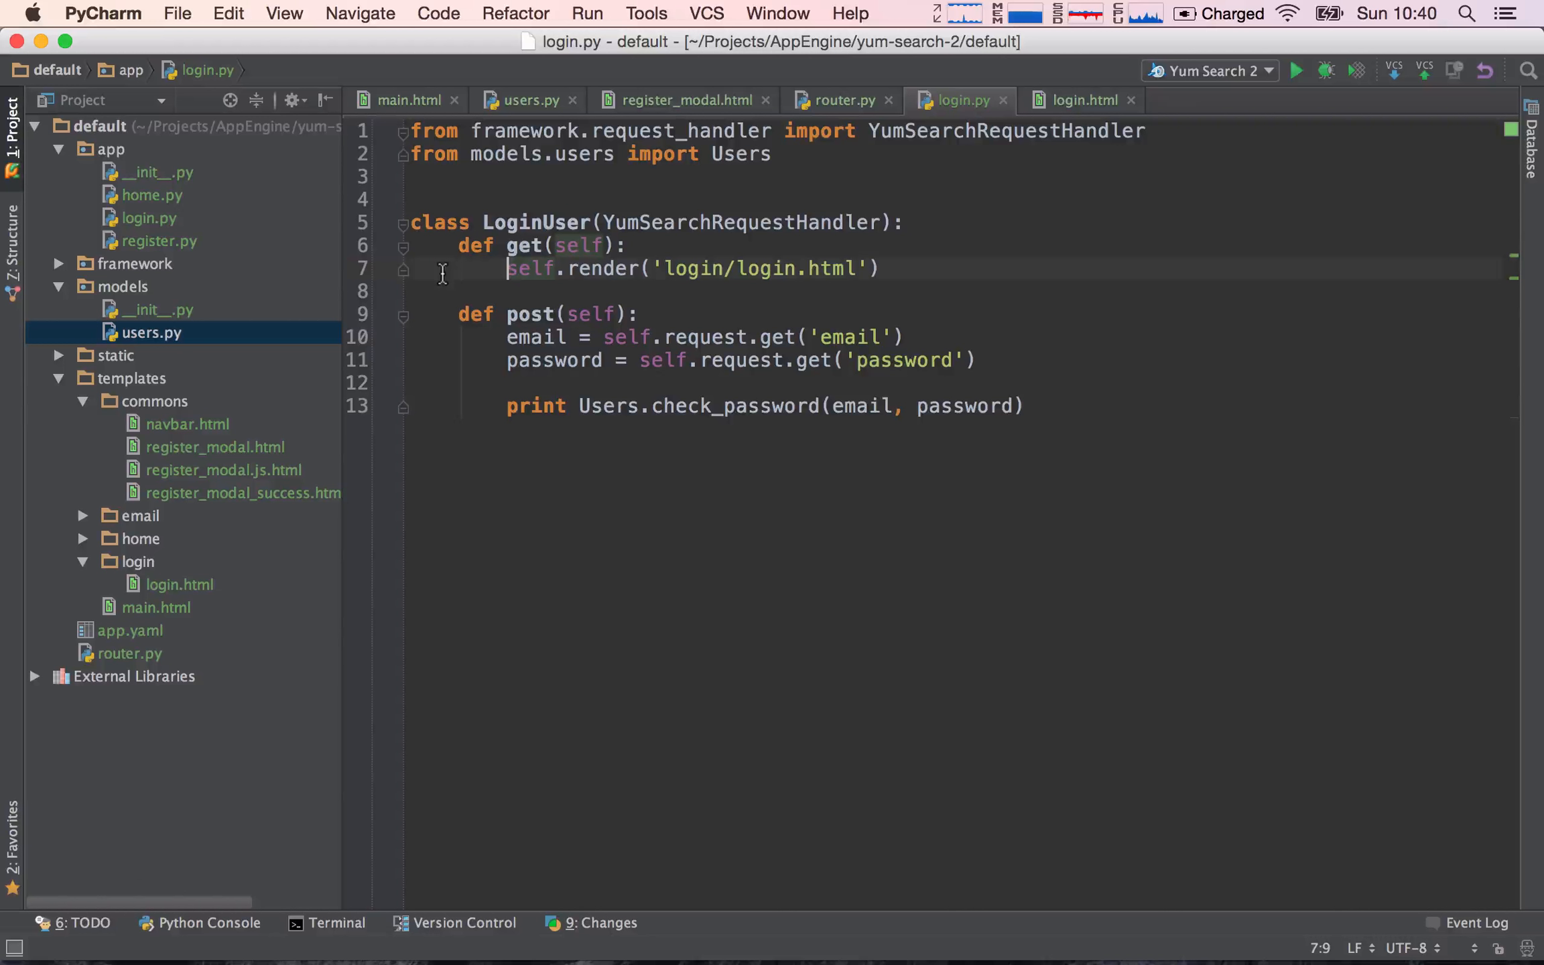
{"action": "key", "text": "Return"}
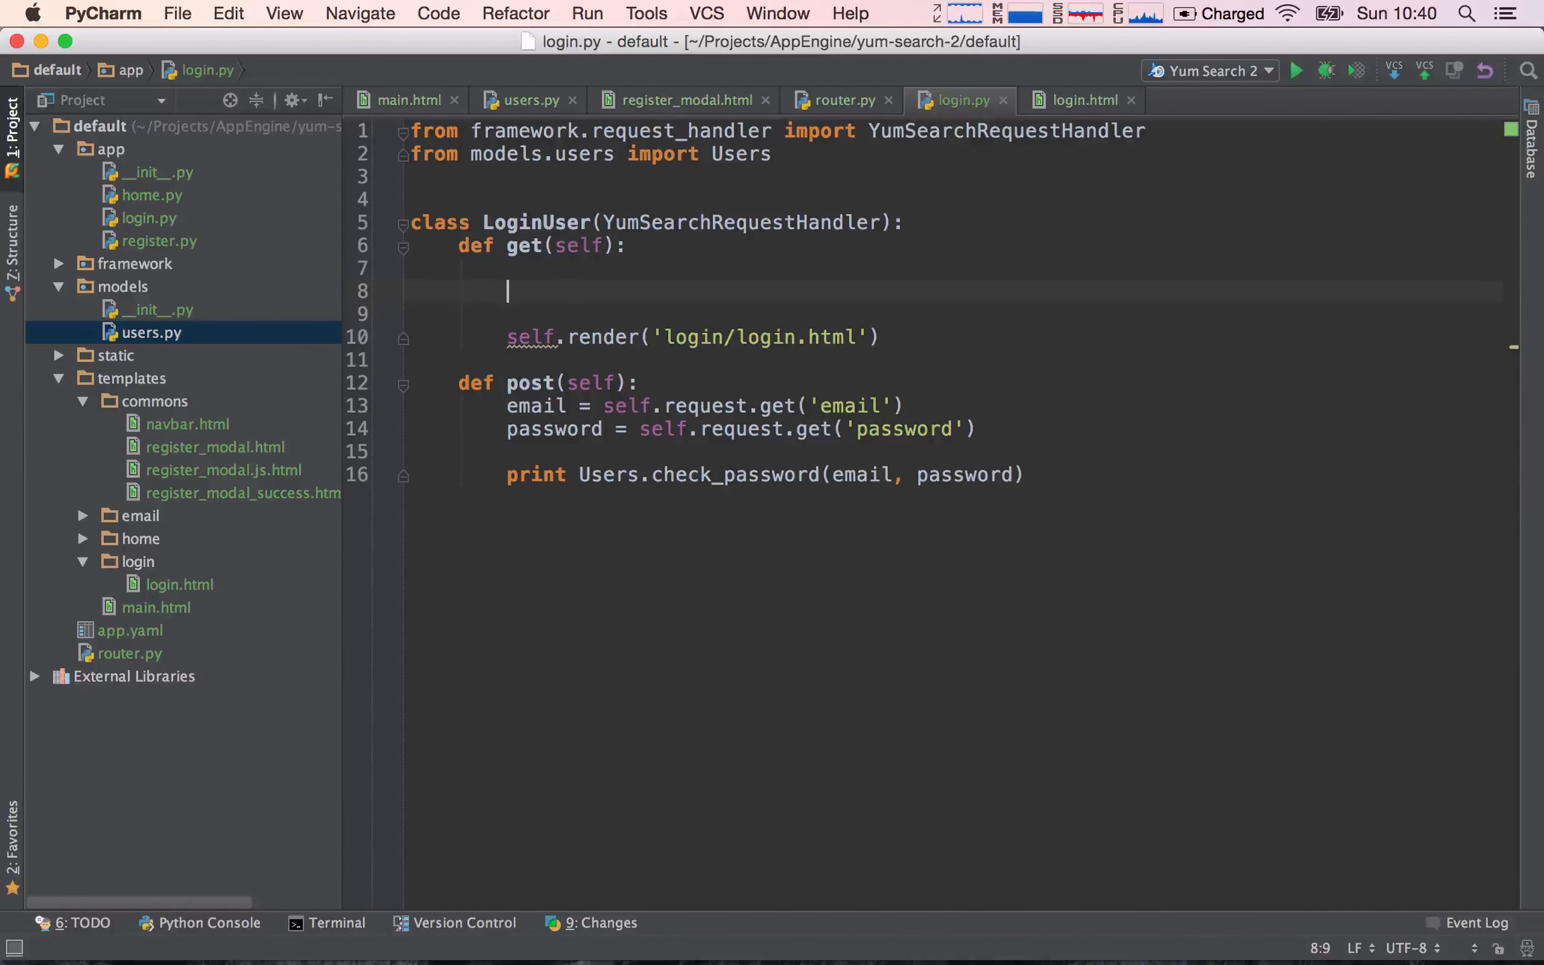
{"action": "left_click", "coordinate": [534, 221]}
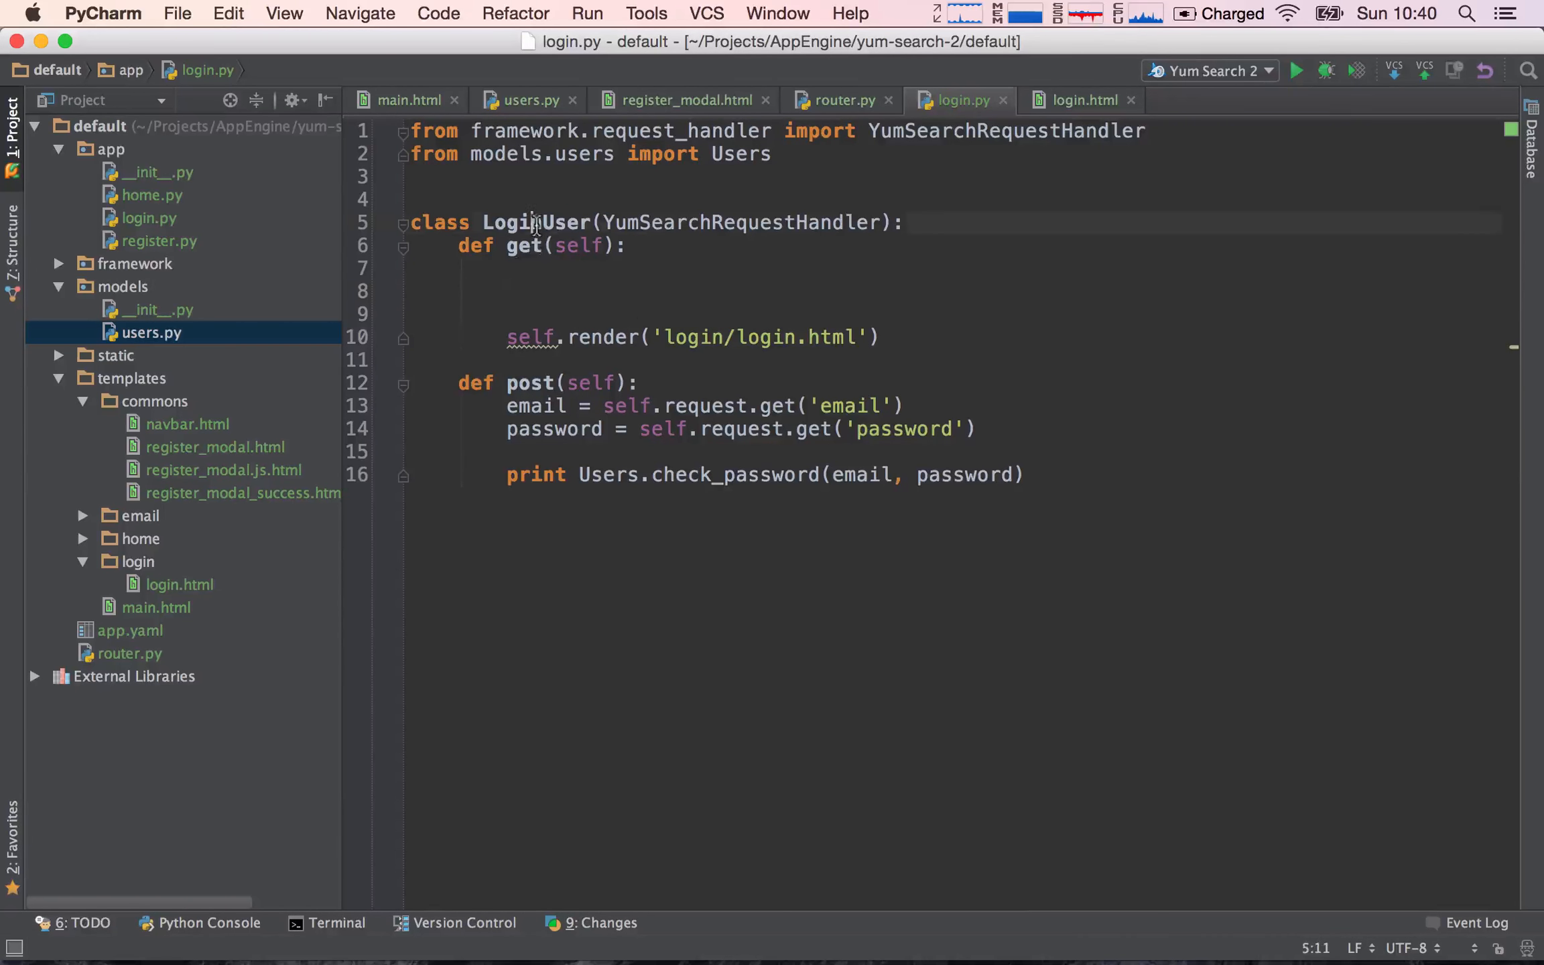
{"action": "left_click", "coordinate": [529, 290]}
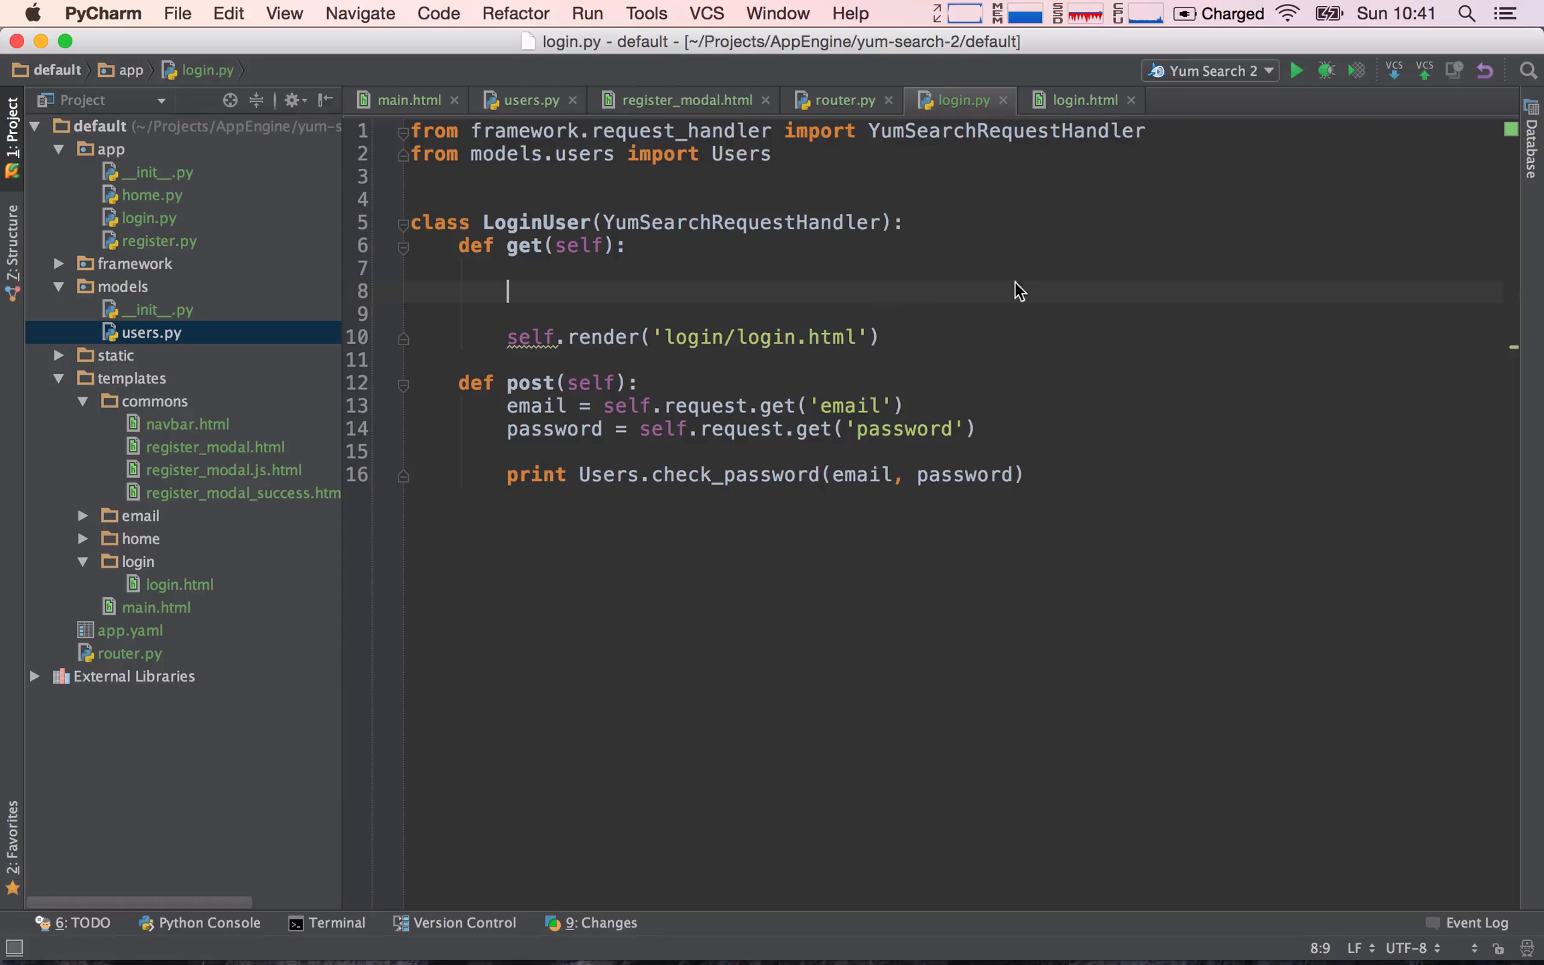
{"action": "mouse_move", "coordinate": [1178, 388]}
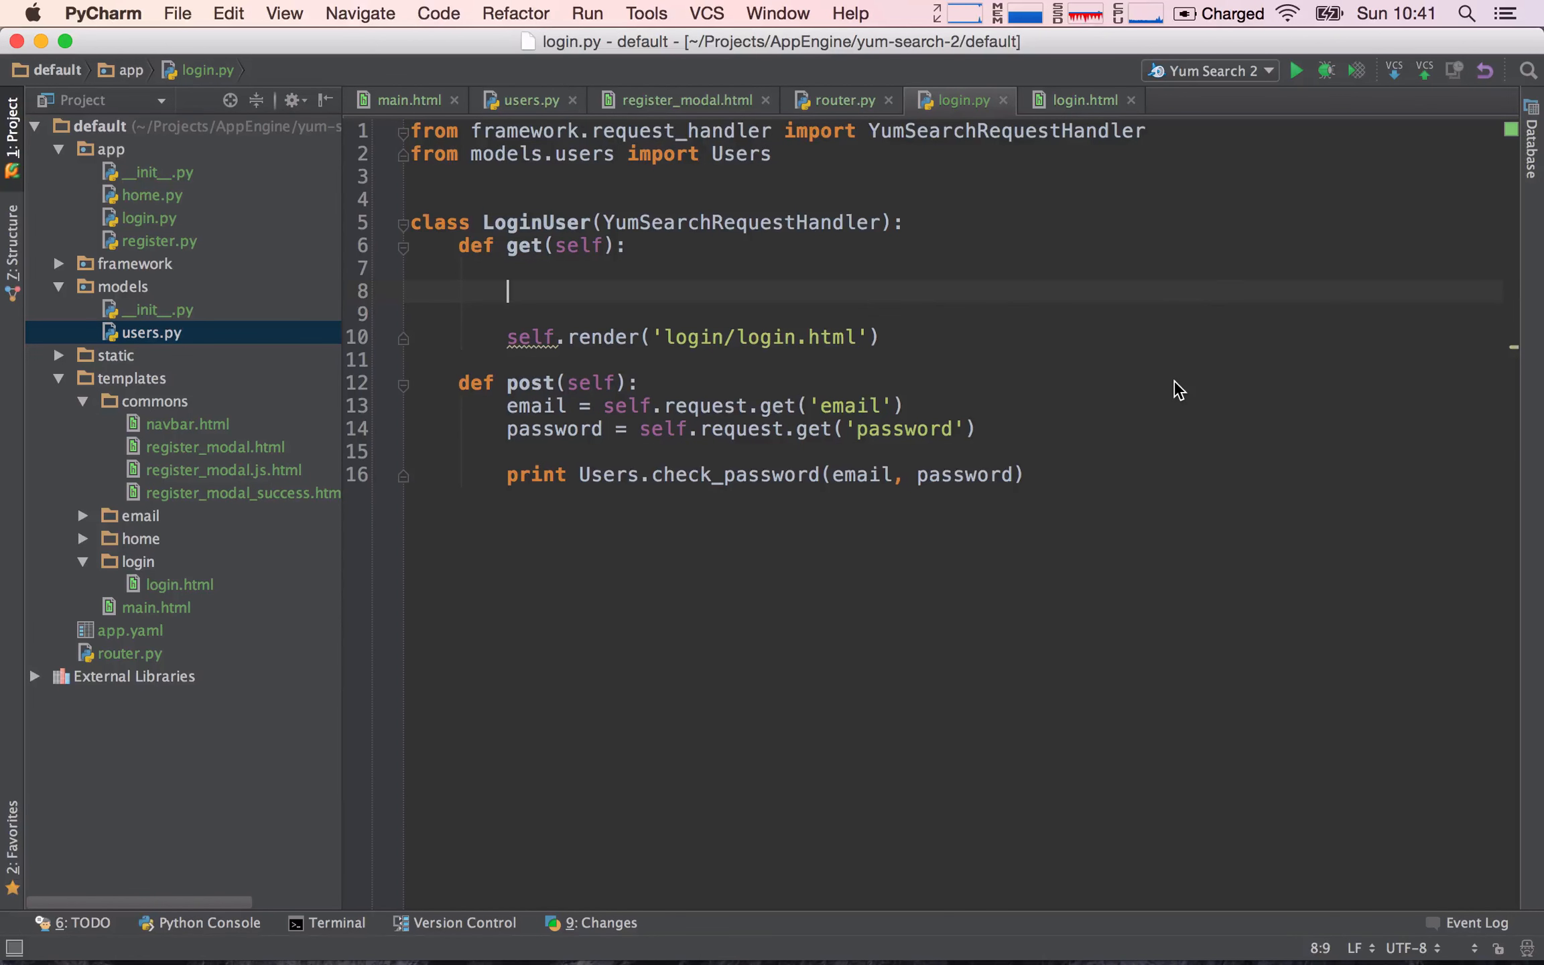
Add self.response.headers.add_header('Set-Cookie', '%s=%s; Path=/') at the top of get().
{"action": "type", "text": "self."}
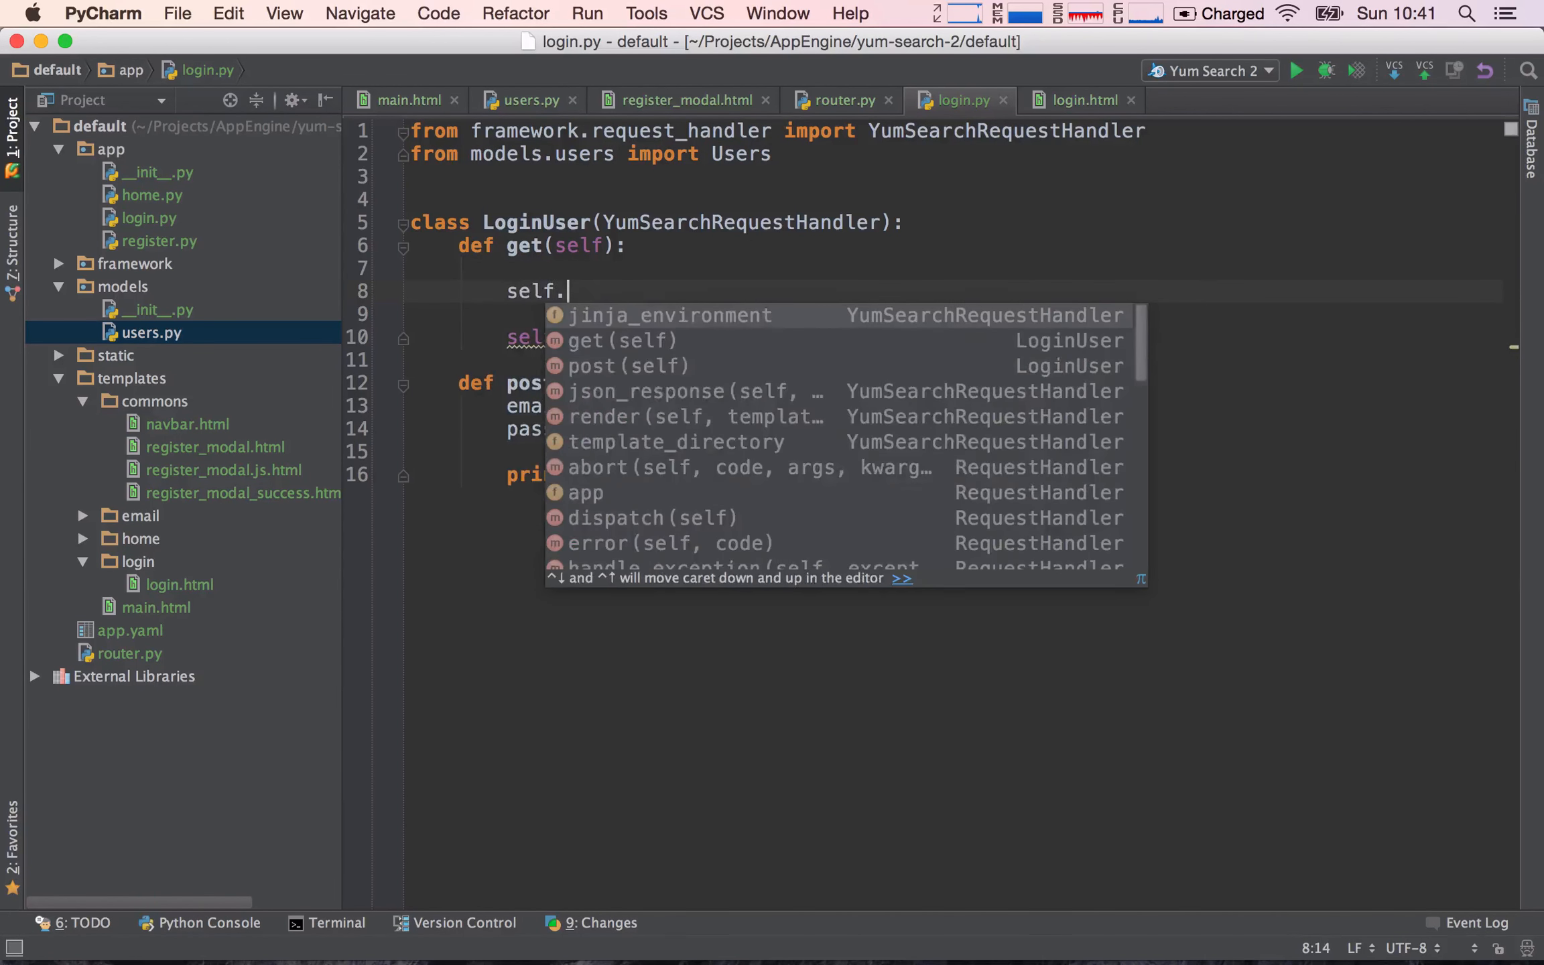
{"action": "type", "text": "response.headers.add_header('"}
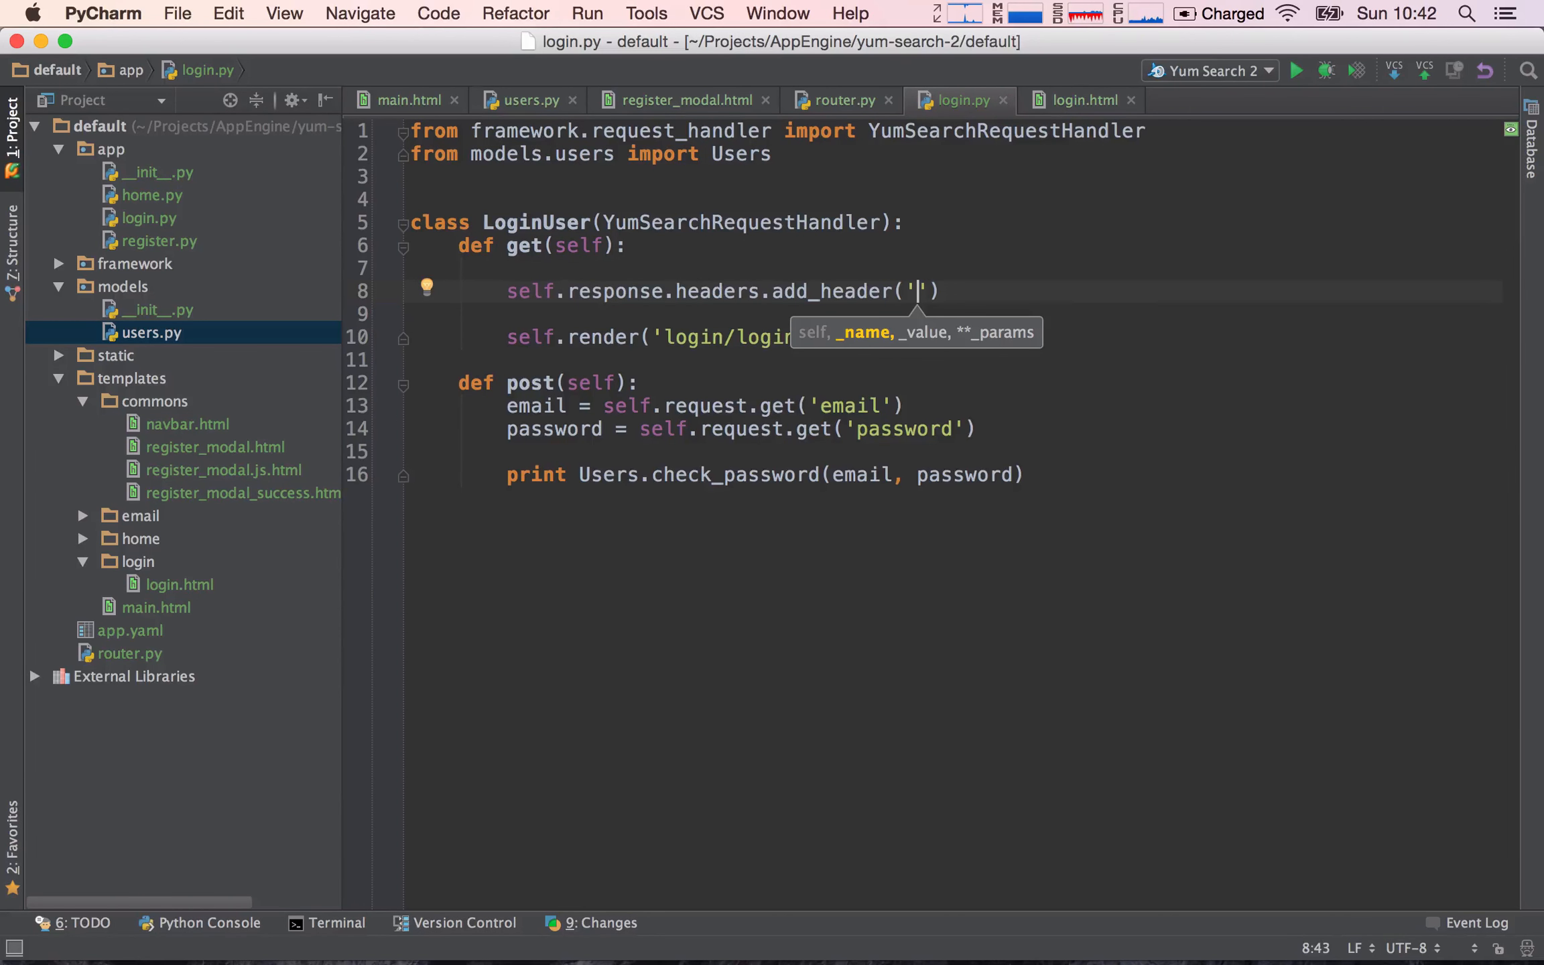
{"action": "type", "text": "Set-Cookie"}
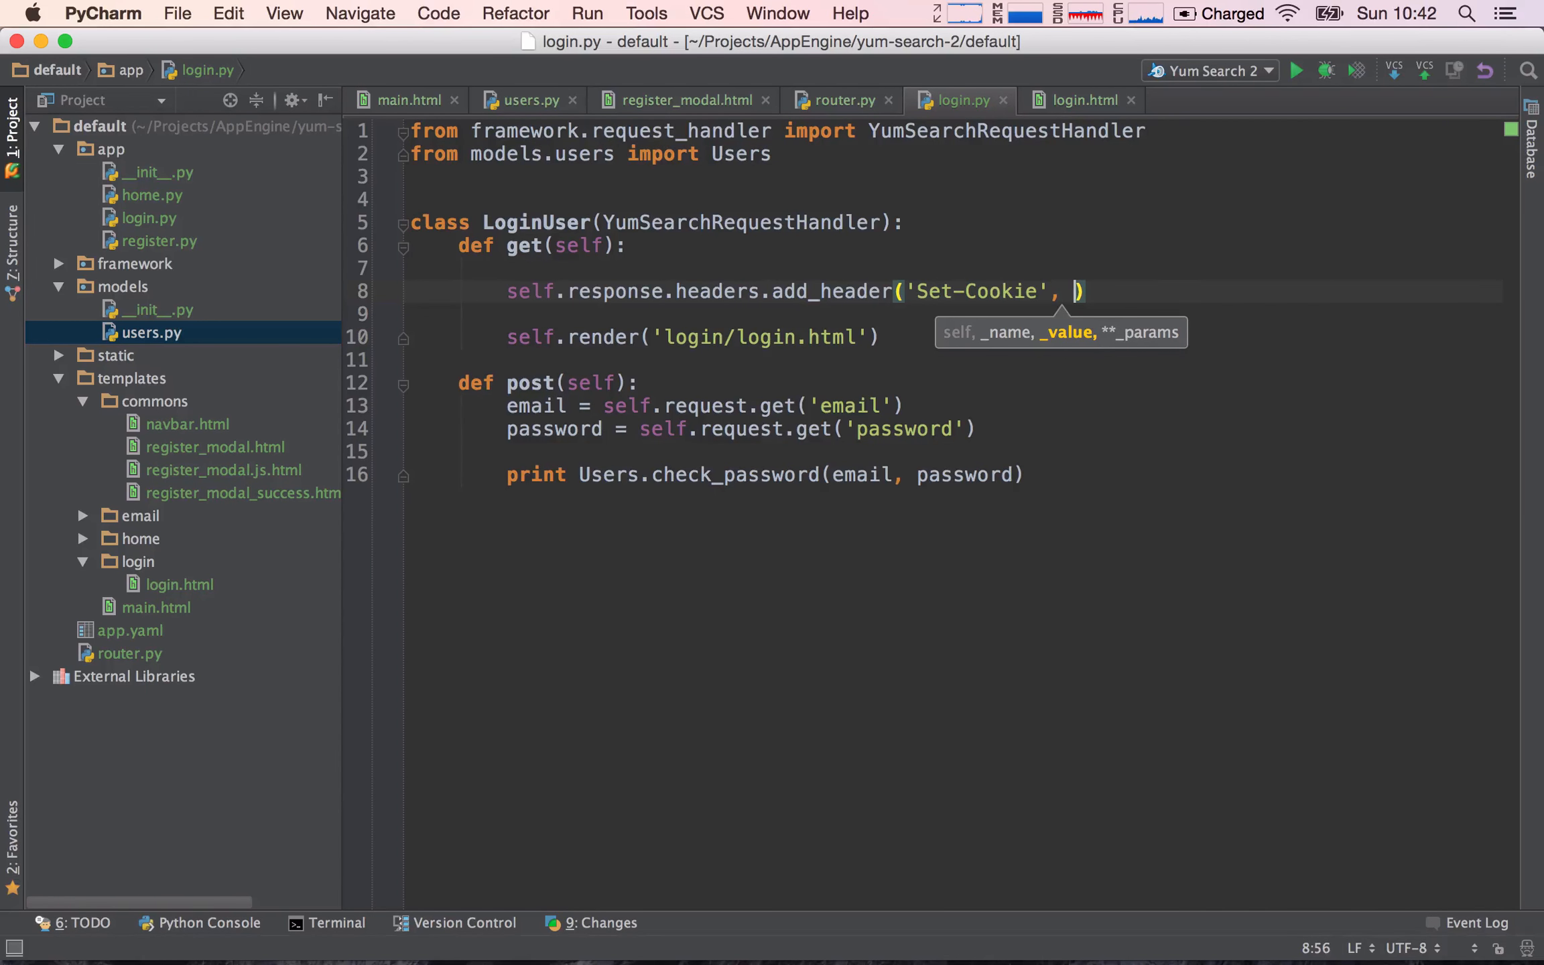
{"action": "type", "text": "'"}
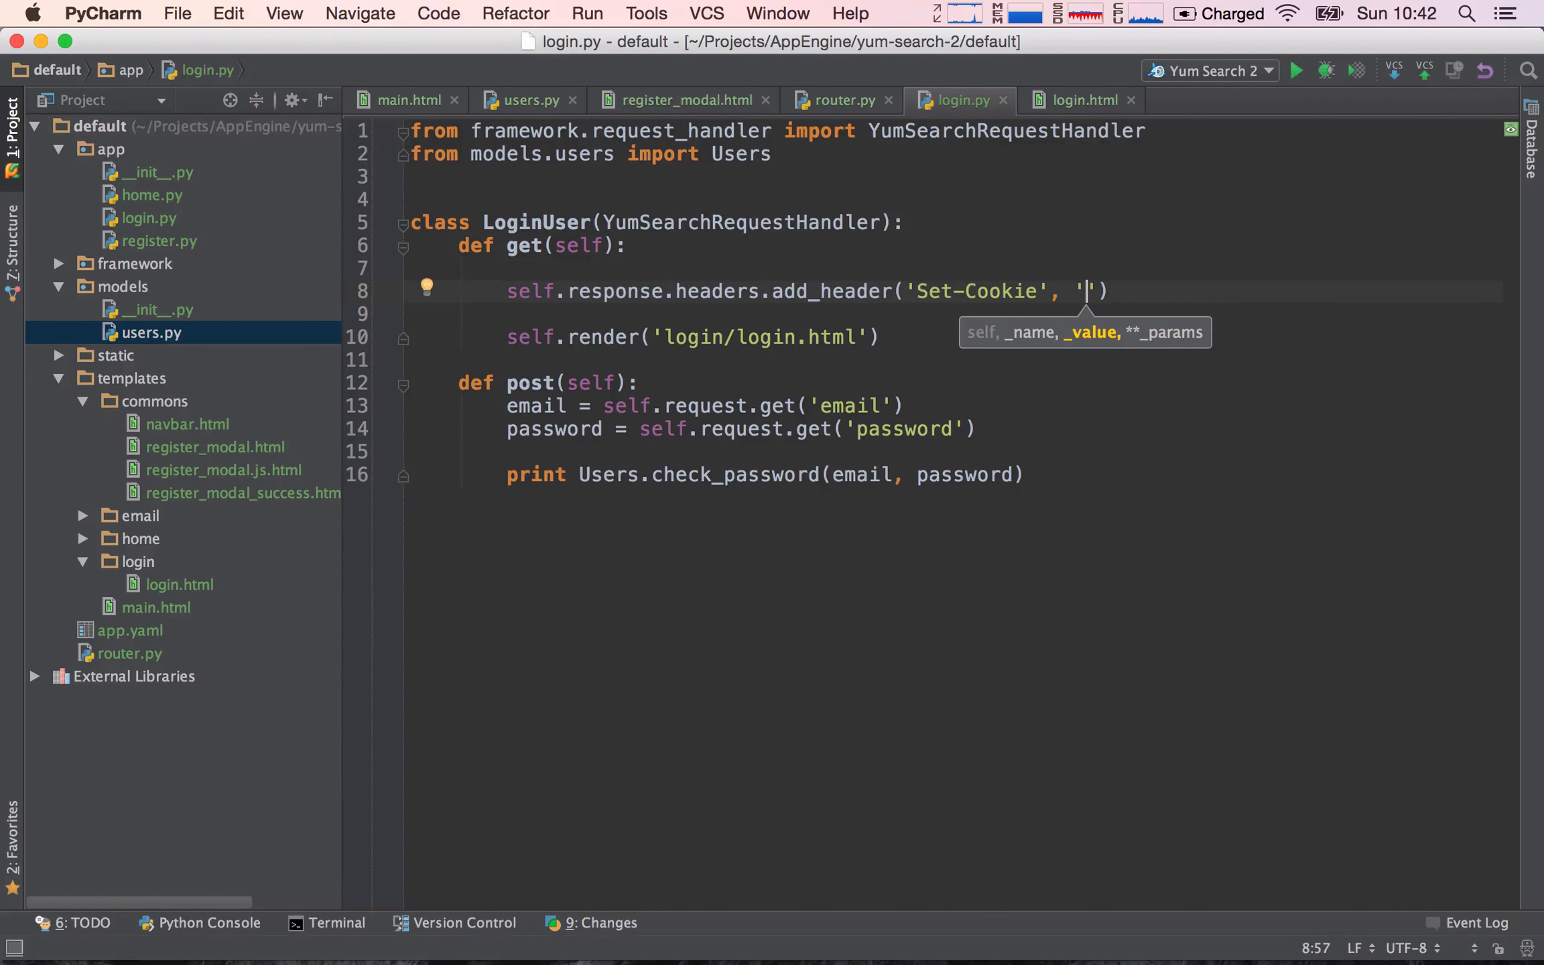
{"action": "type", "text": "%s"}
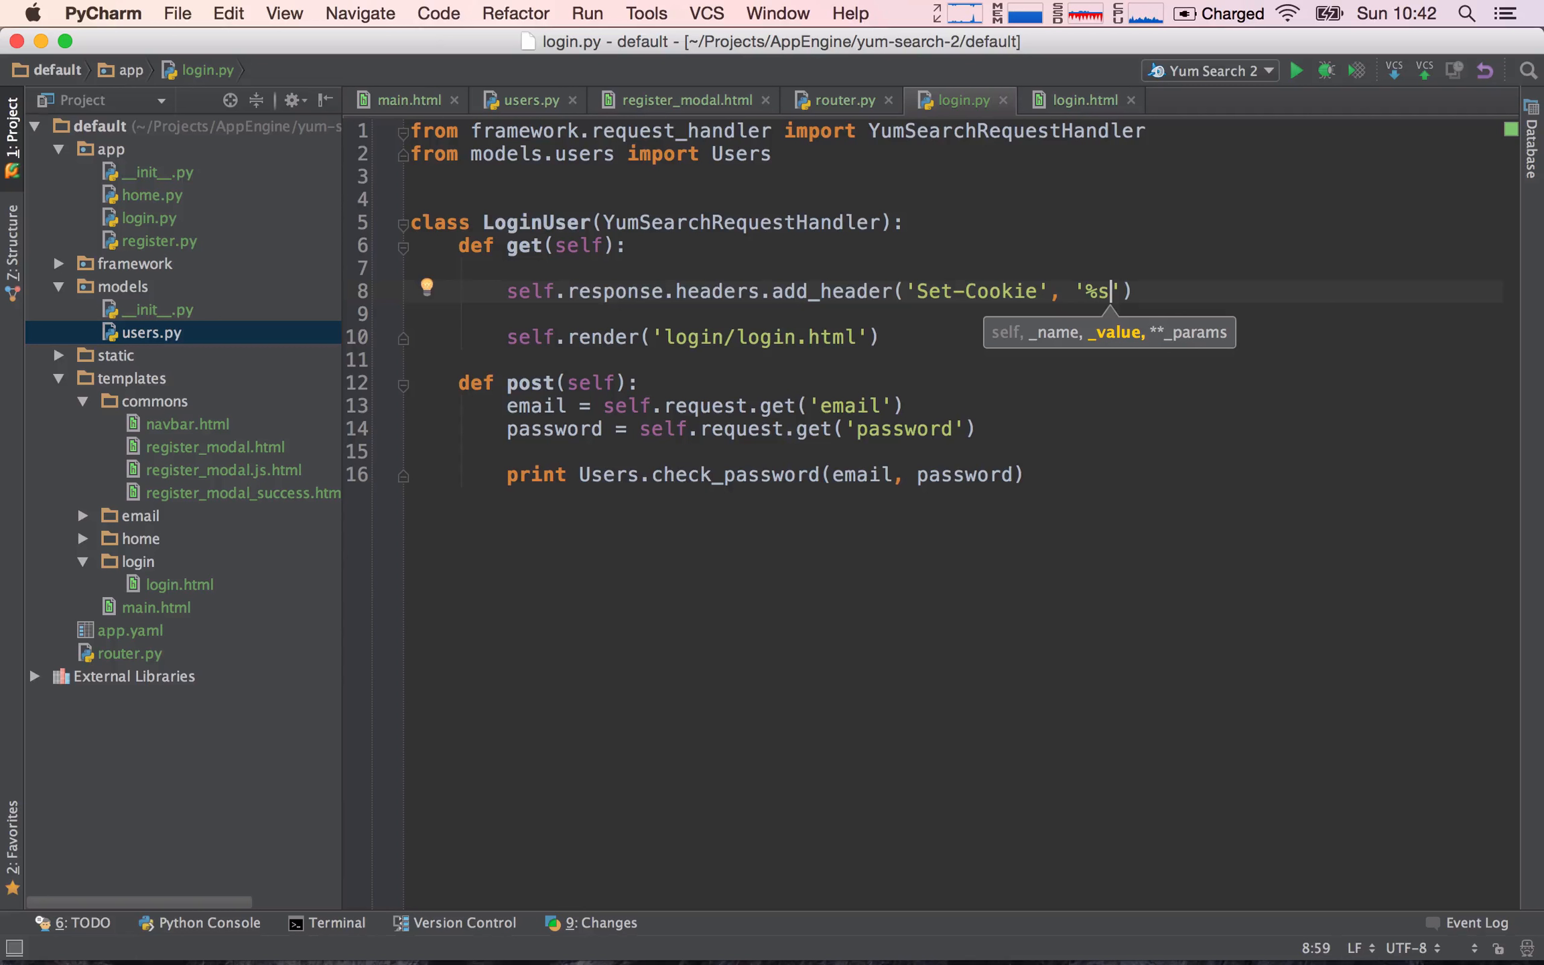
{"action": "type", "text": "=%s"}
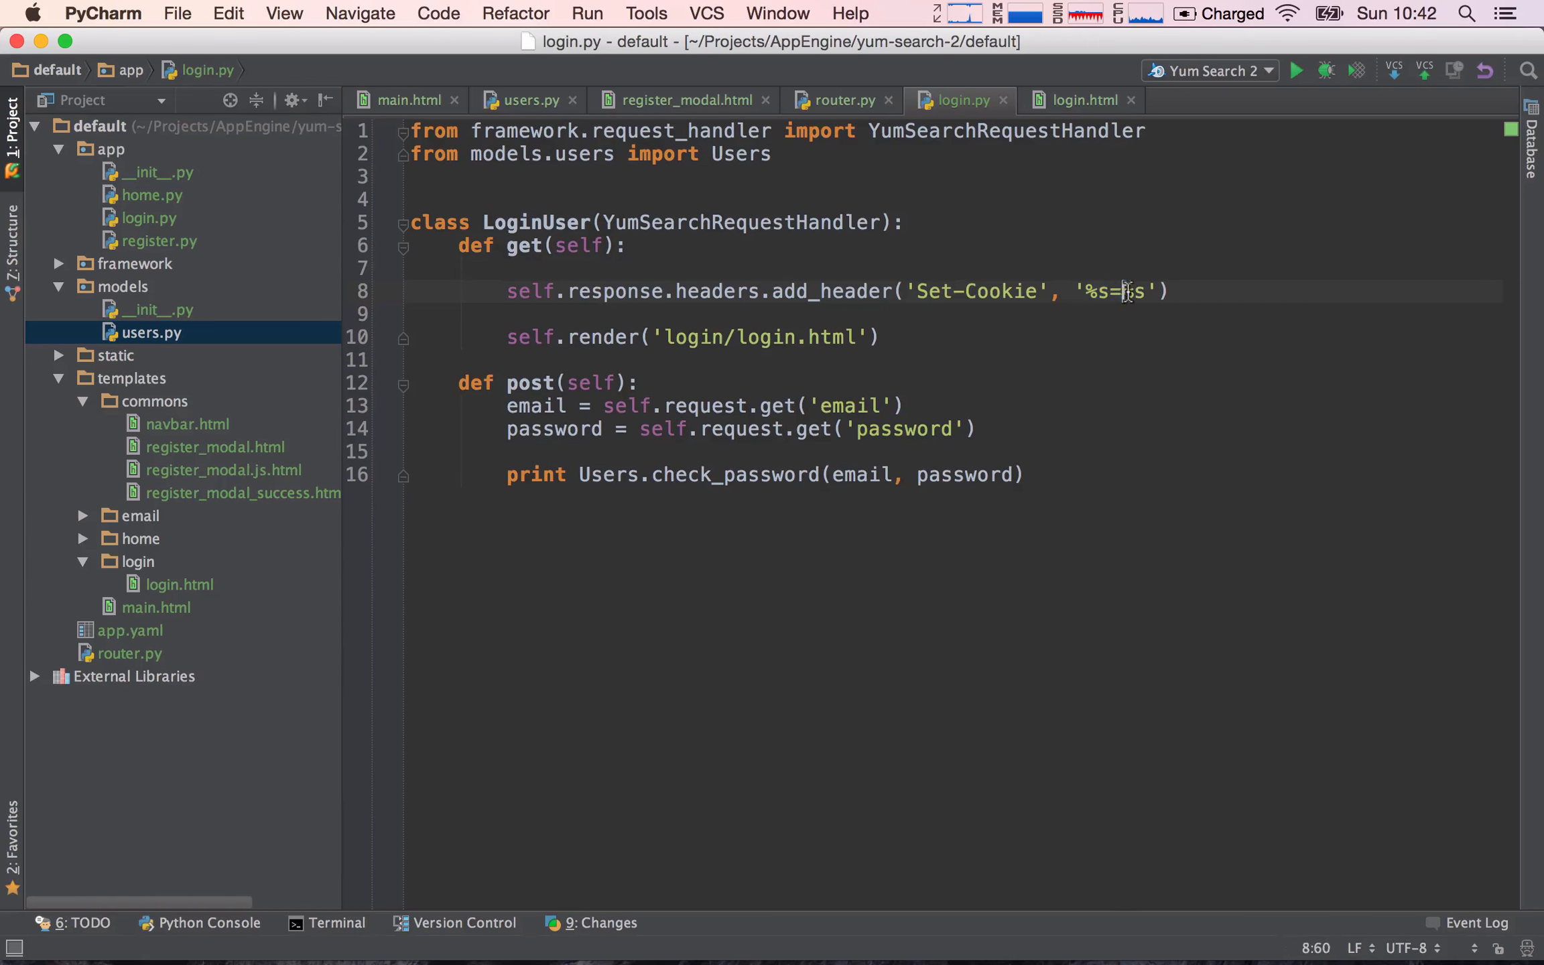
{"action": "type", "text": "%s"}
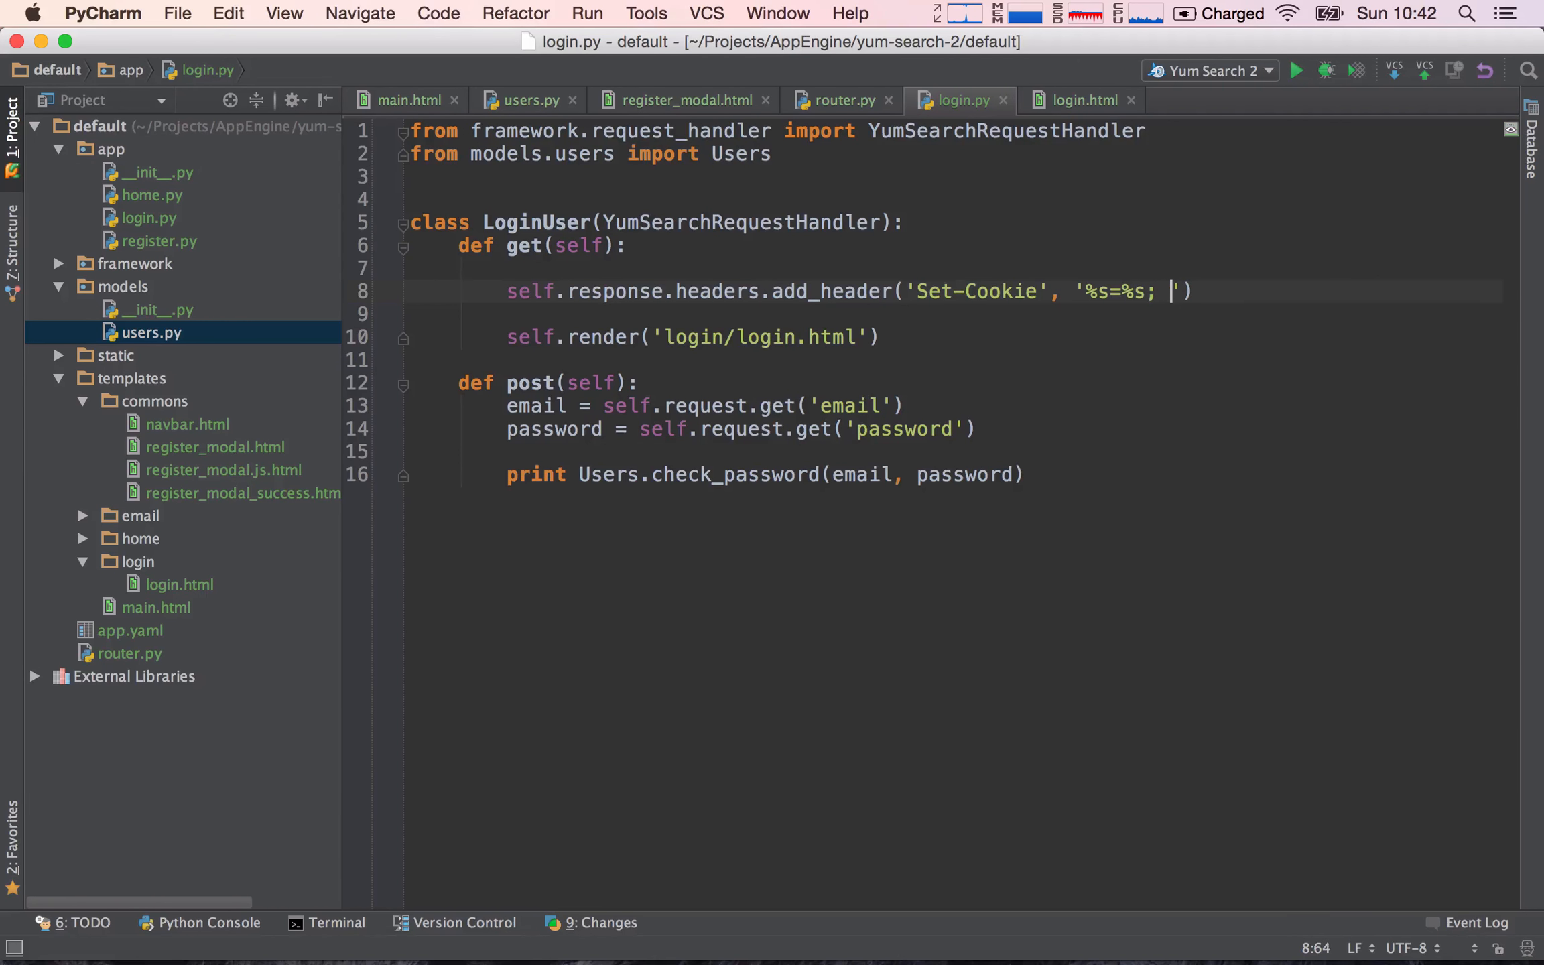
{"action": "type", "text": "Path=/"}
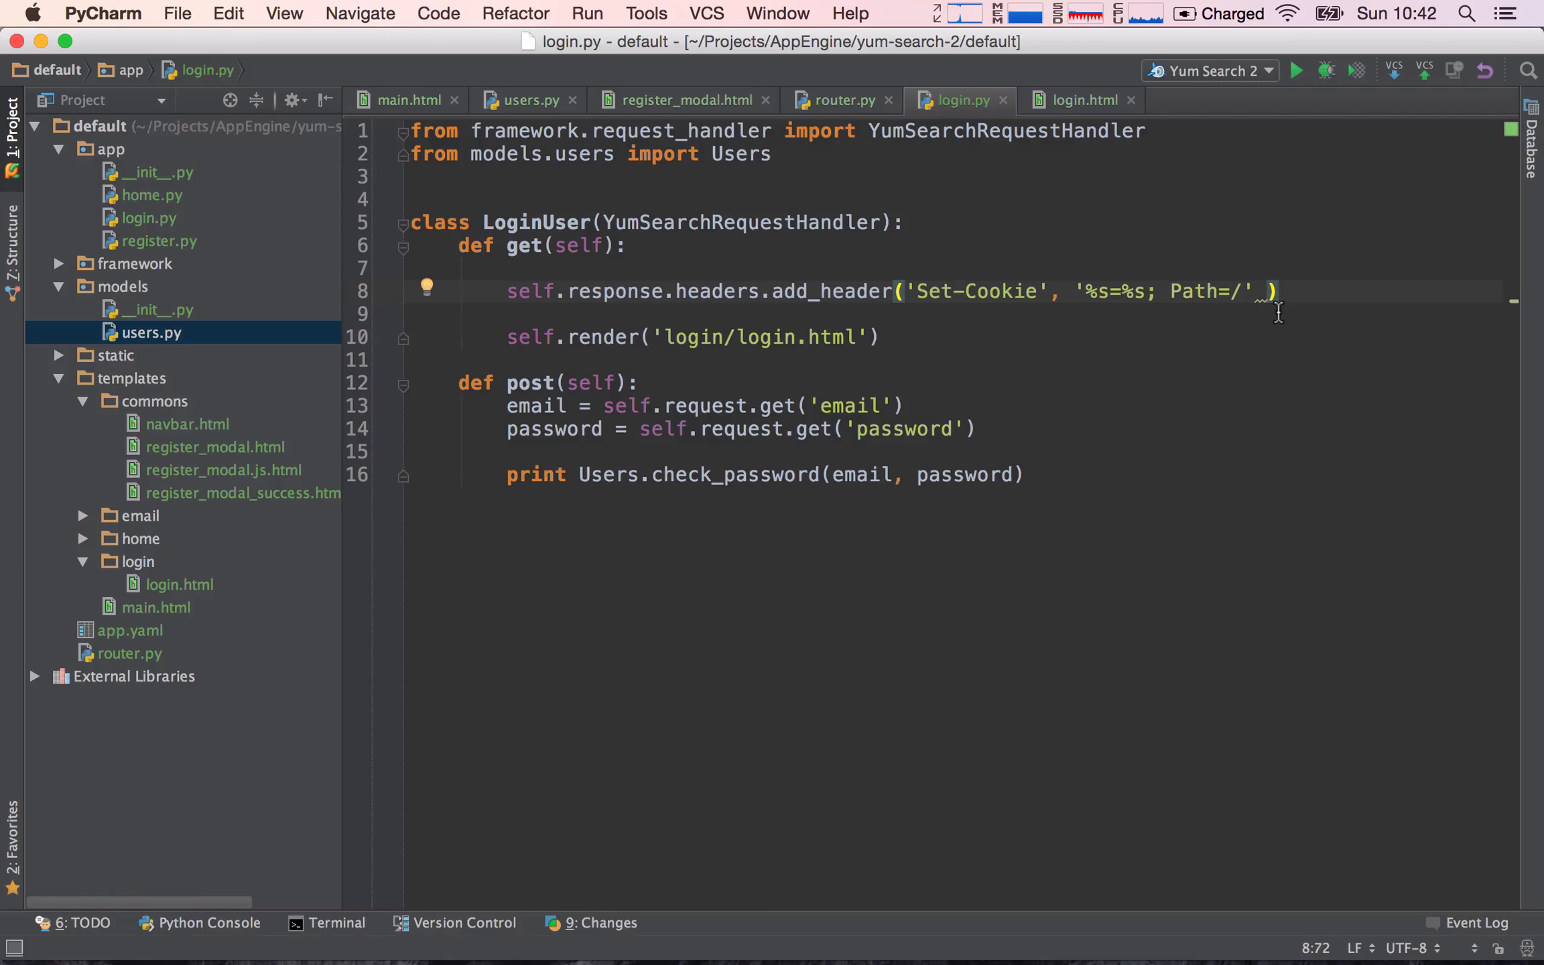
Append % ('Logged_in', 'True') after the Set-Cookie format string.
{"action": "type", "text": "%"}
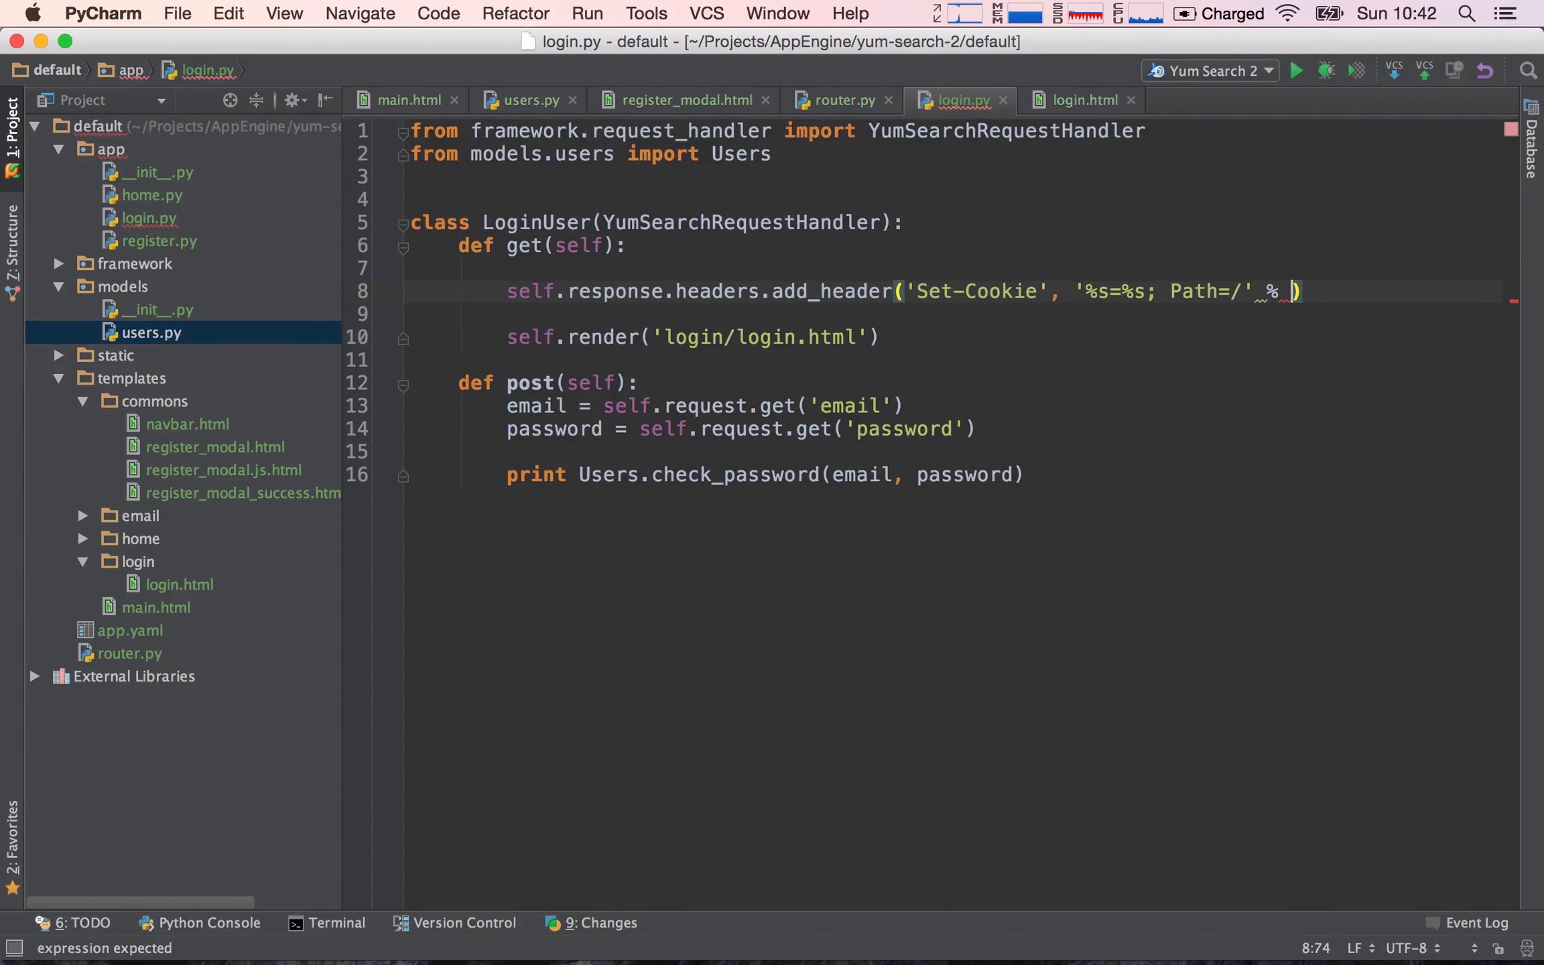
{"action": "type", "text": "("}
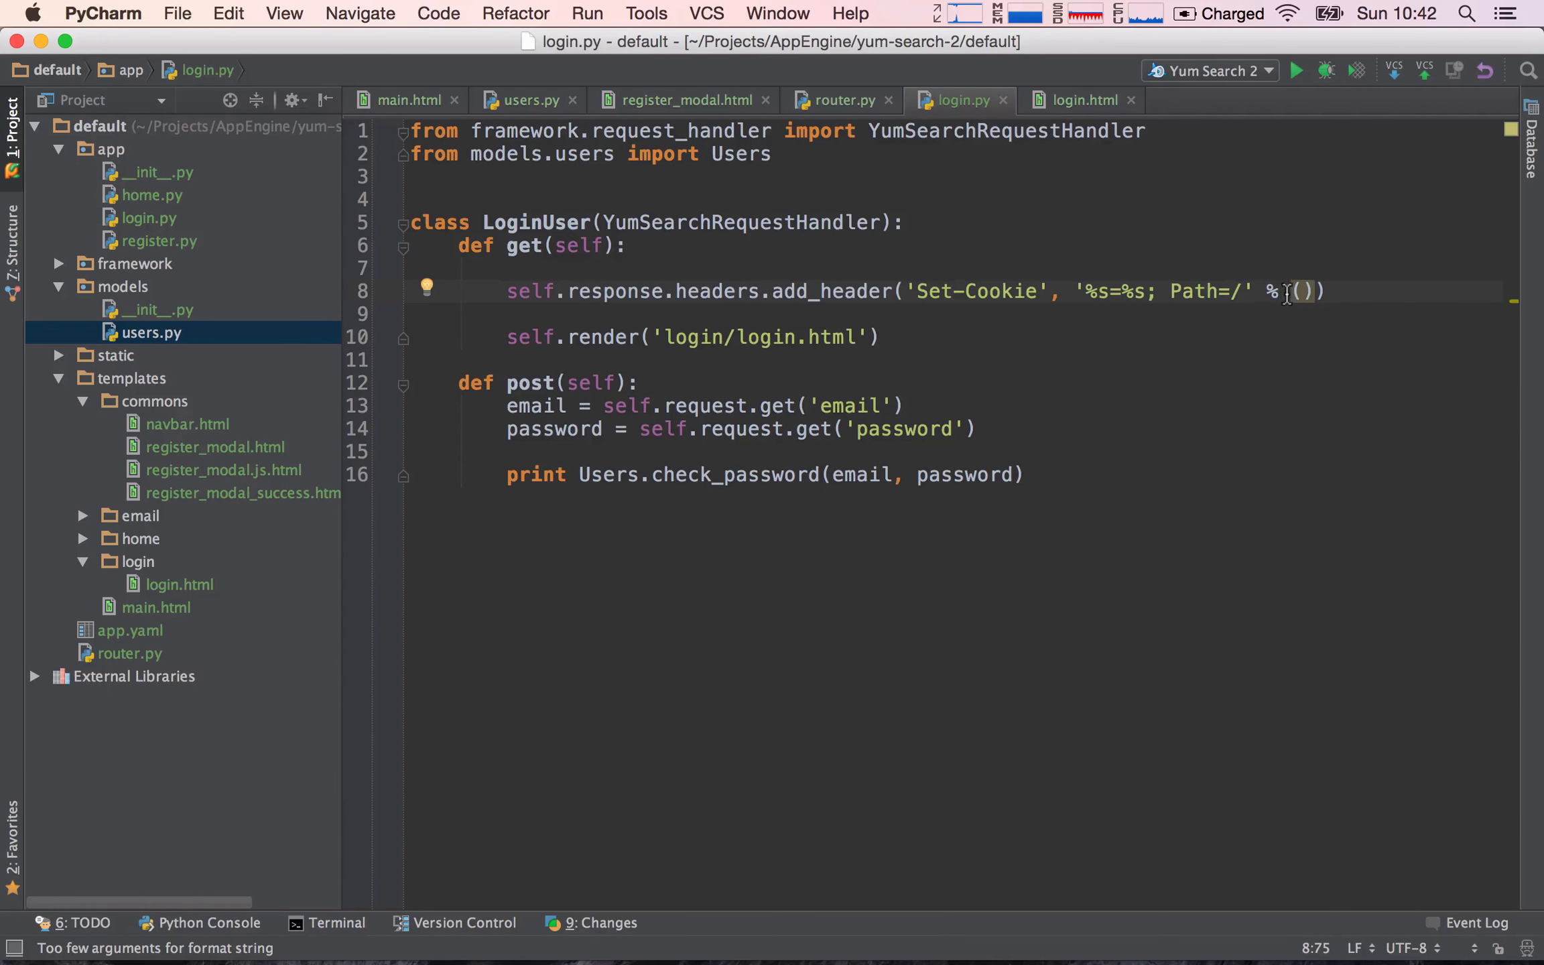
{"action": "left_click", "coordinate": [1091, 290]}
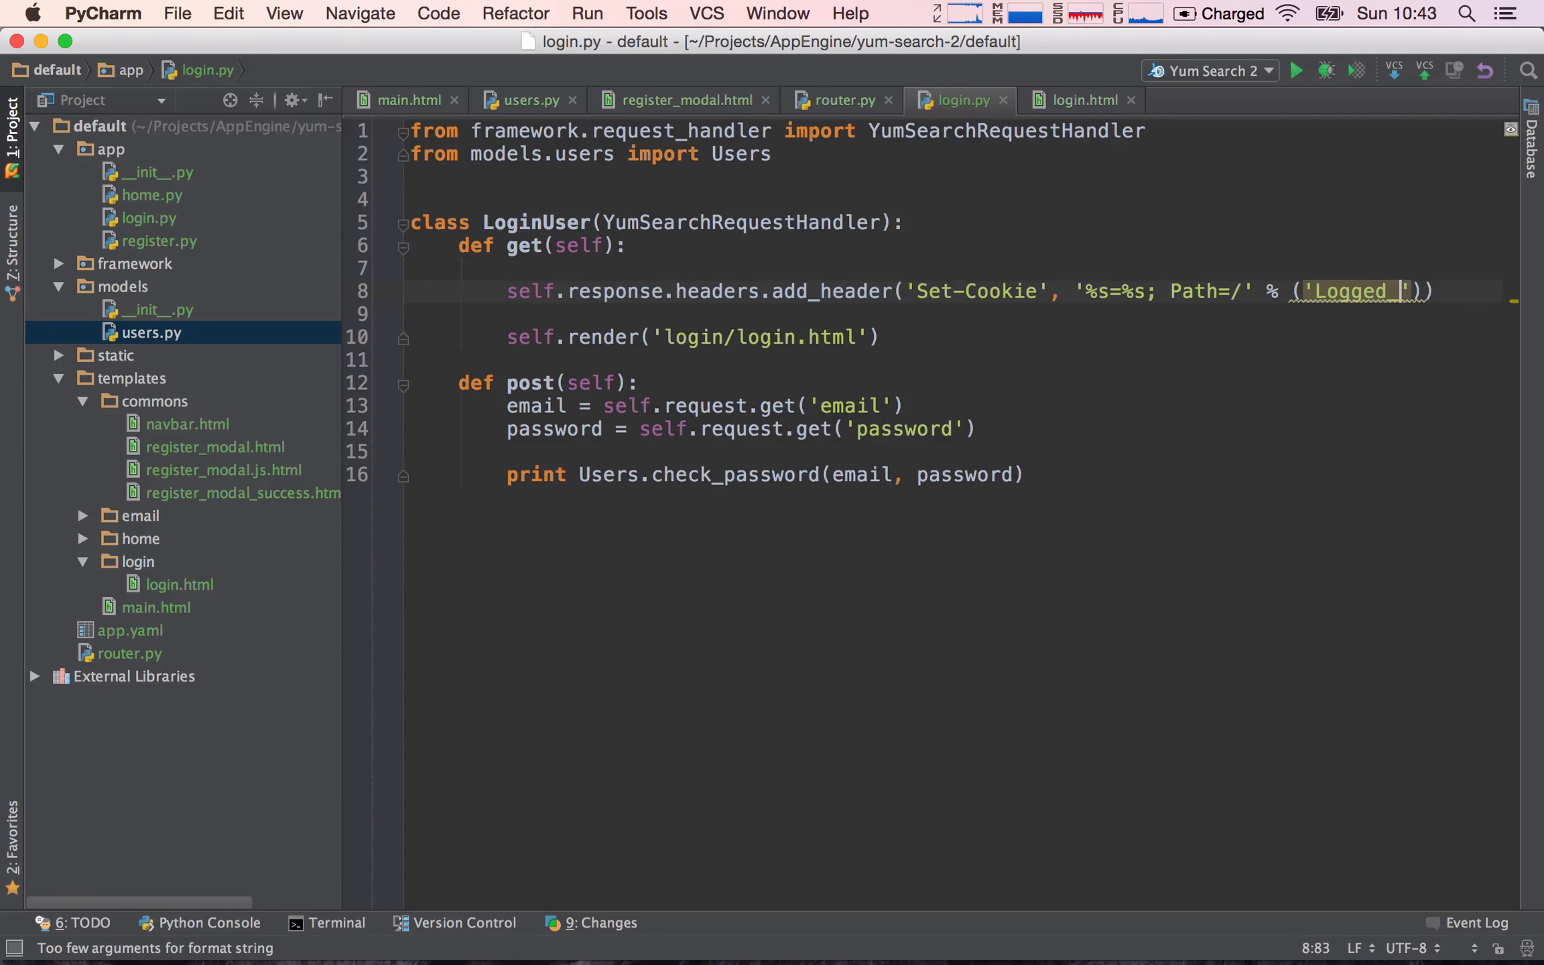
{"action": "type", "text": "in"}
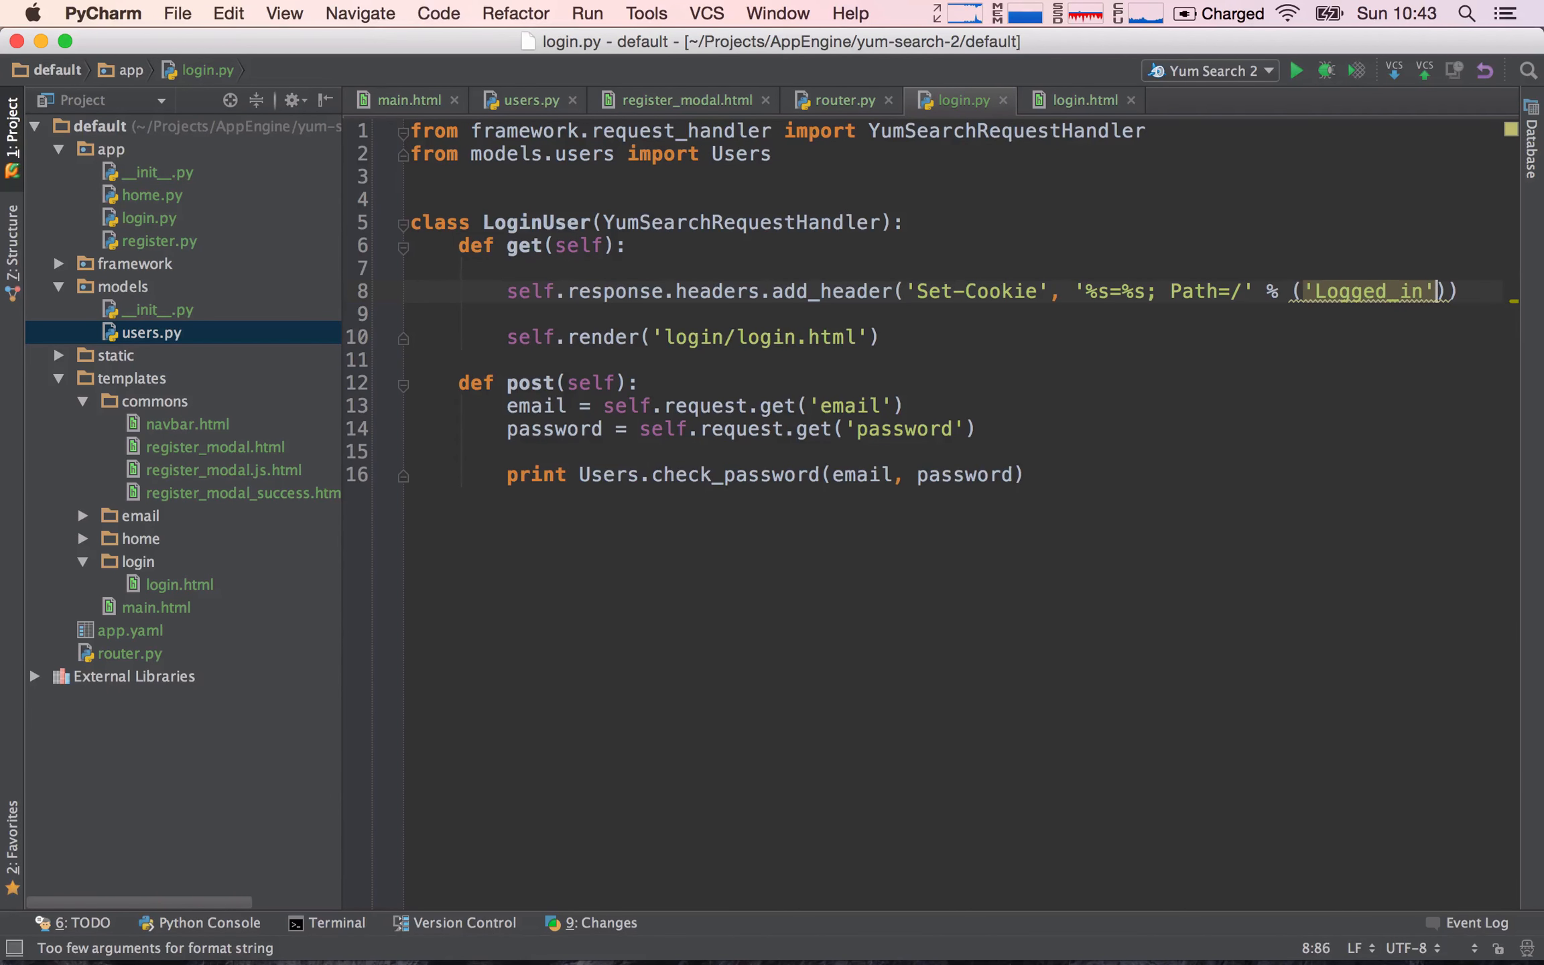
{"action": "type", "text": ", 'T"}
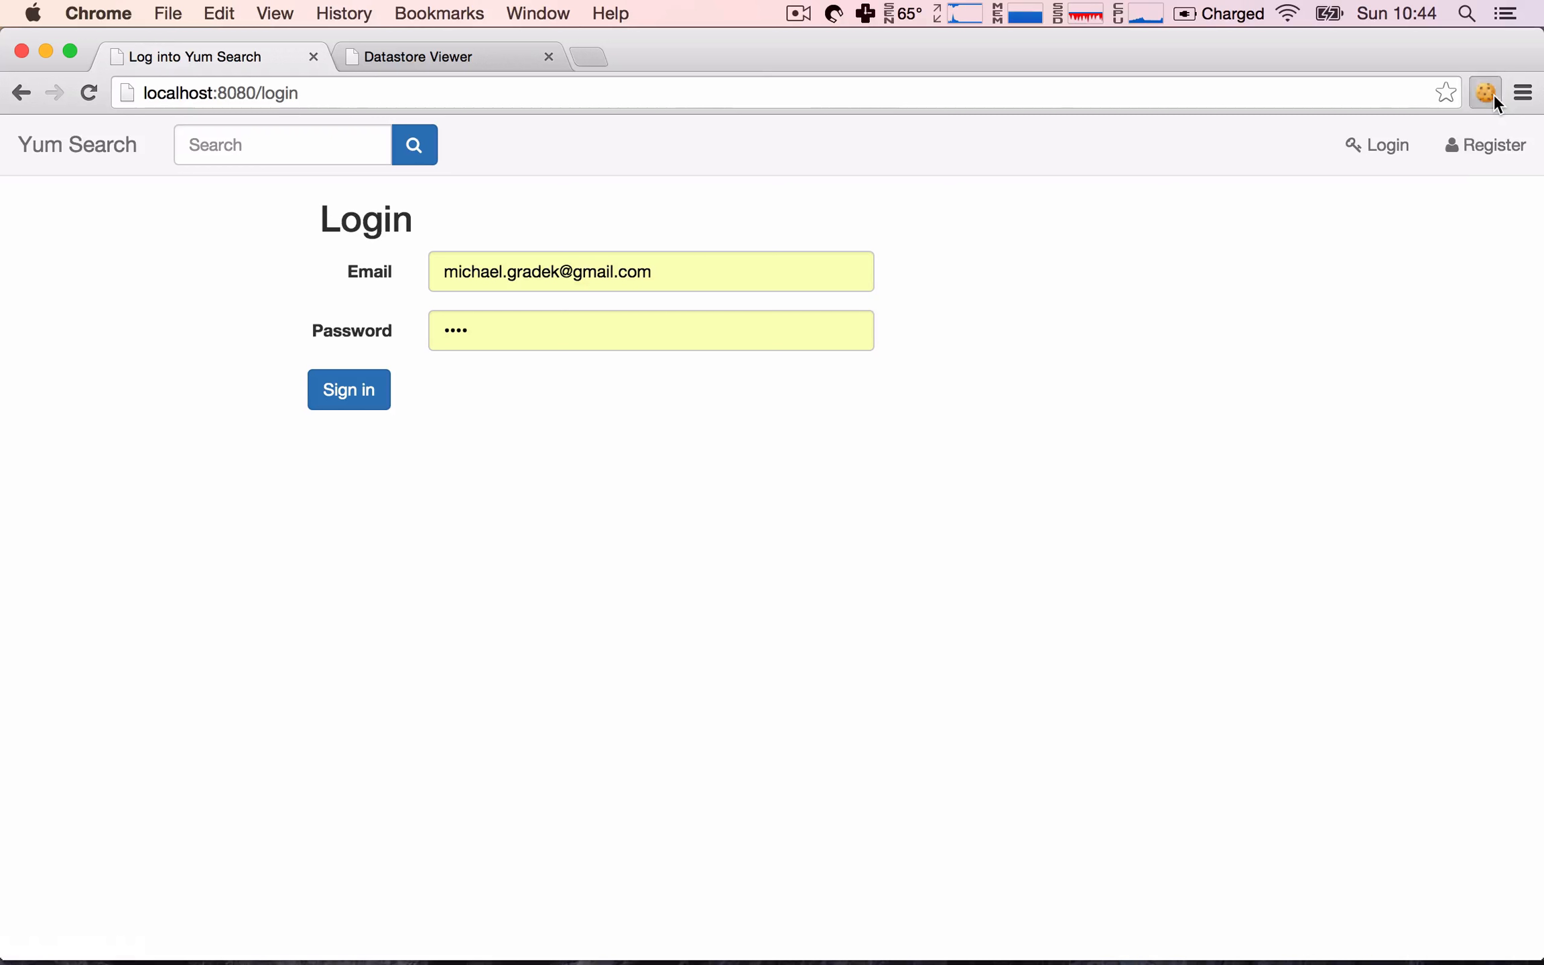
Inspect the localhost Logged_in cookie's value, domain, path and expiration in EditThisCookie.
{"action": "left_click", "coordinate": [1486, 93]}
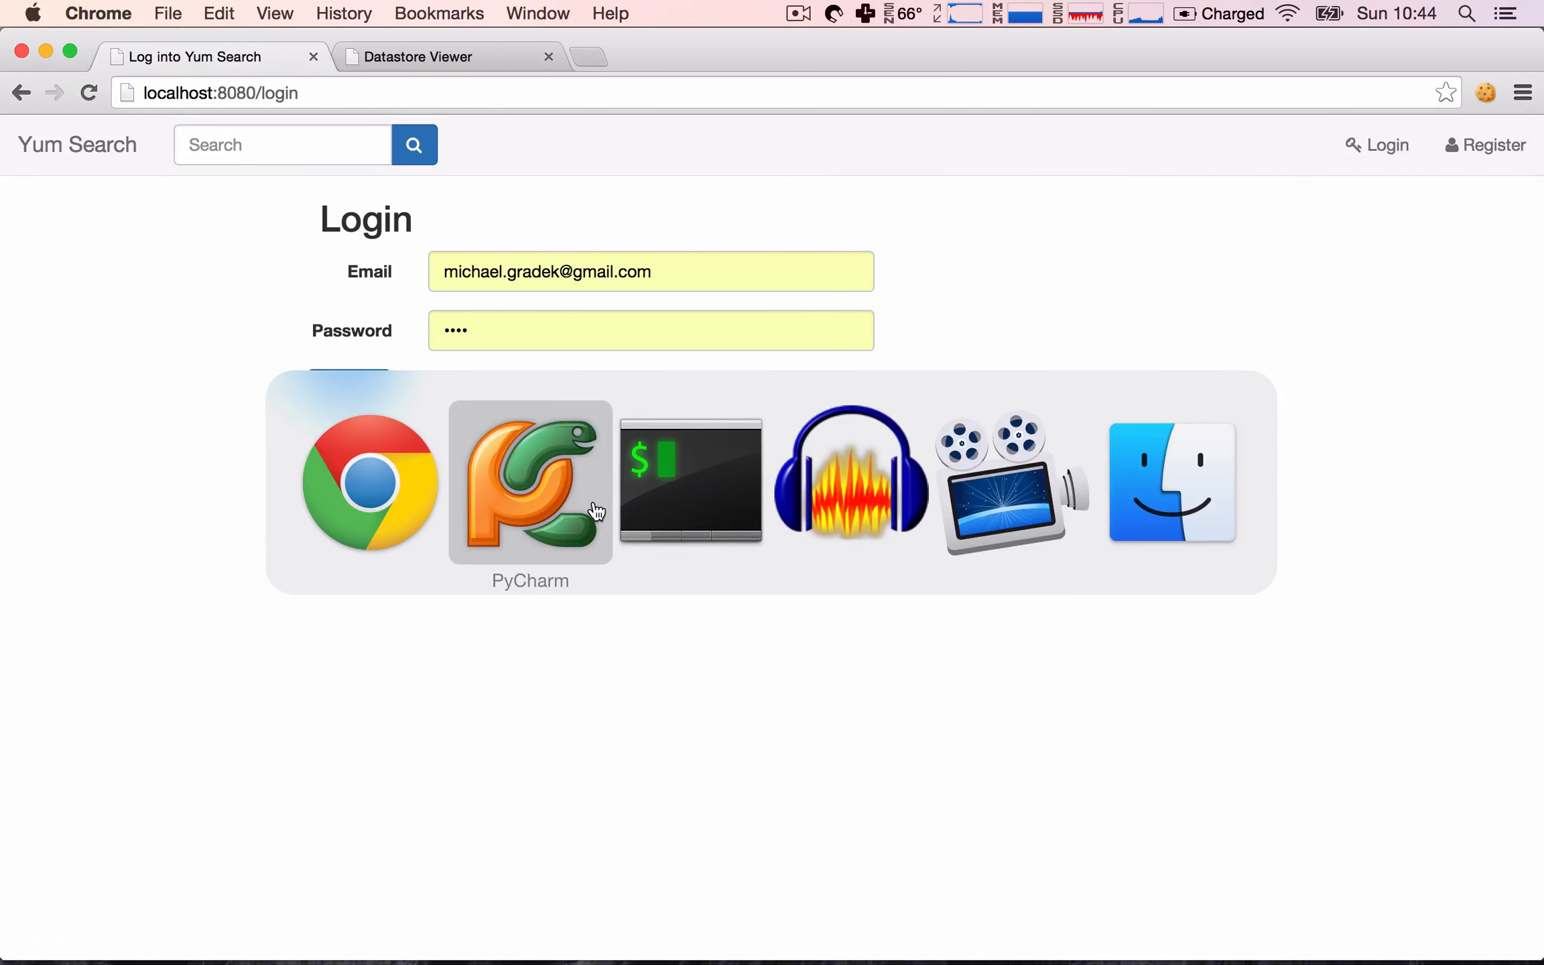
{"action": "left_click", "coordinate": [530, 482]}
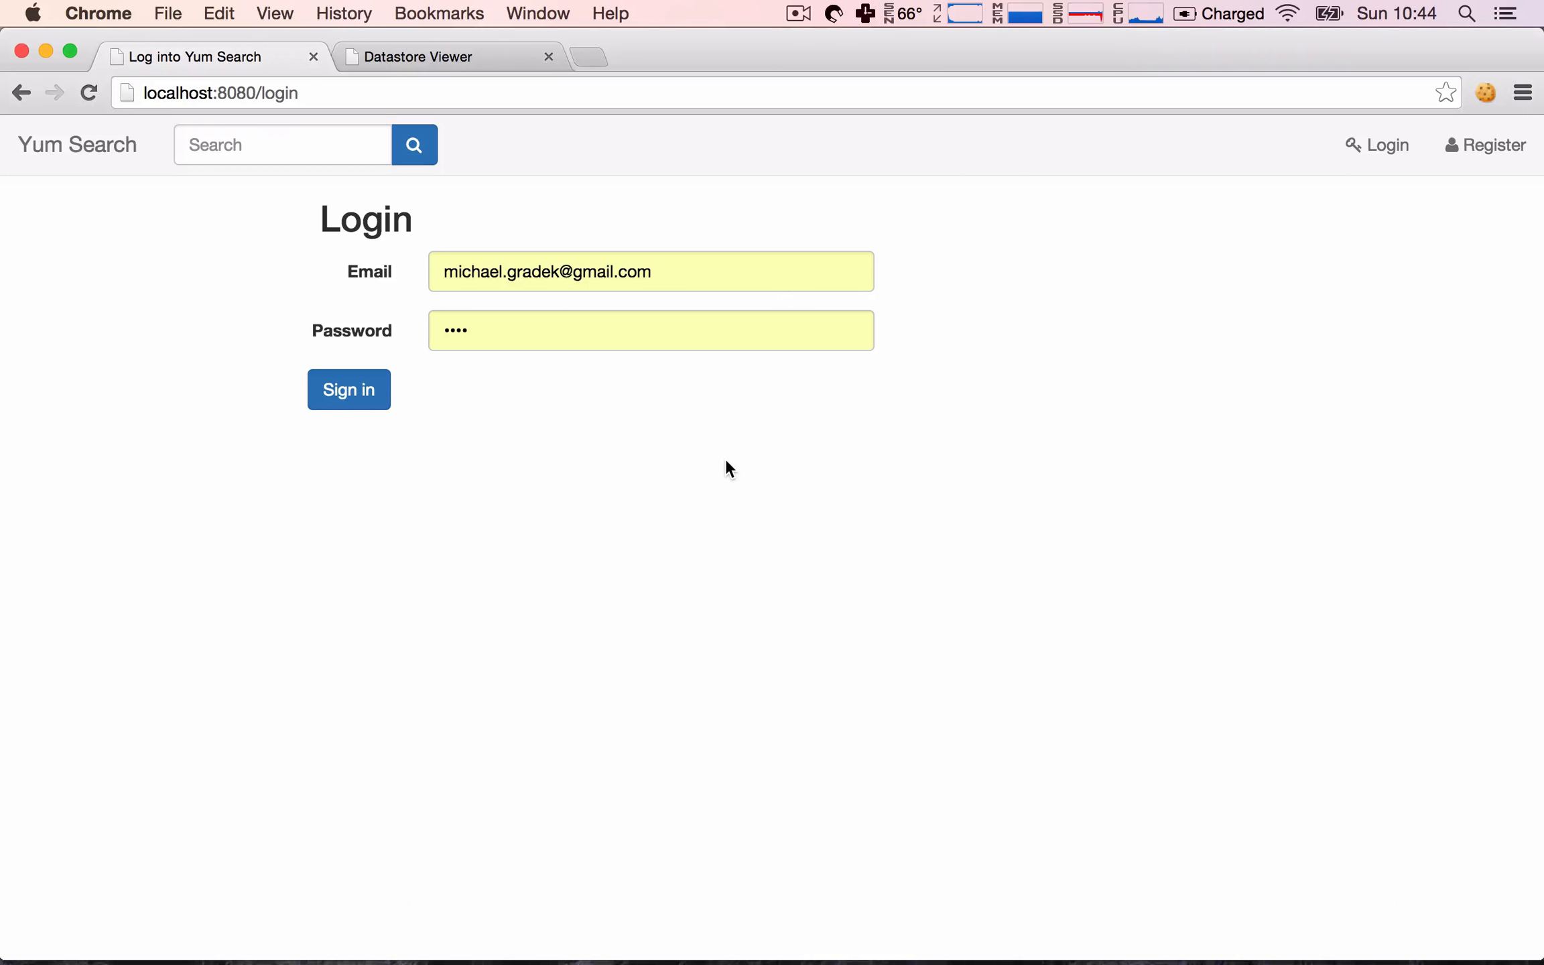
{"action": "mouse_move", "coordinate": [1353, 246]}
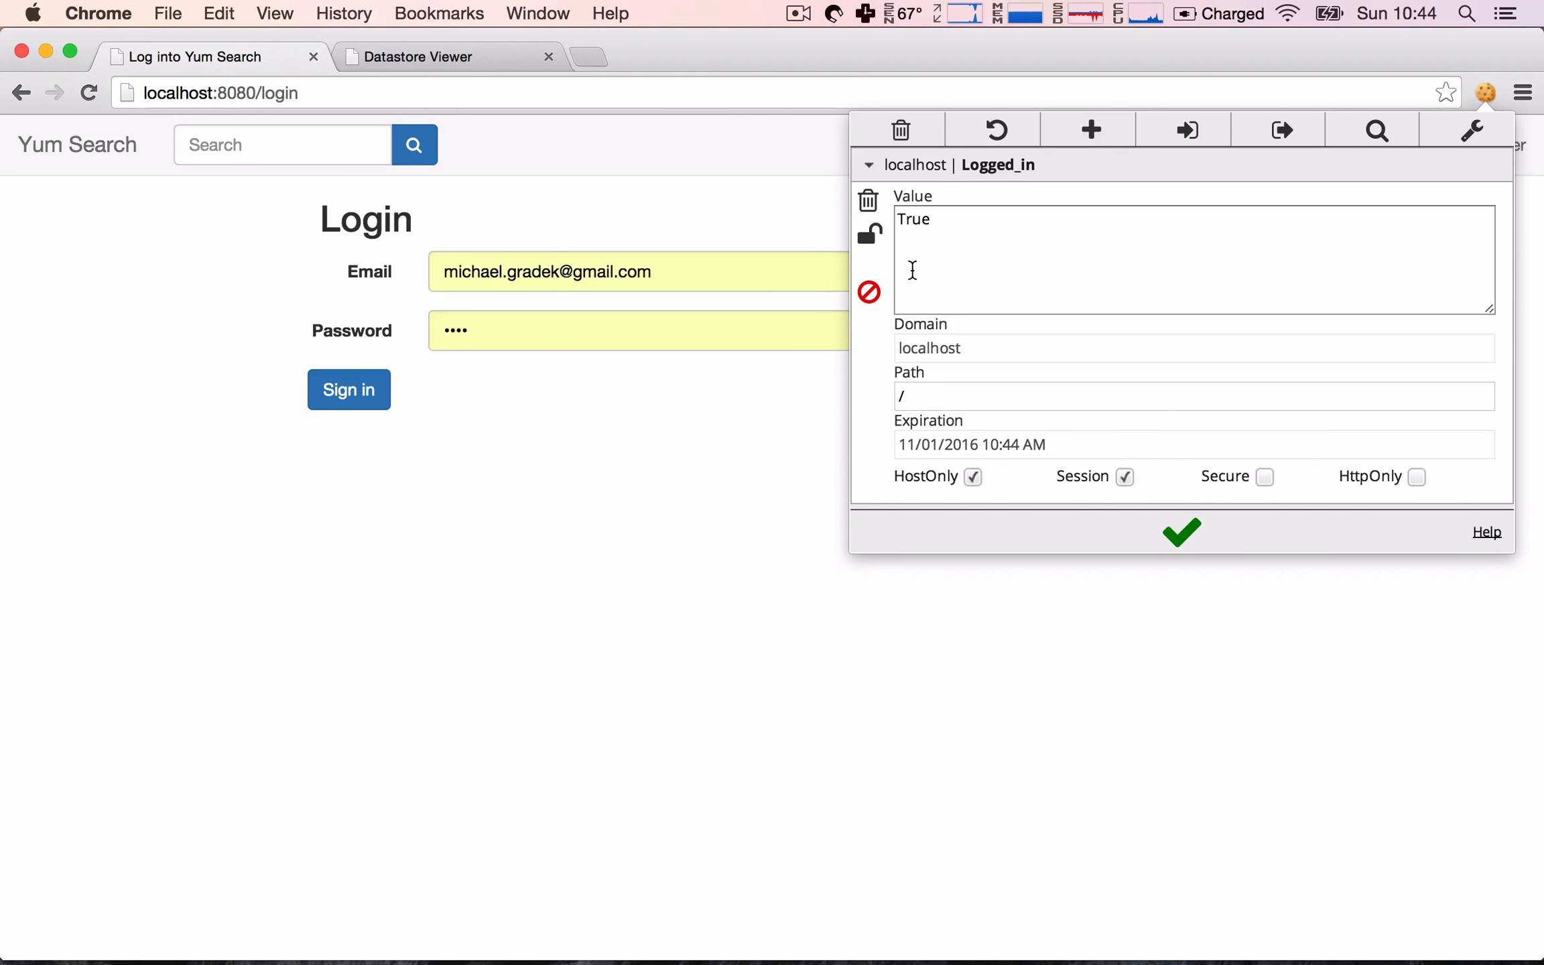
{"action": "mouse_move", "coordinate": [940, 428]}
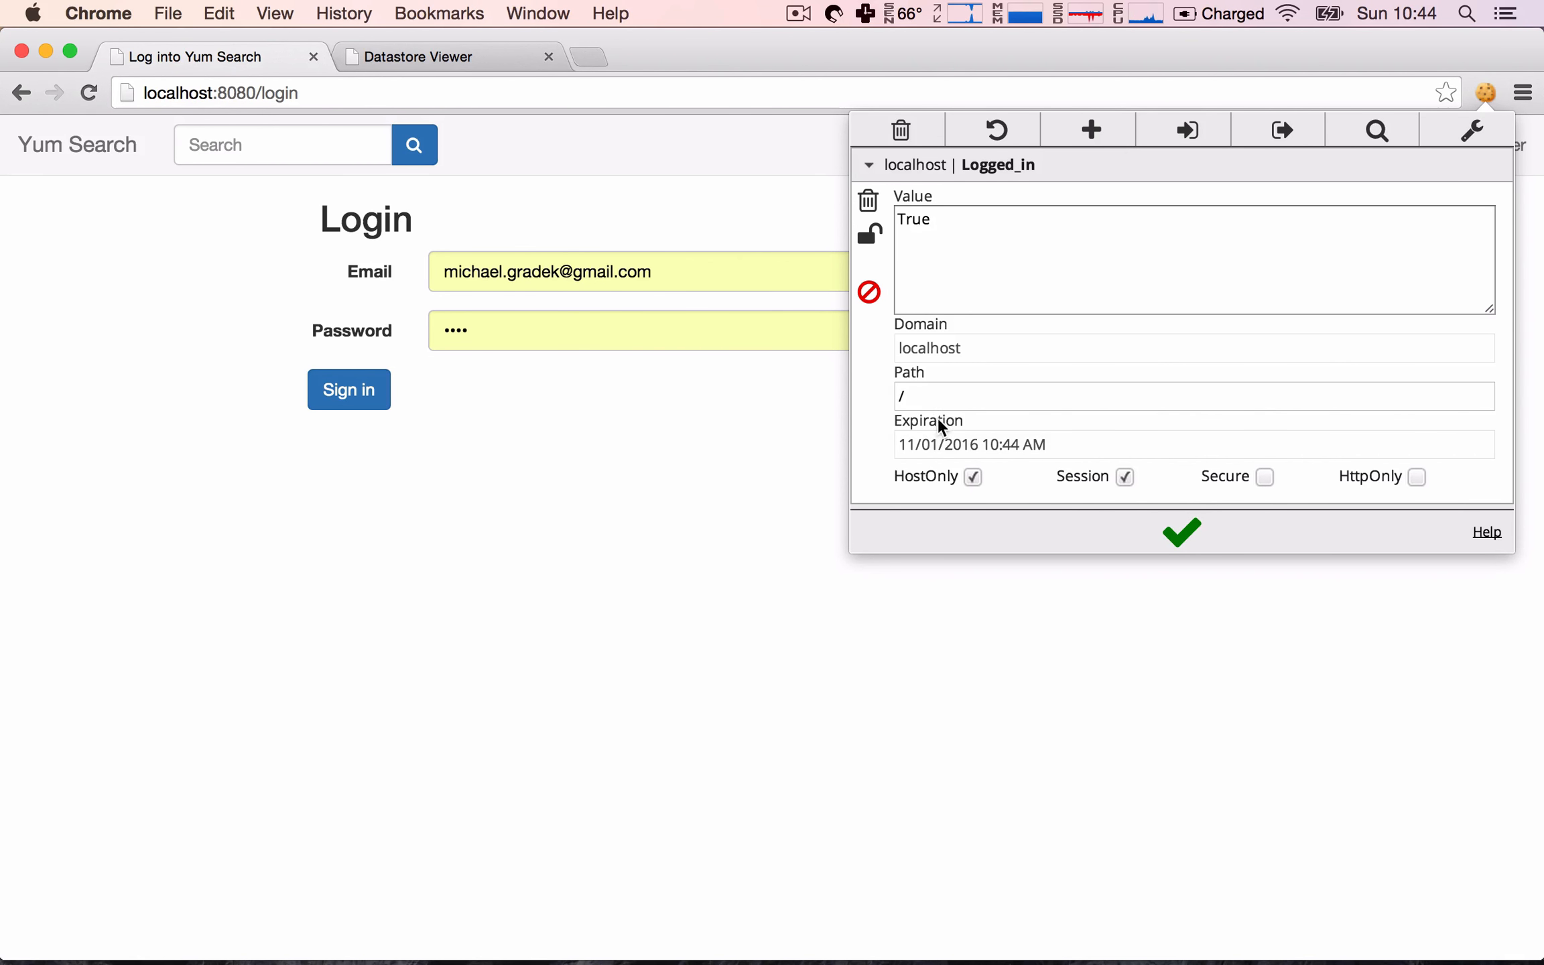
{"action": "mouse_move", "coordinate": [993, 451]}
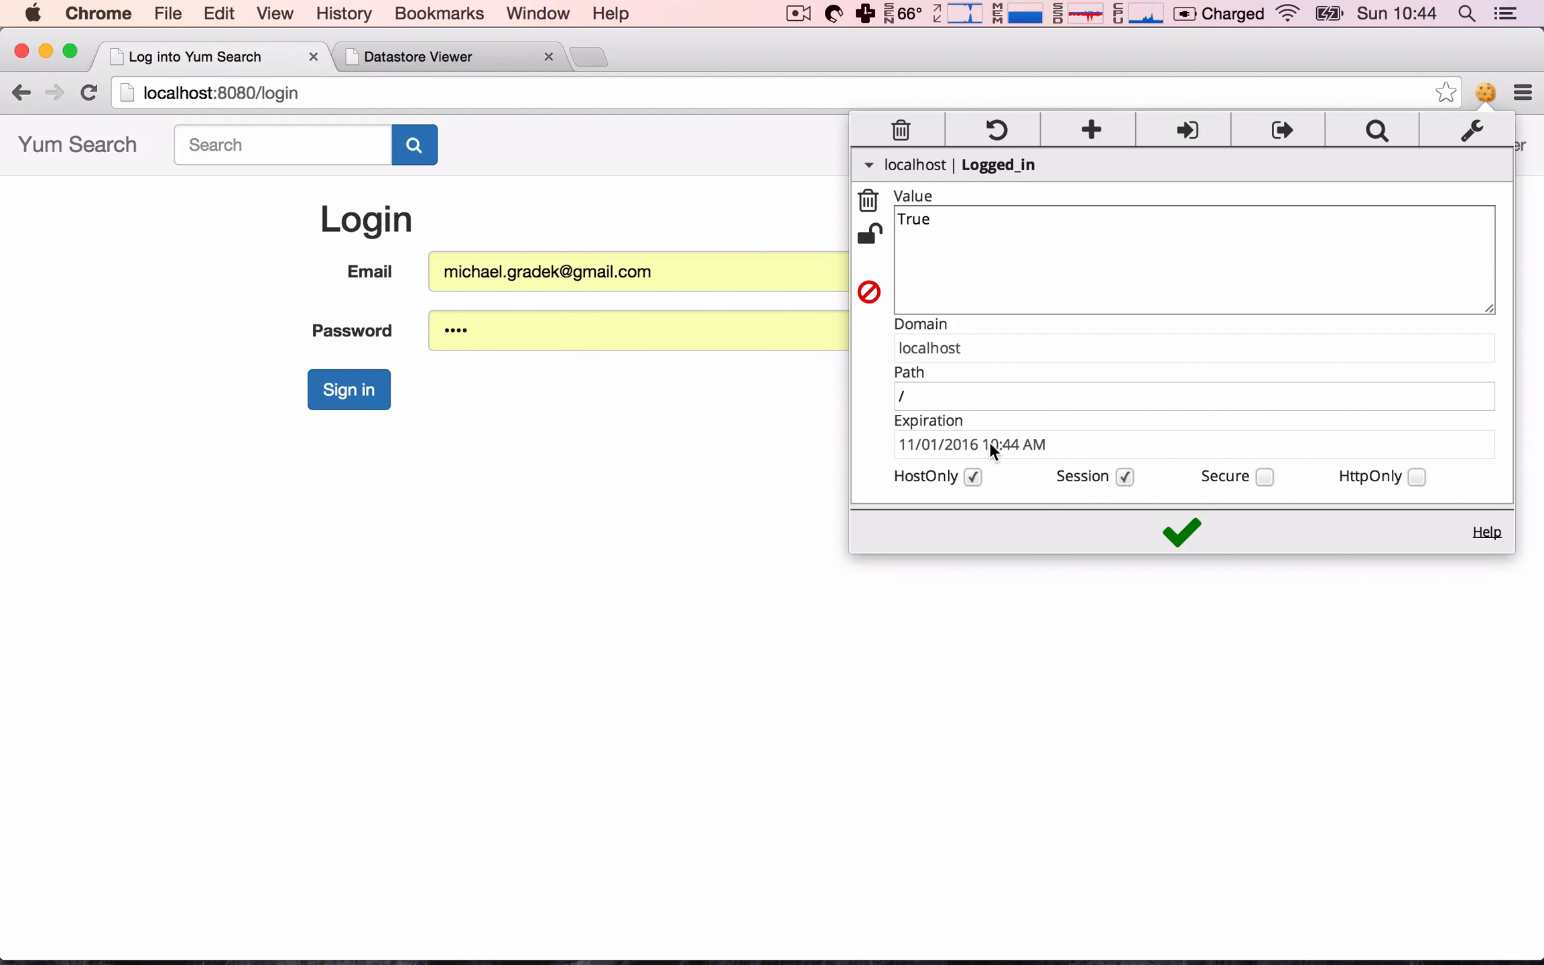
{"action": "mouse_move", "coordinate": [908, 439]}
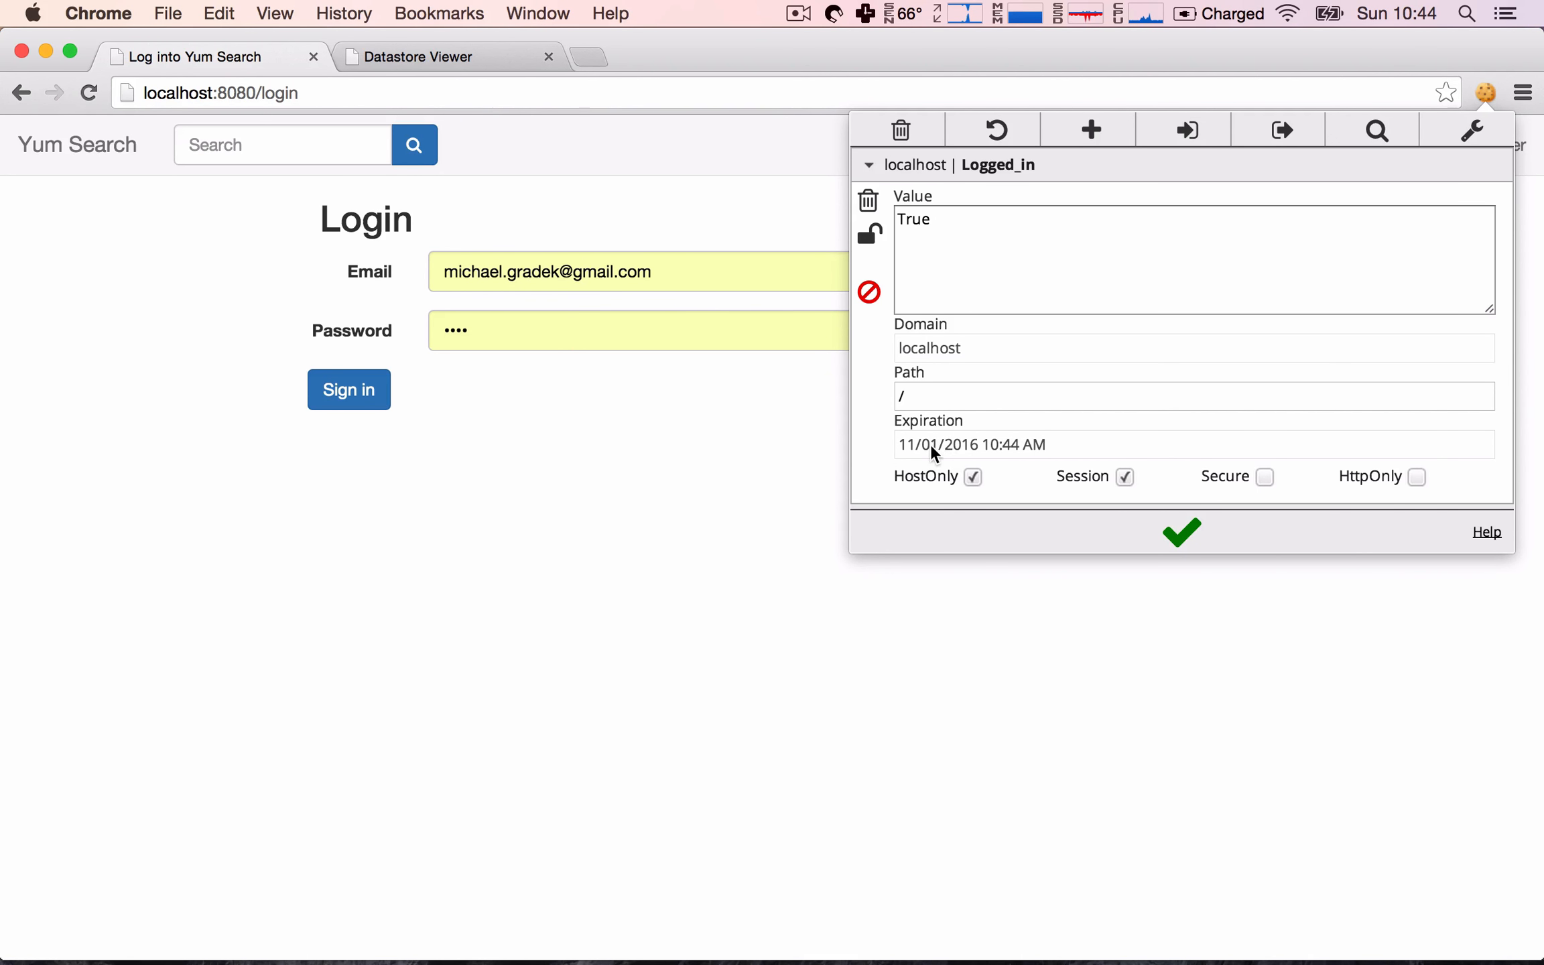
{"action": "mouse_move", "coordinate": [961, 453]}
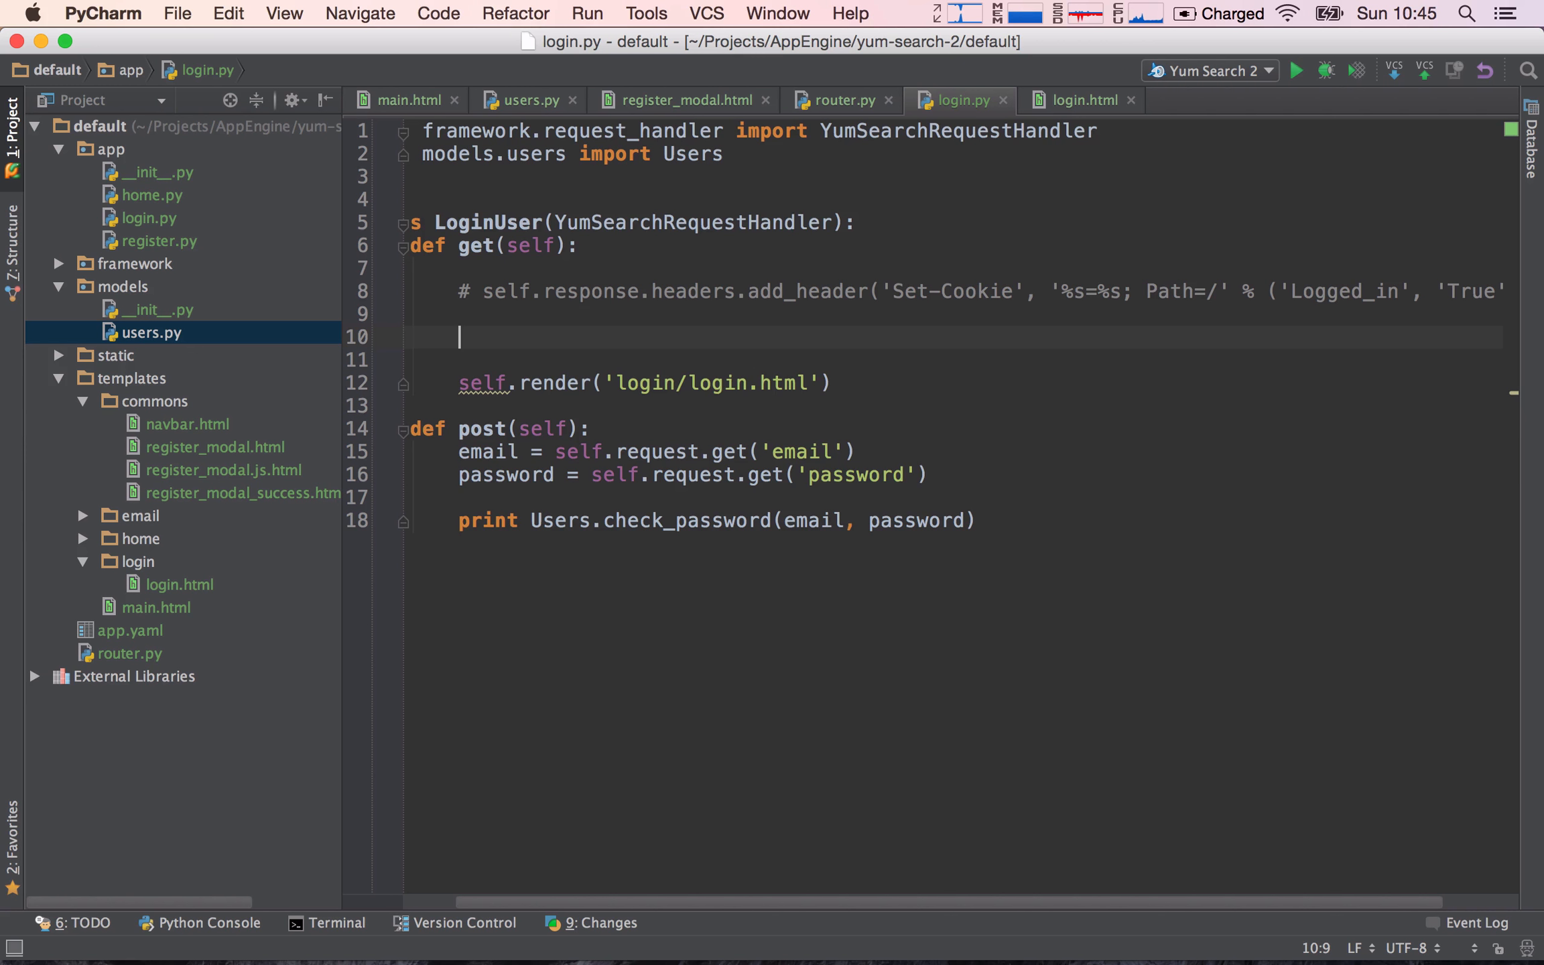
Print self.request.cookies.get('Logged_in') in get() and begin an if statement below it.
{"action": "type", "text": "self."}
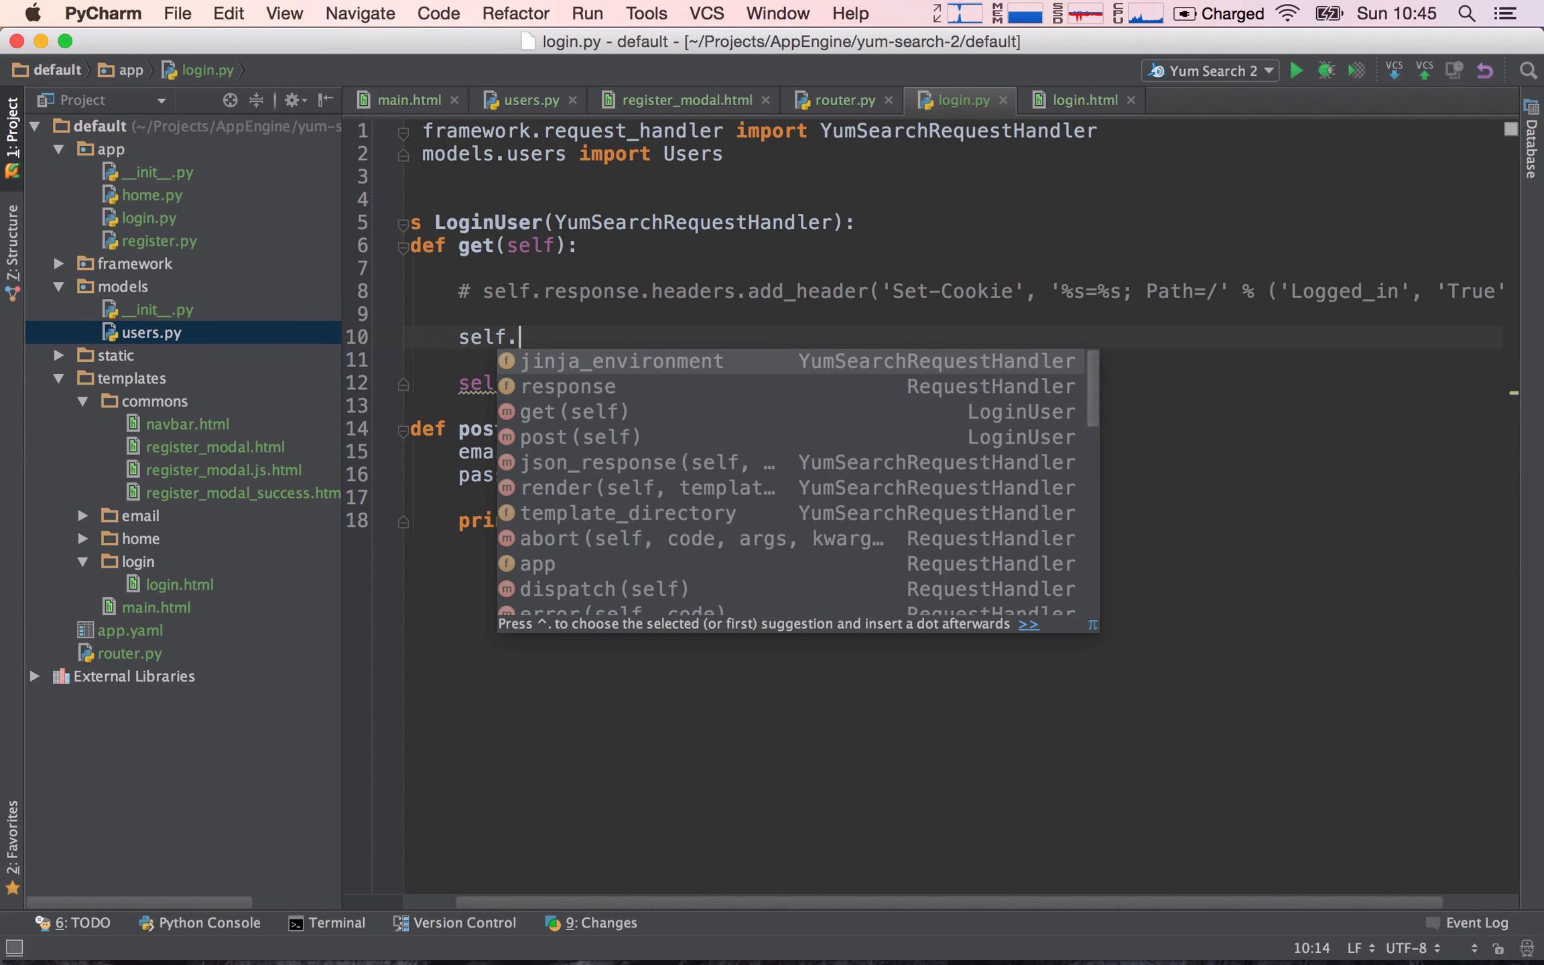
{"action": "type", "text": "request"}
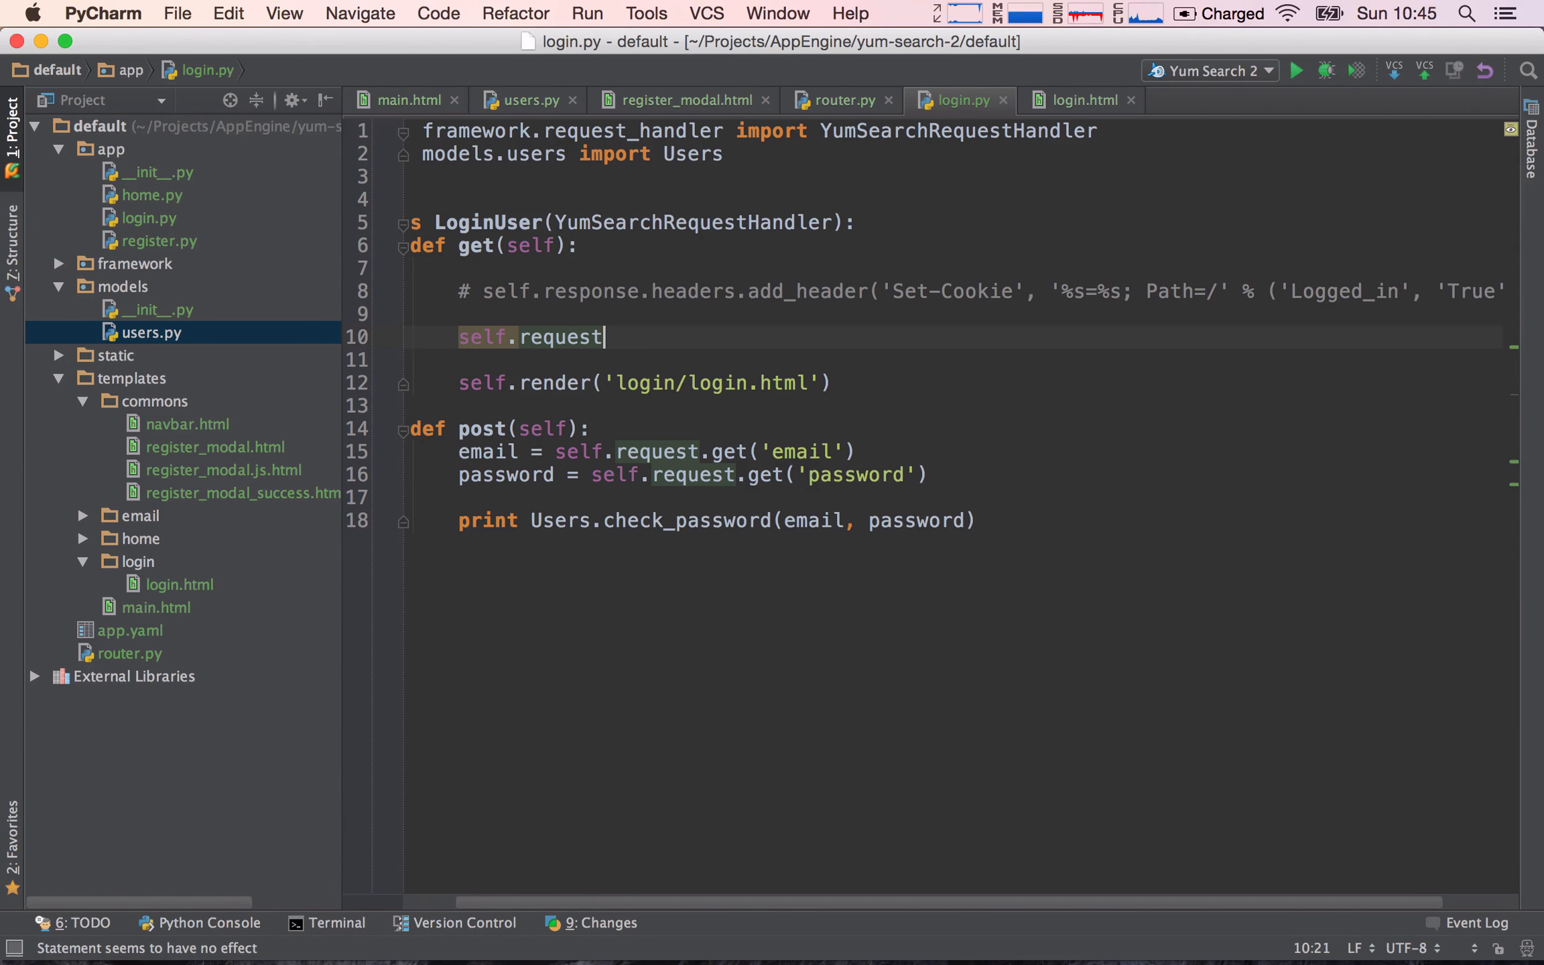
{"action": "mouse_move", "coordinate": [923, 449]}
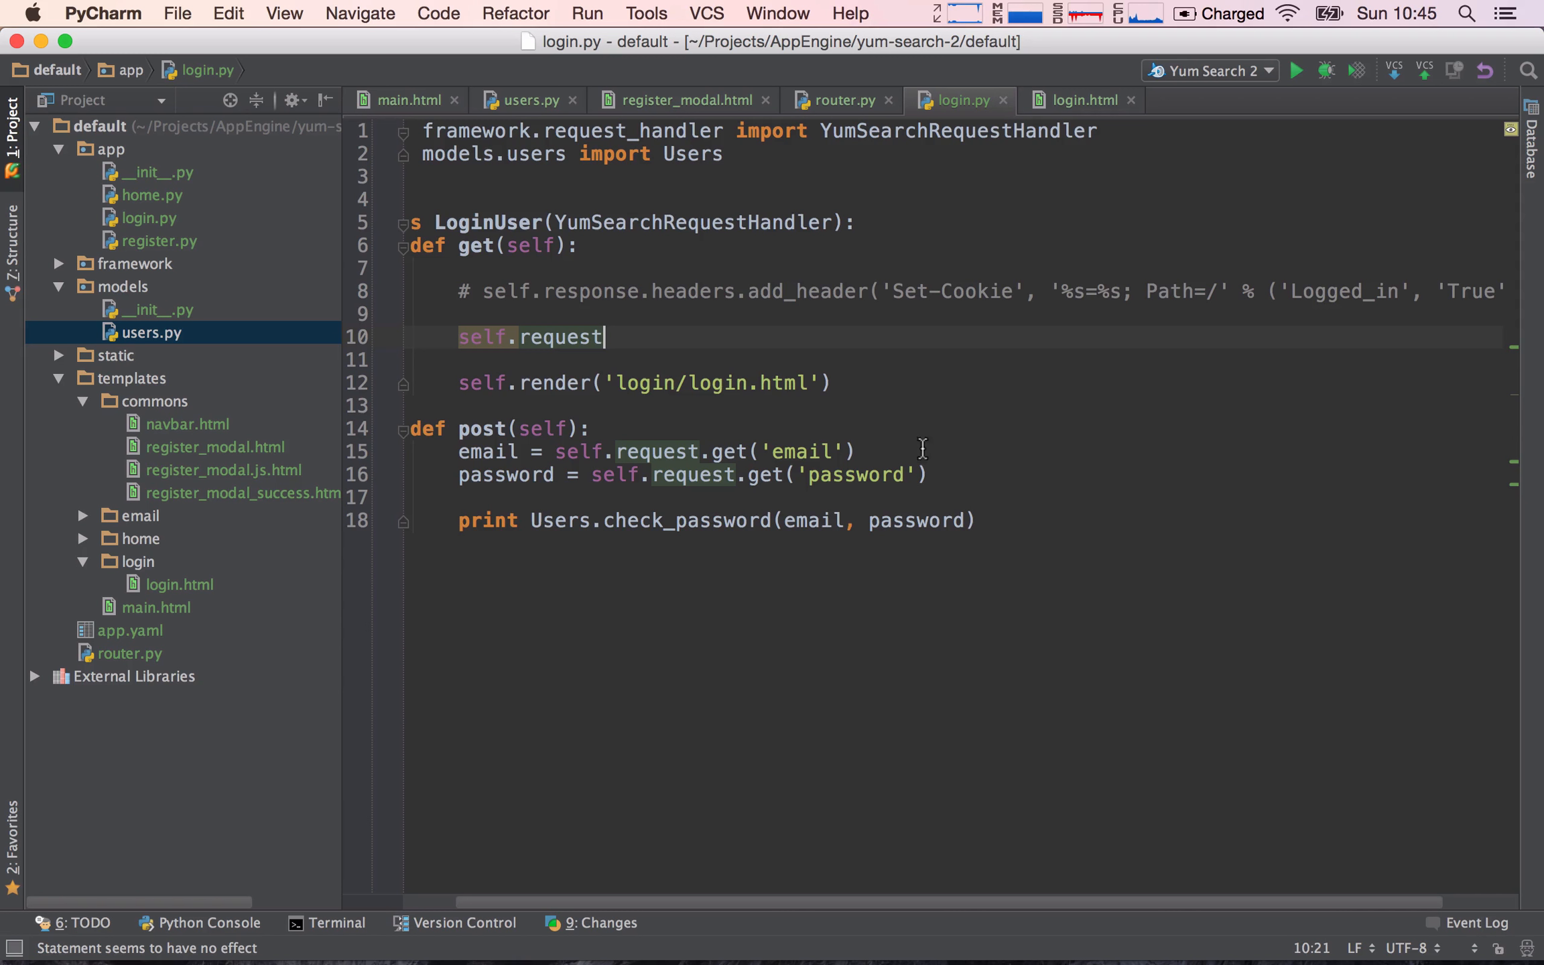
{"action": "mouse_move", "coordinate": [639, 342]}
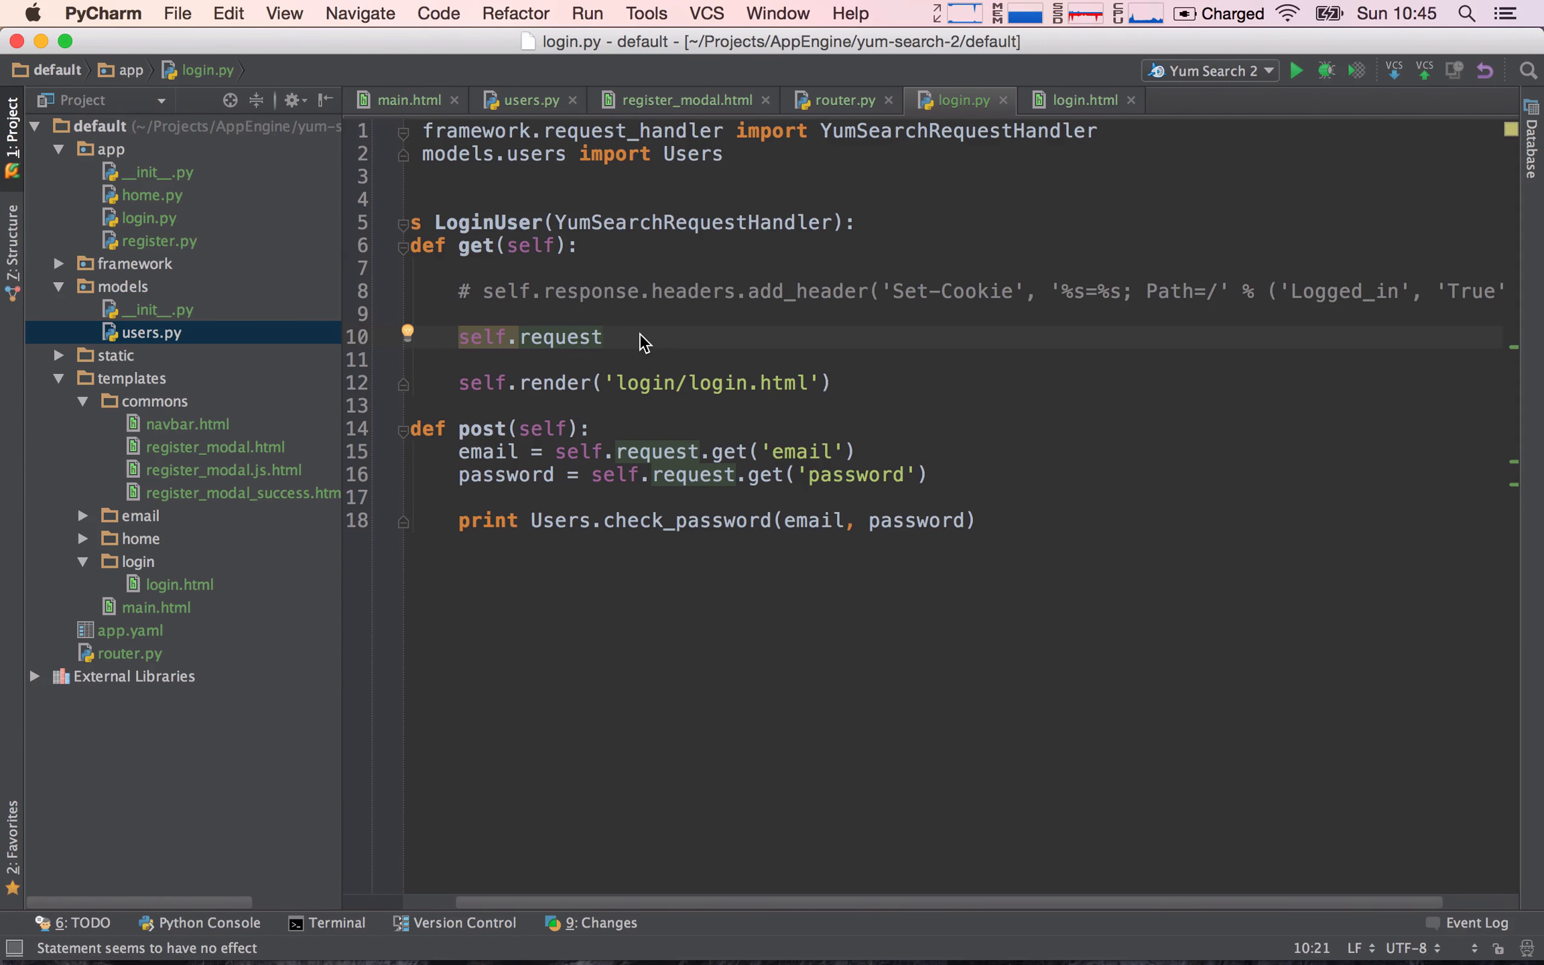
{"action": "type", "text": ".cookies.get('"}
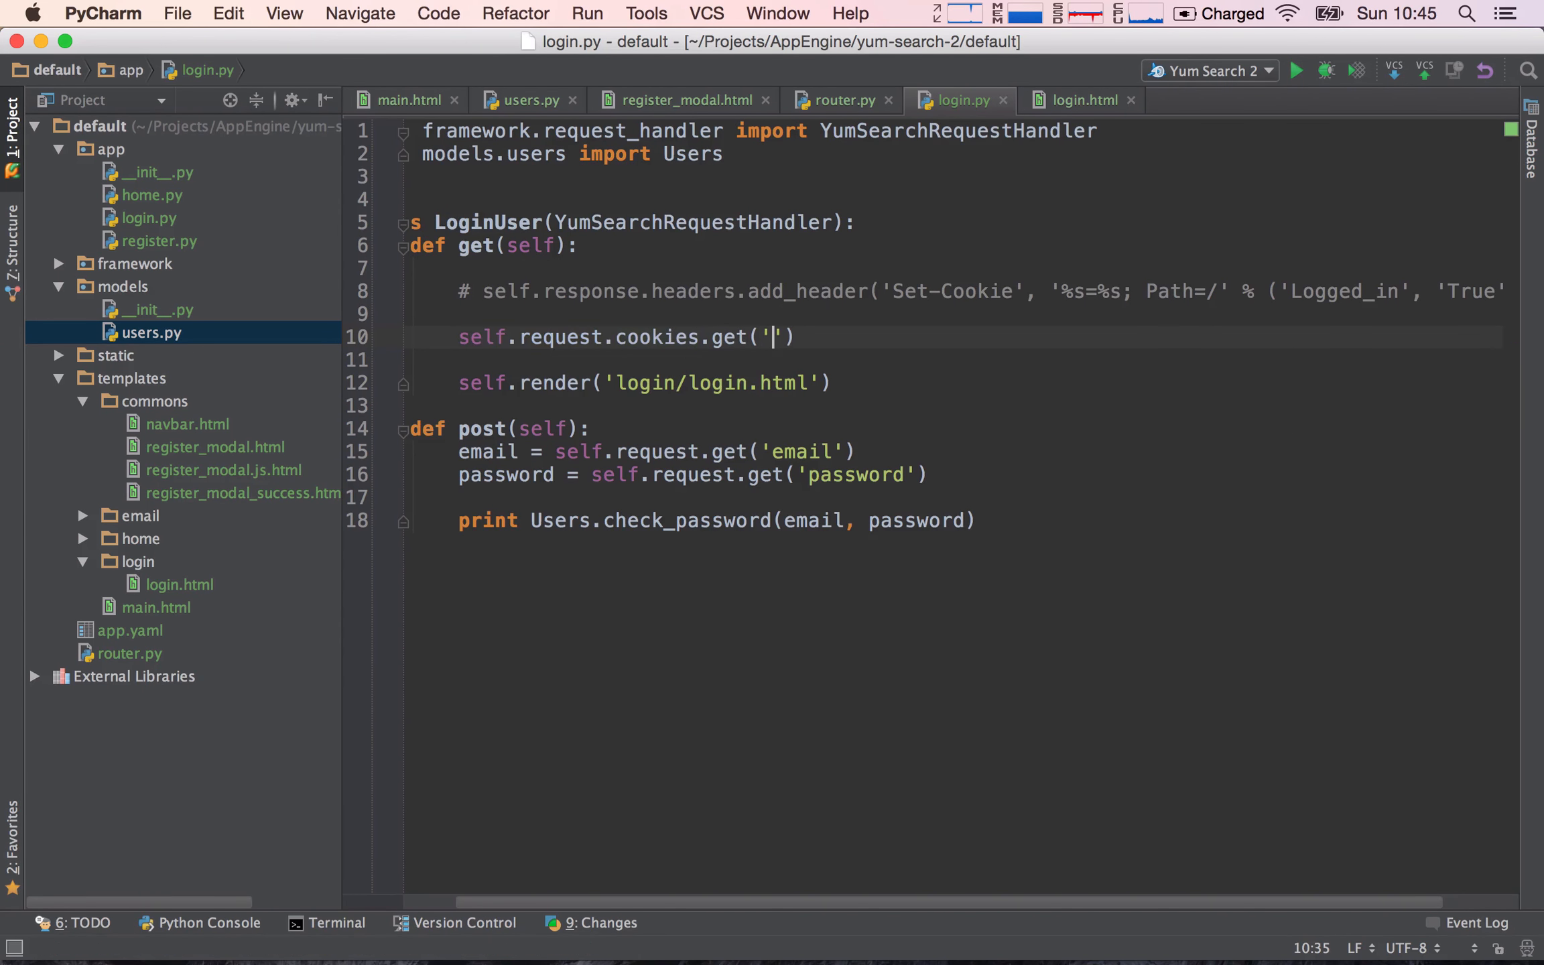
{"action": "type", "text": "Logged_in"}
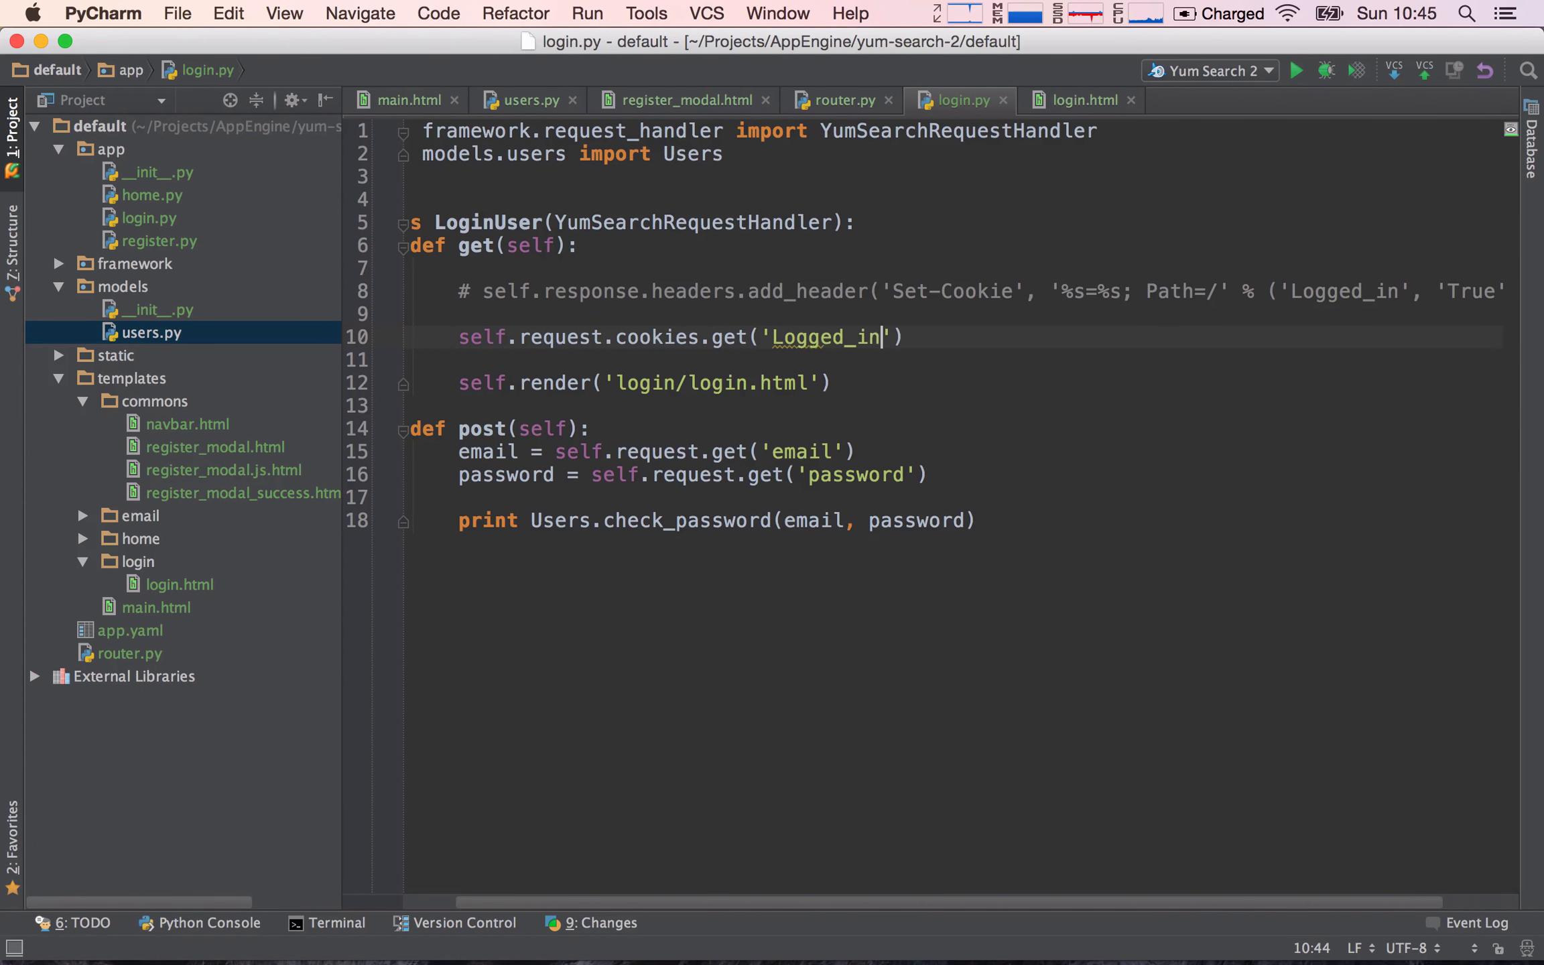
{"action": "type", "text": "print"}
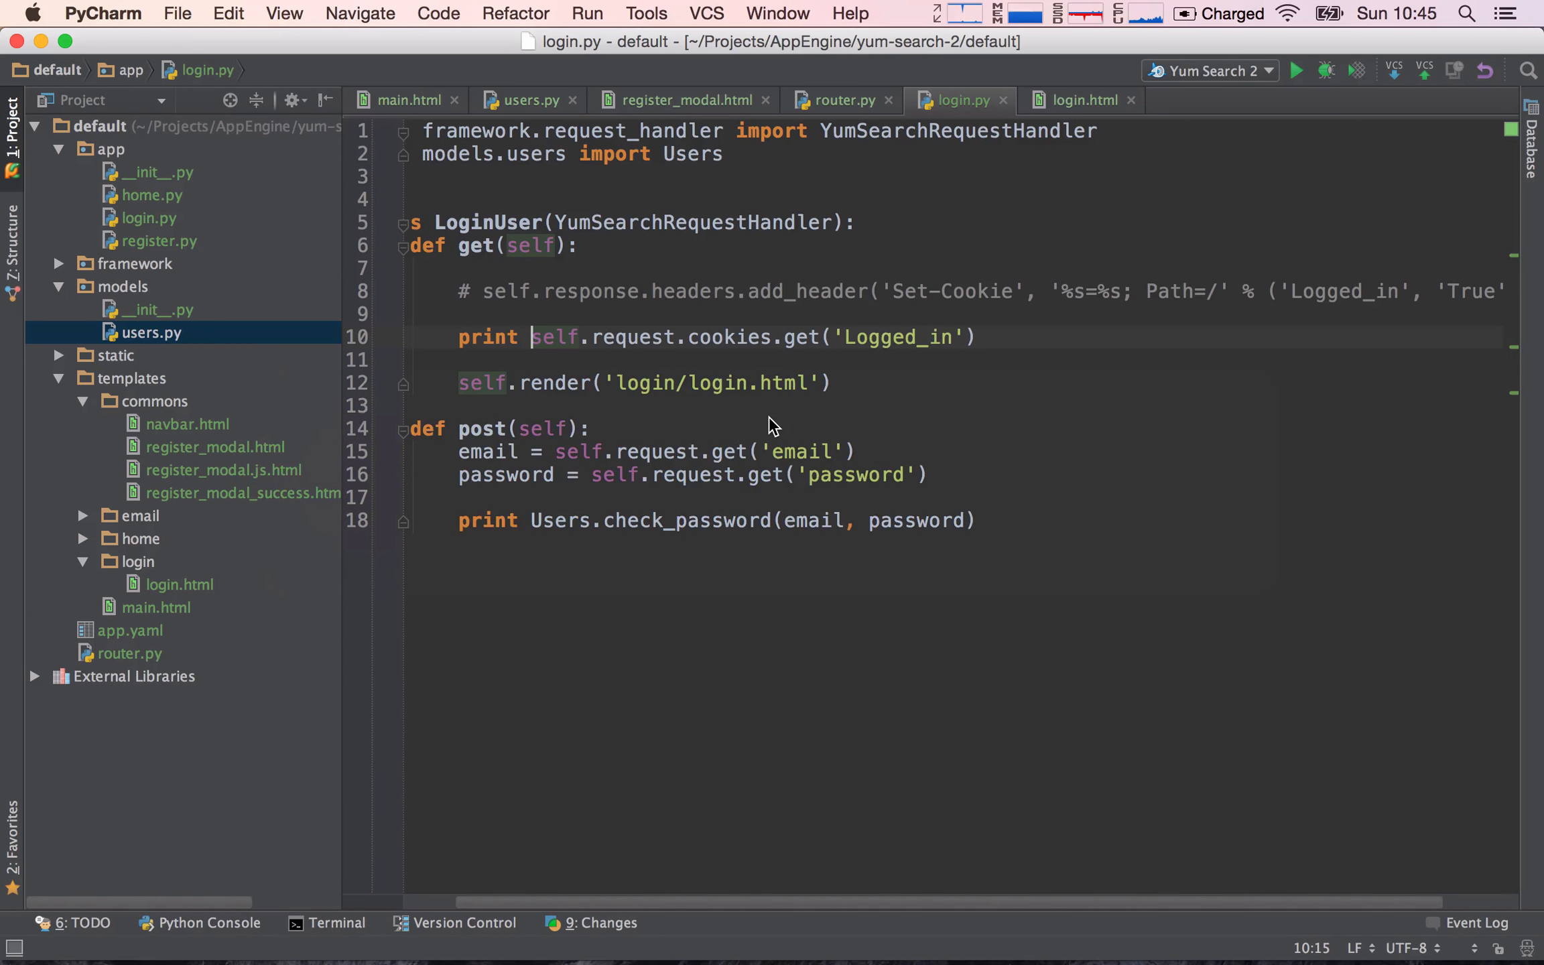
{"action": "left_click", "coordinate": [518, 337]}
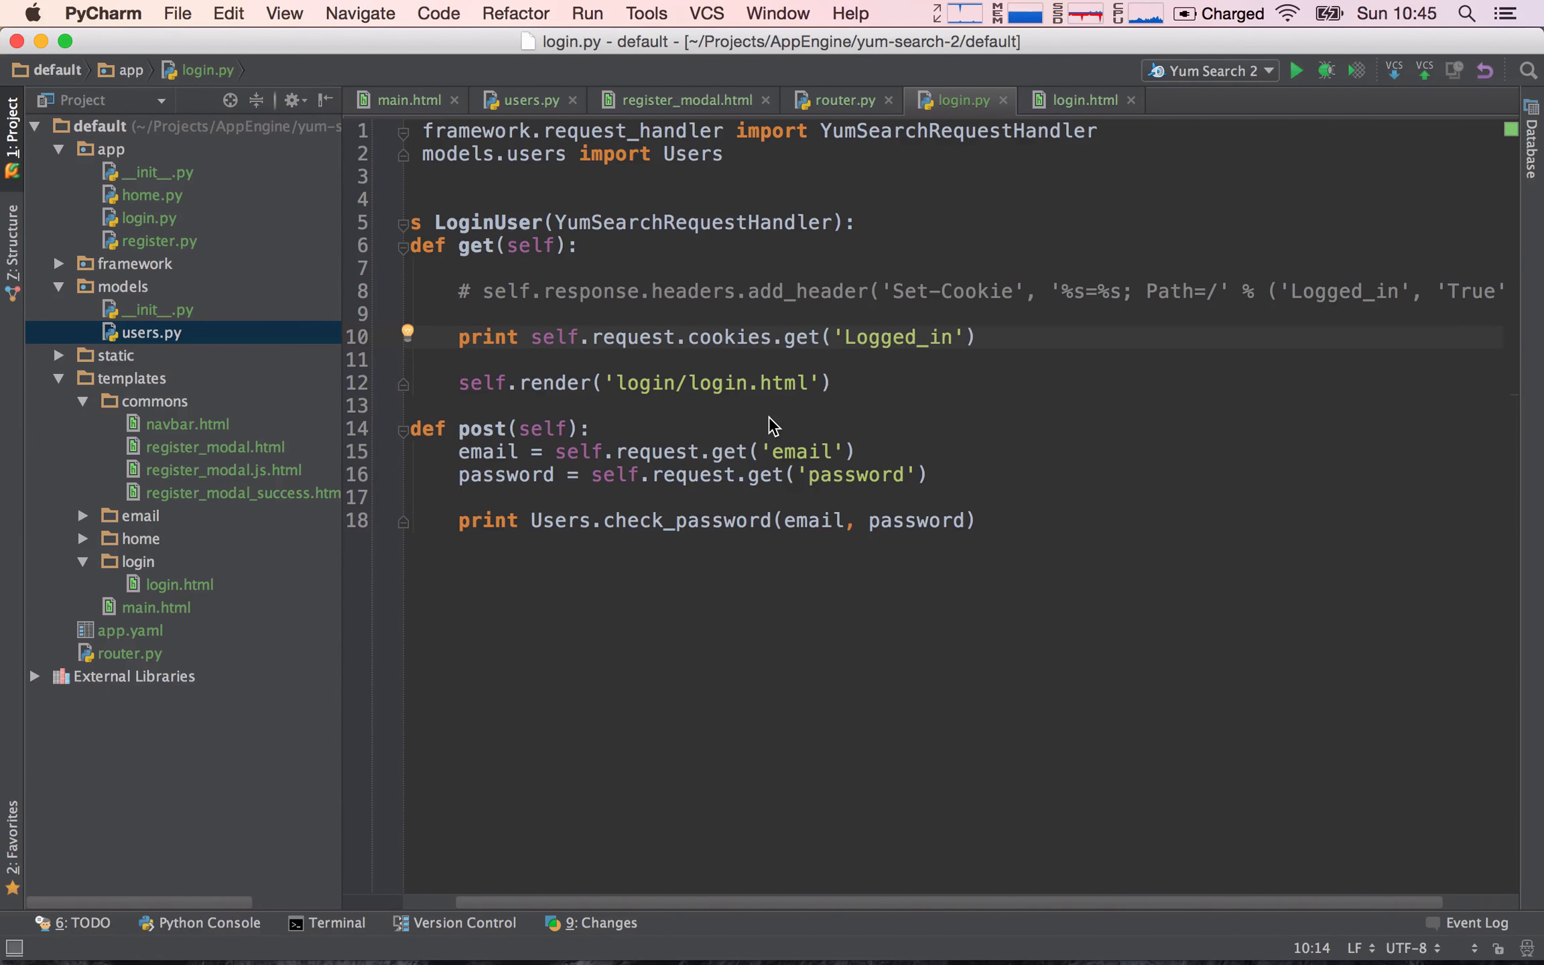
{"action": "type", "text": "if"}
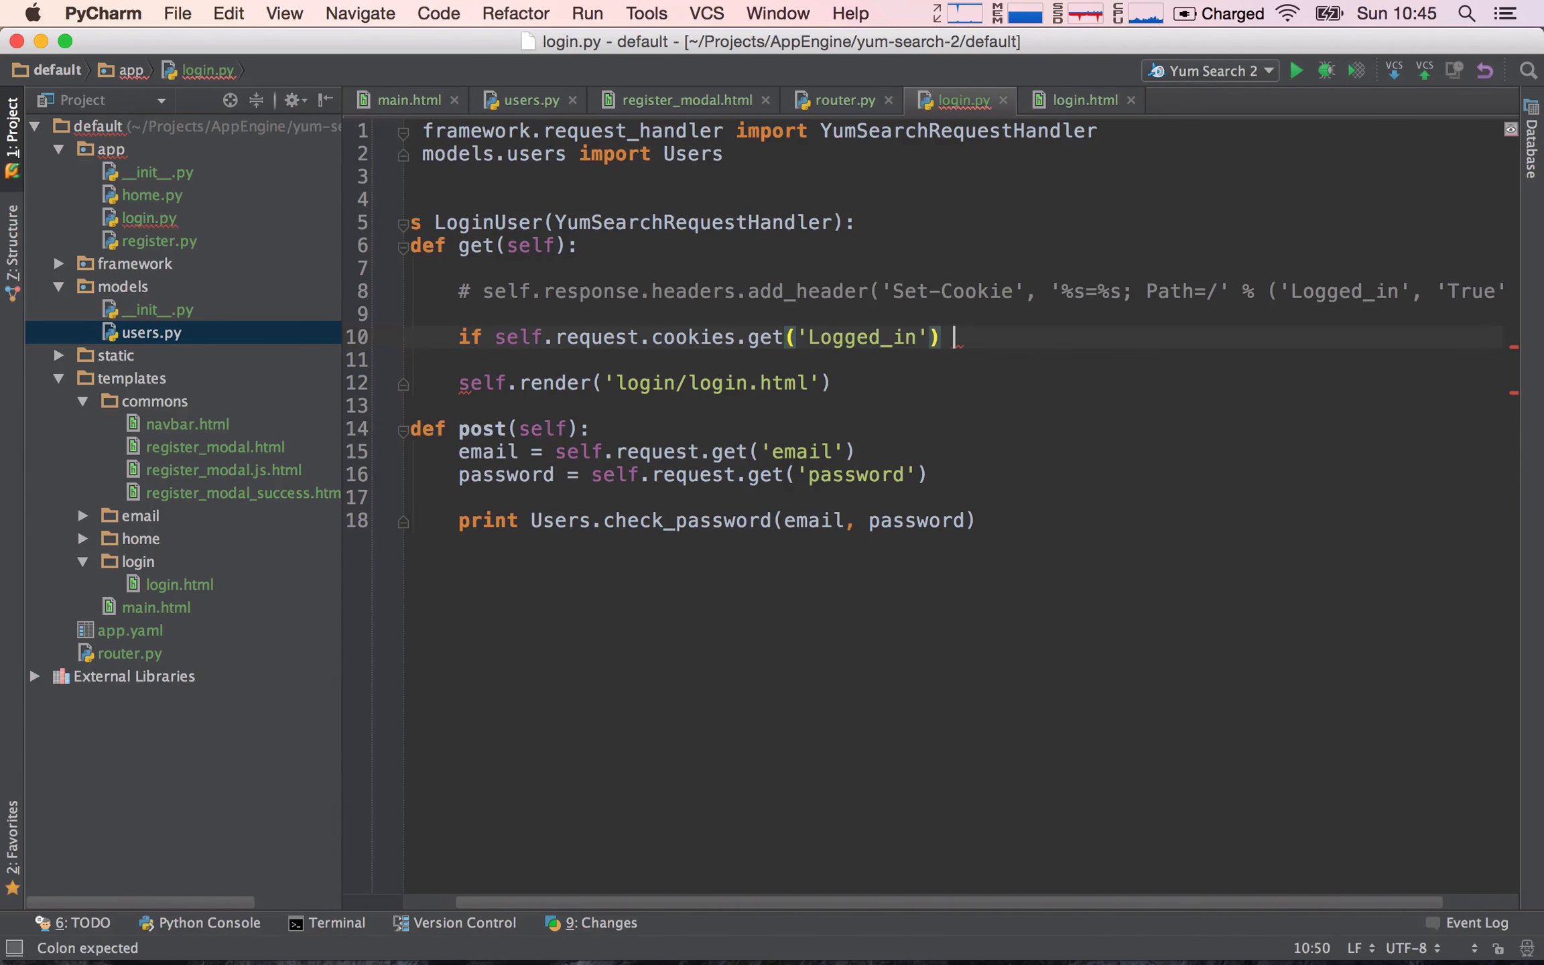
Finish the if Logged_in == 'True' branch printing "User is logged in", else "User is not logged in".
{"action": "type", "text": "== 'True'"}
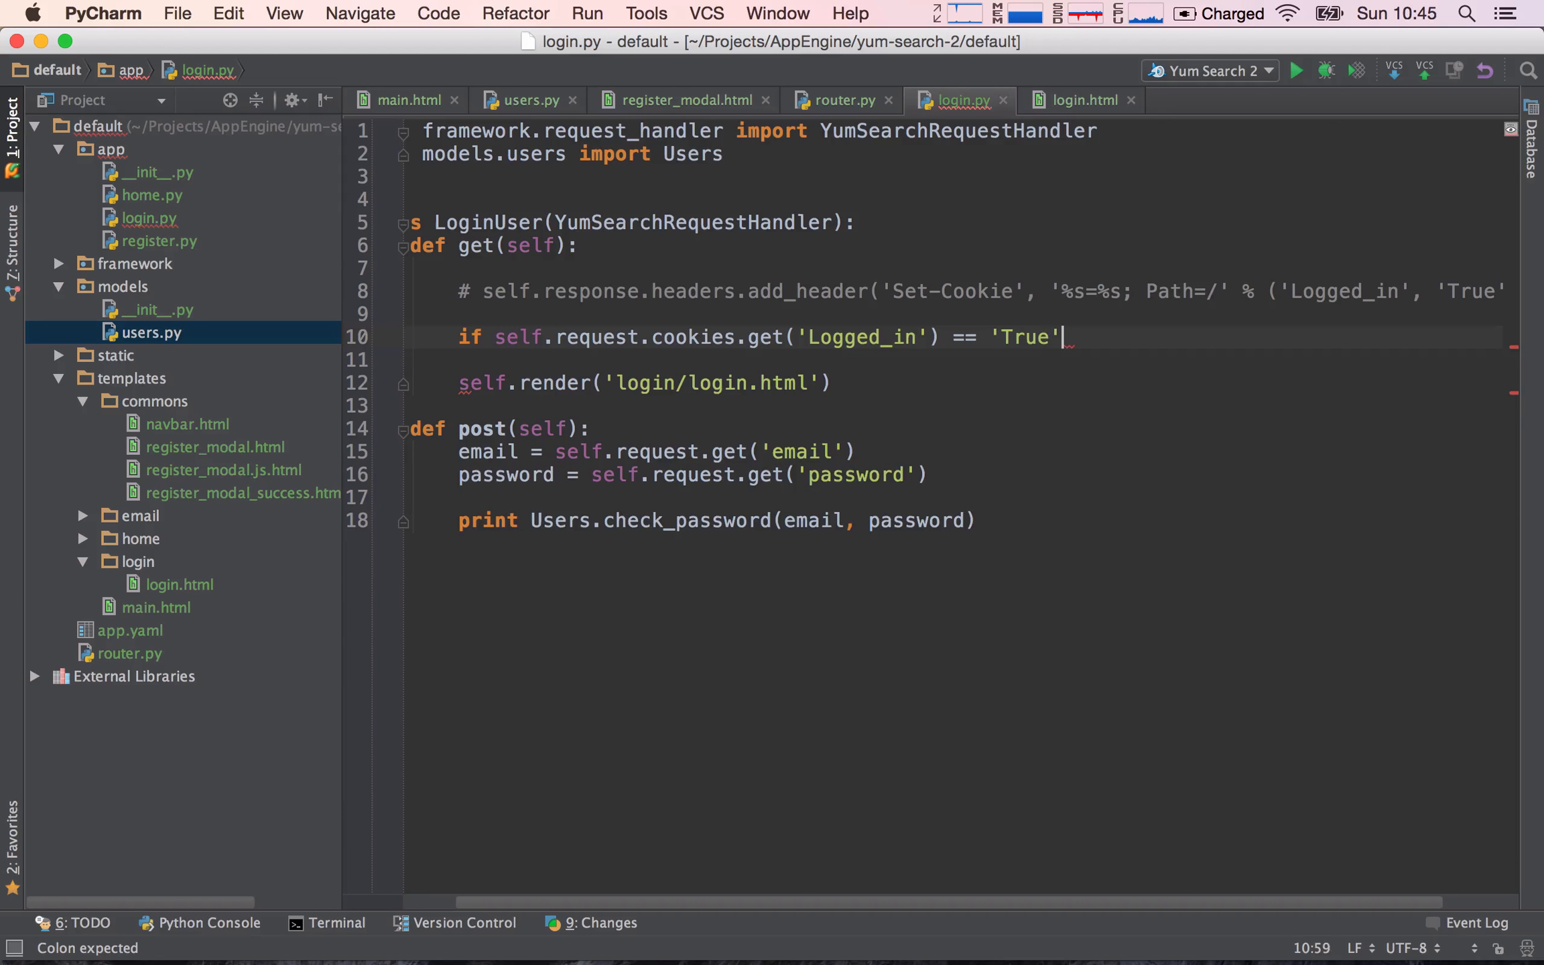
{"action": "type", "text": ":"}
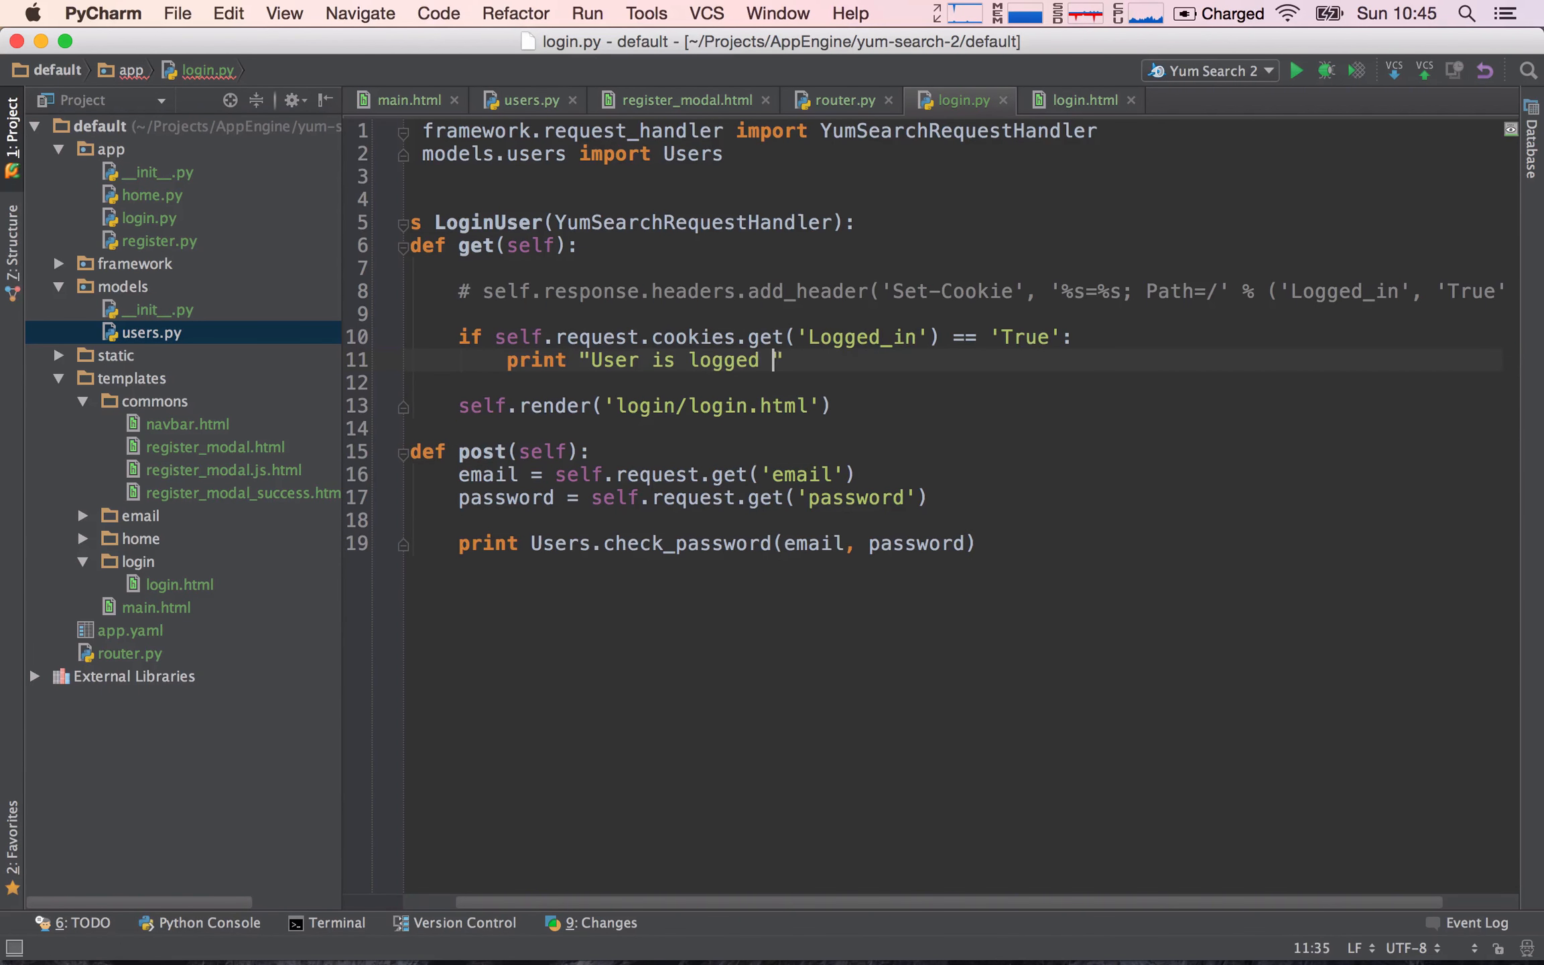
{"action": "type", "text": "in\""}
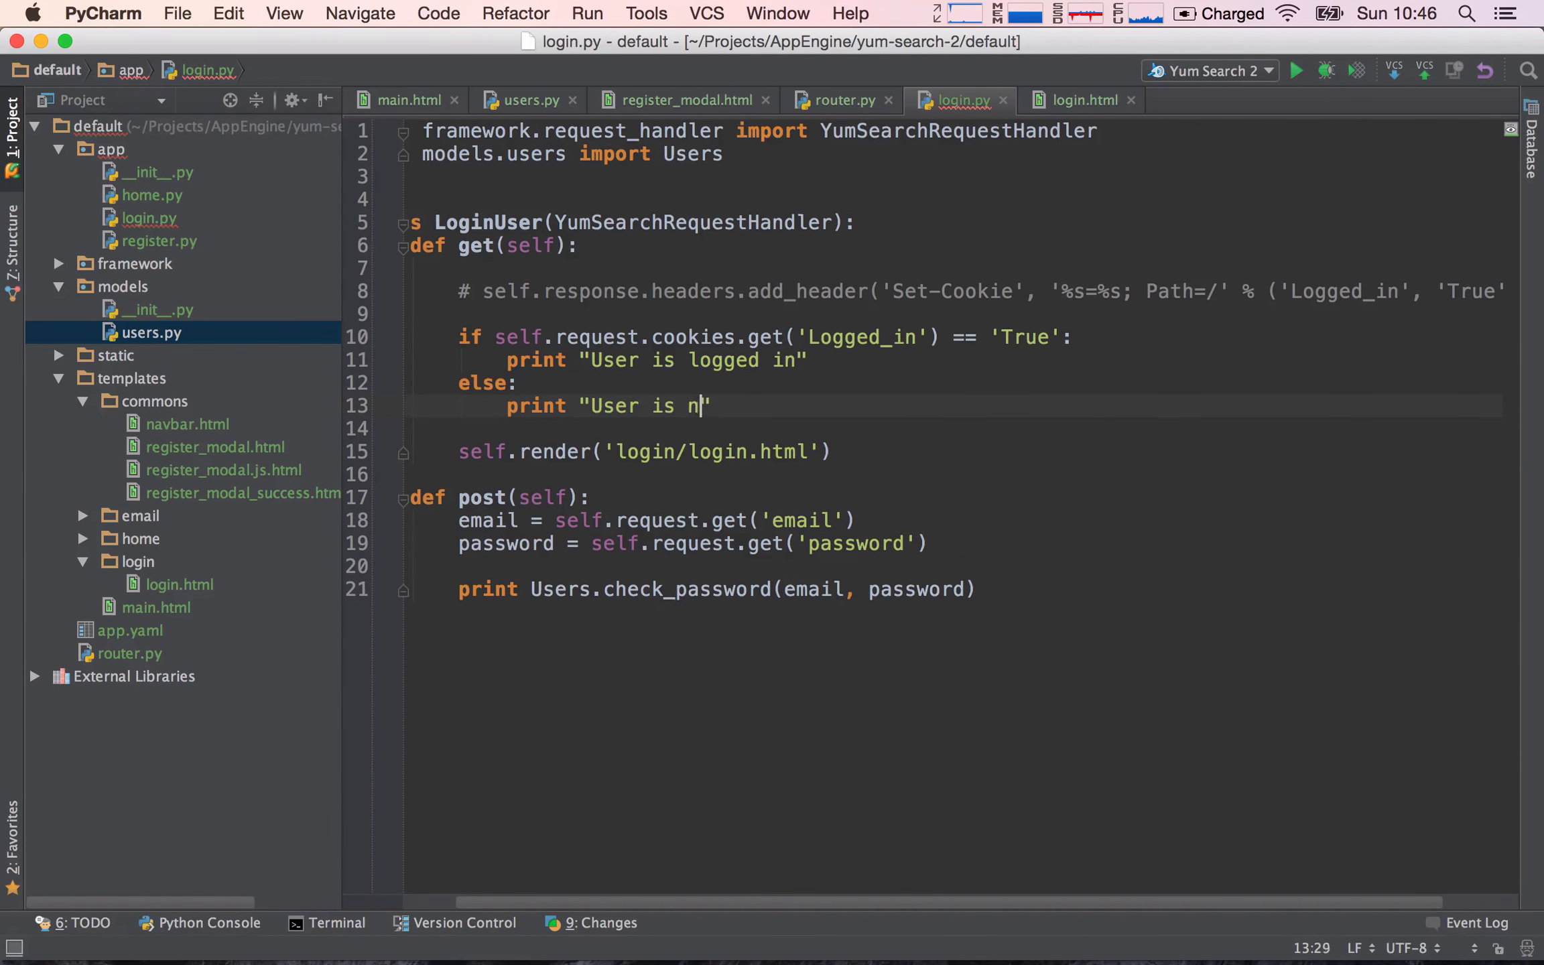
{"action": "type", "text": "ot logged i"}
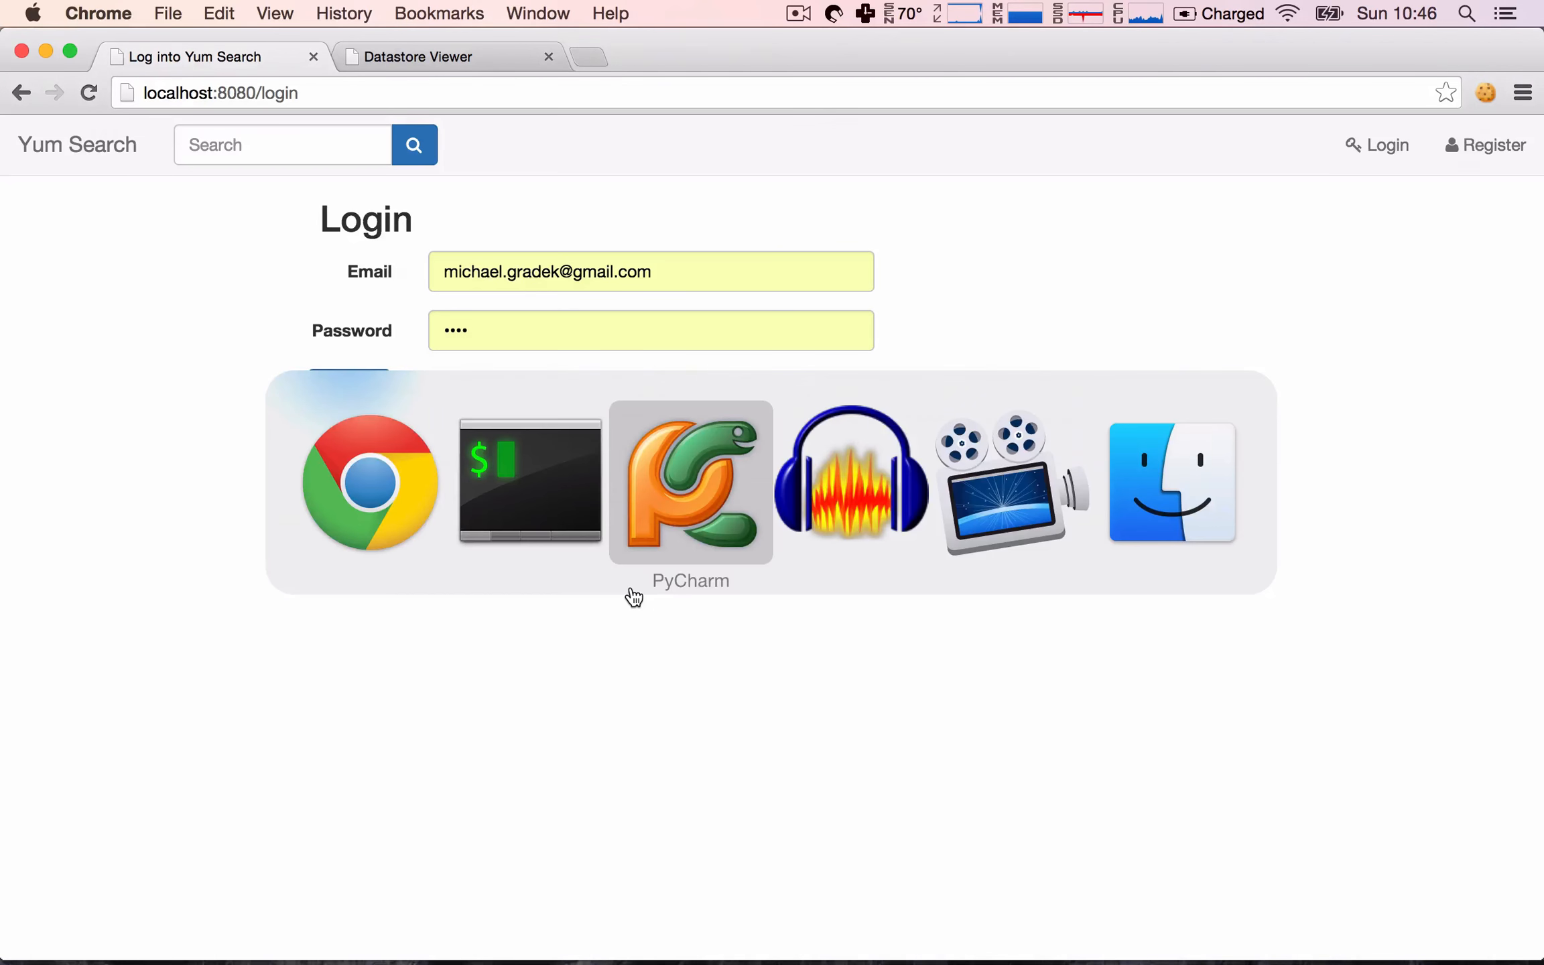
Switch from Chrome back to PyCharm to review the completed if/else in get().
{"action": "left_click", "coordinate": [691, 482]}
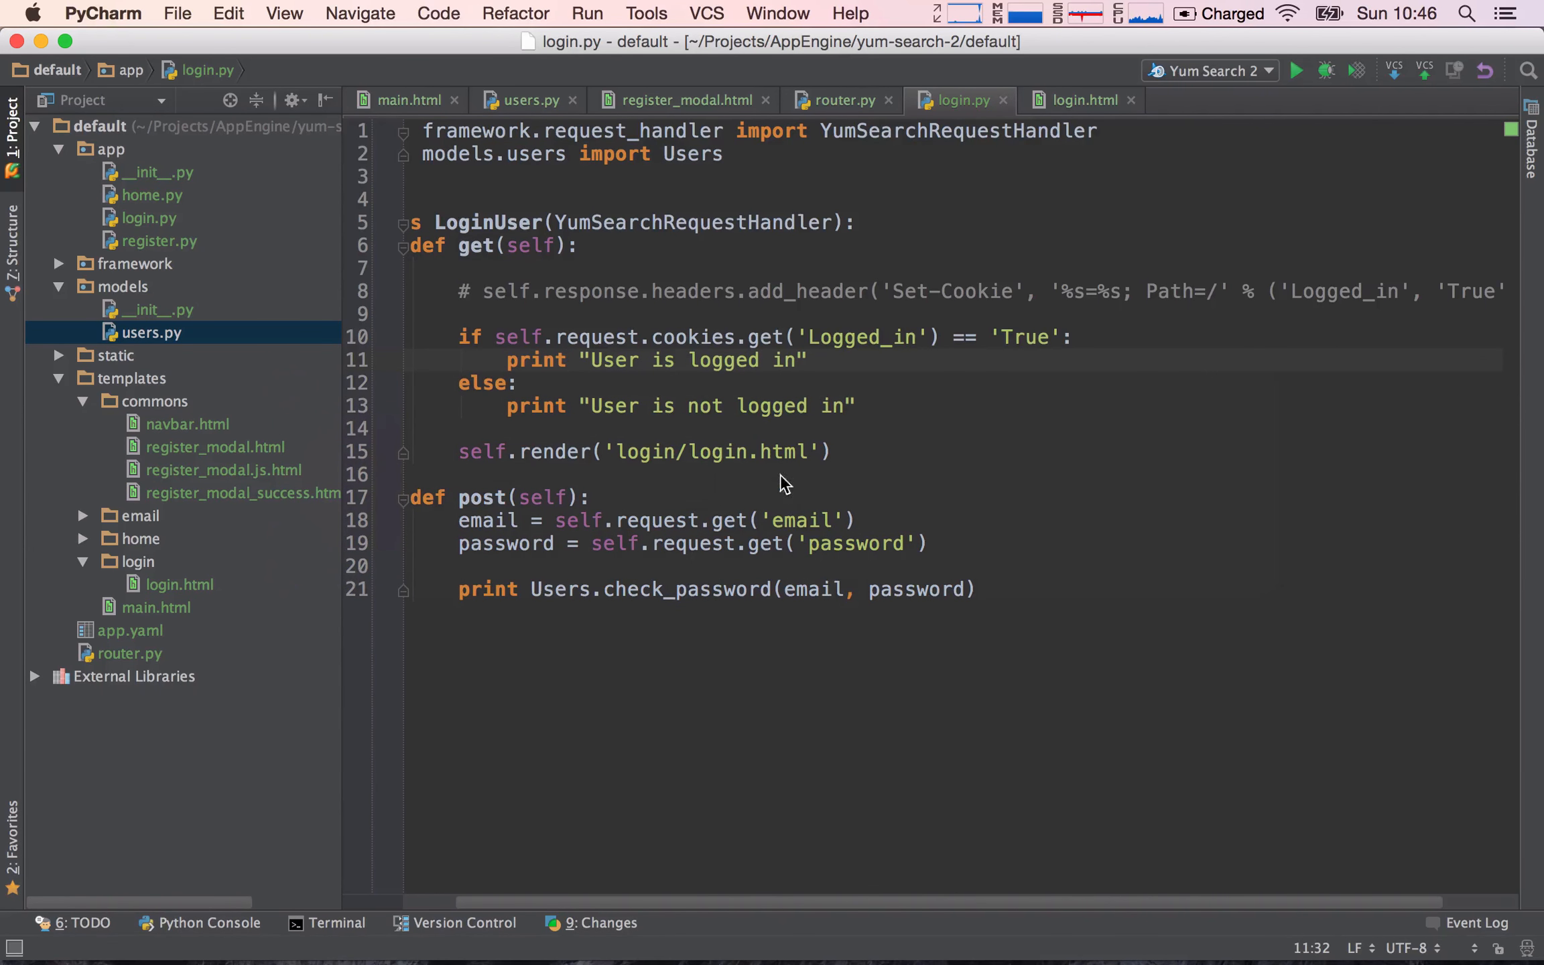
{"action": "mouse_move", "coordinate": [786, 411]}
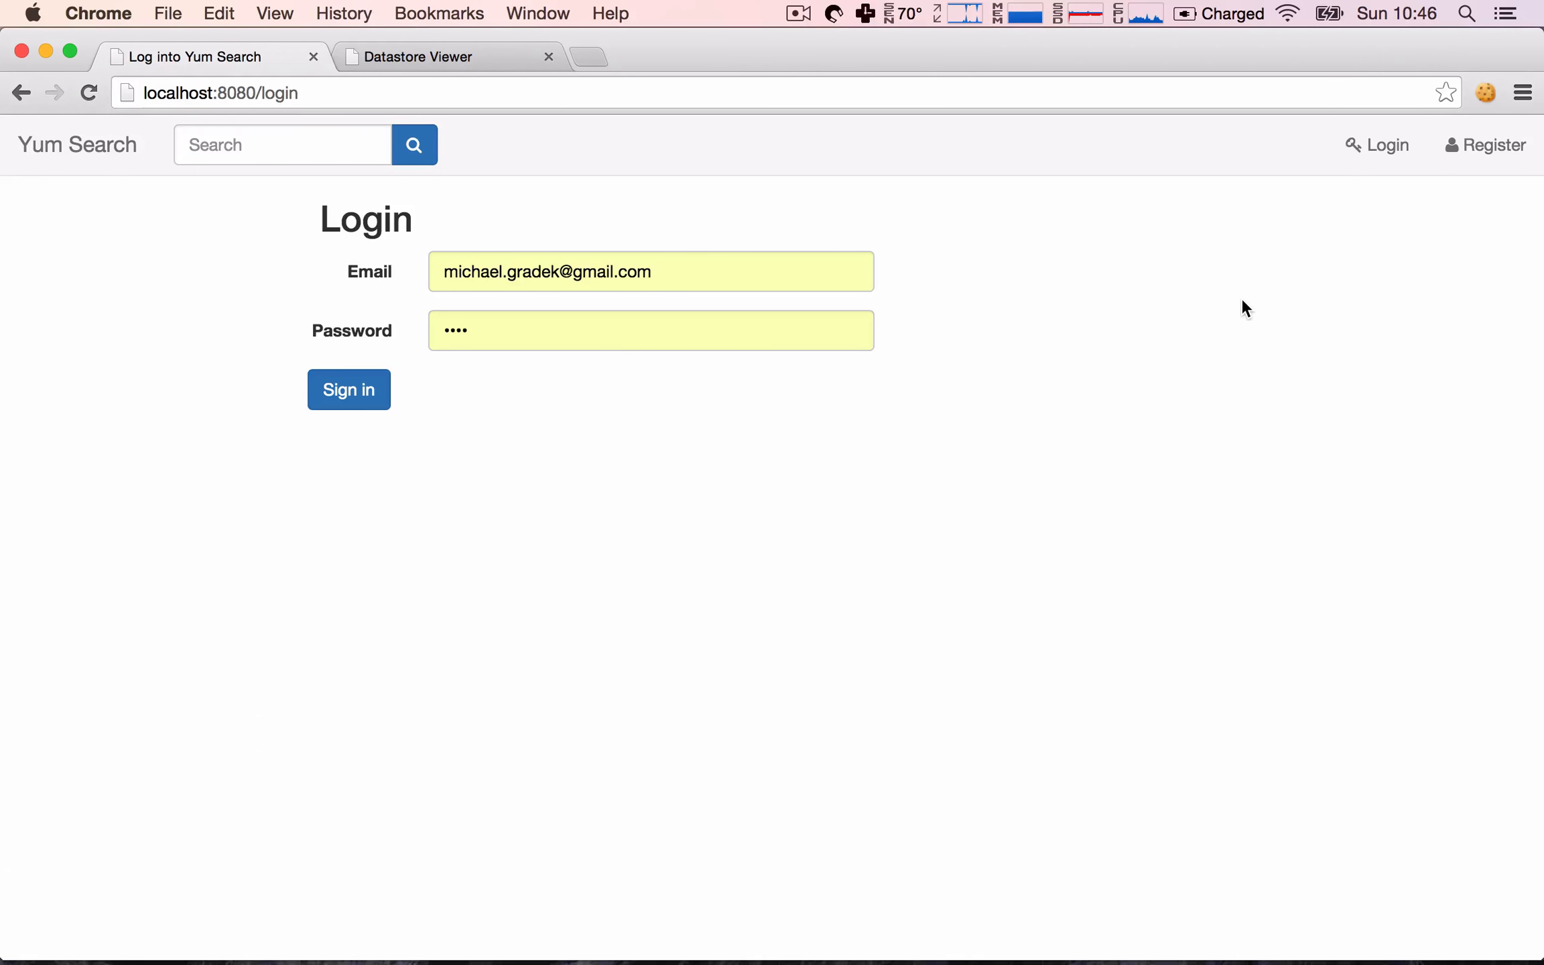
{"action": "mouse_move", "coordinate": [748, 278]}
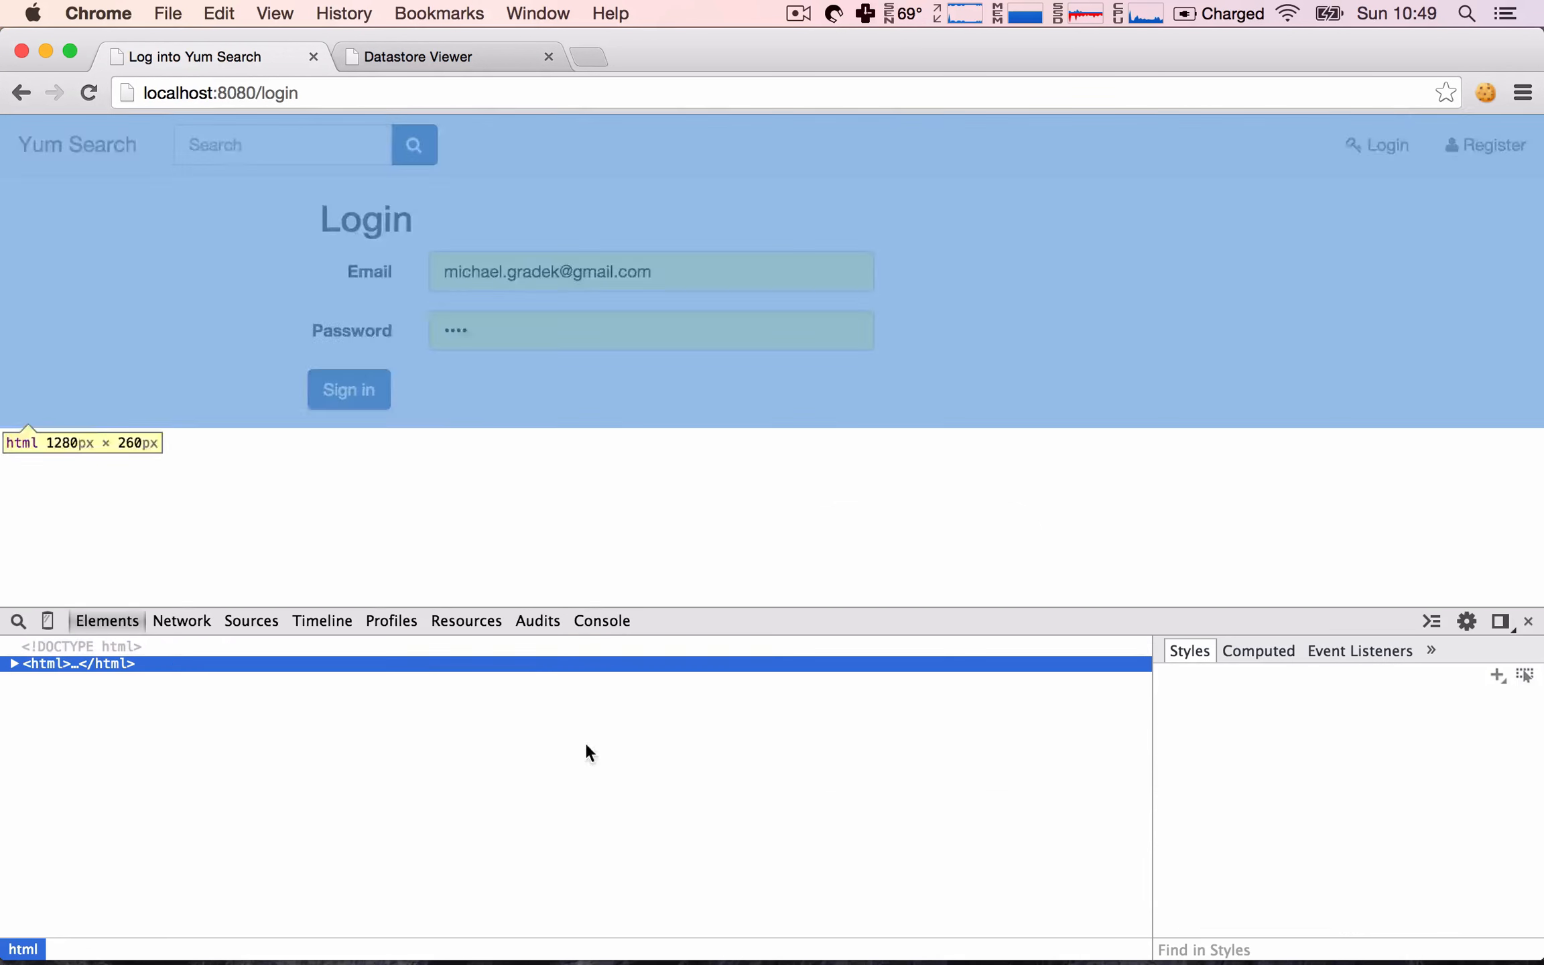
Set document.cookie = "Logged_in=True; Path=/" in Chrome's console, then clear the console.
{"action": "left_click", "coordinate": [602, 621]}
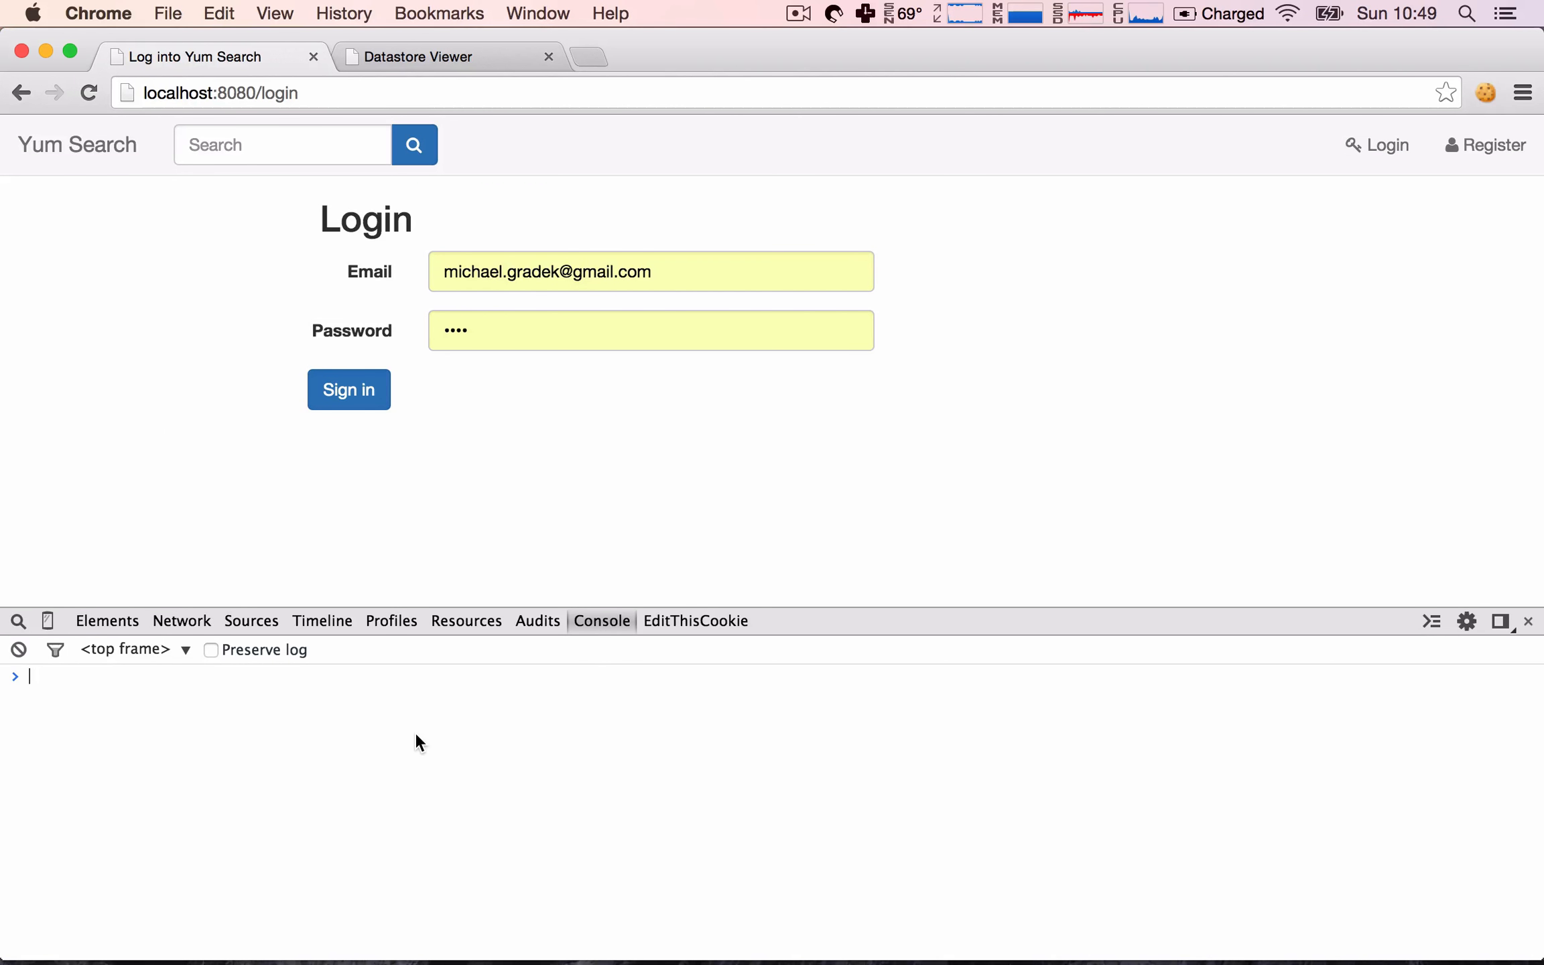
{"action": "type", "text": "document.cookie = \""}
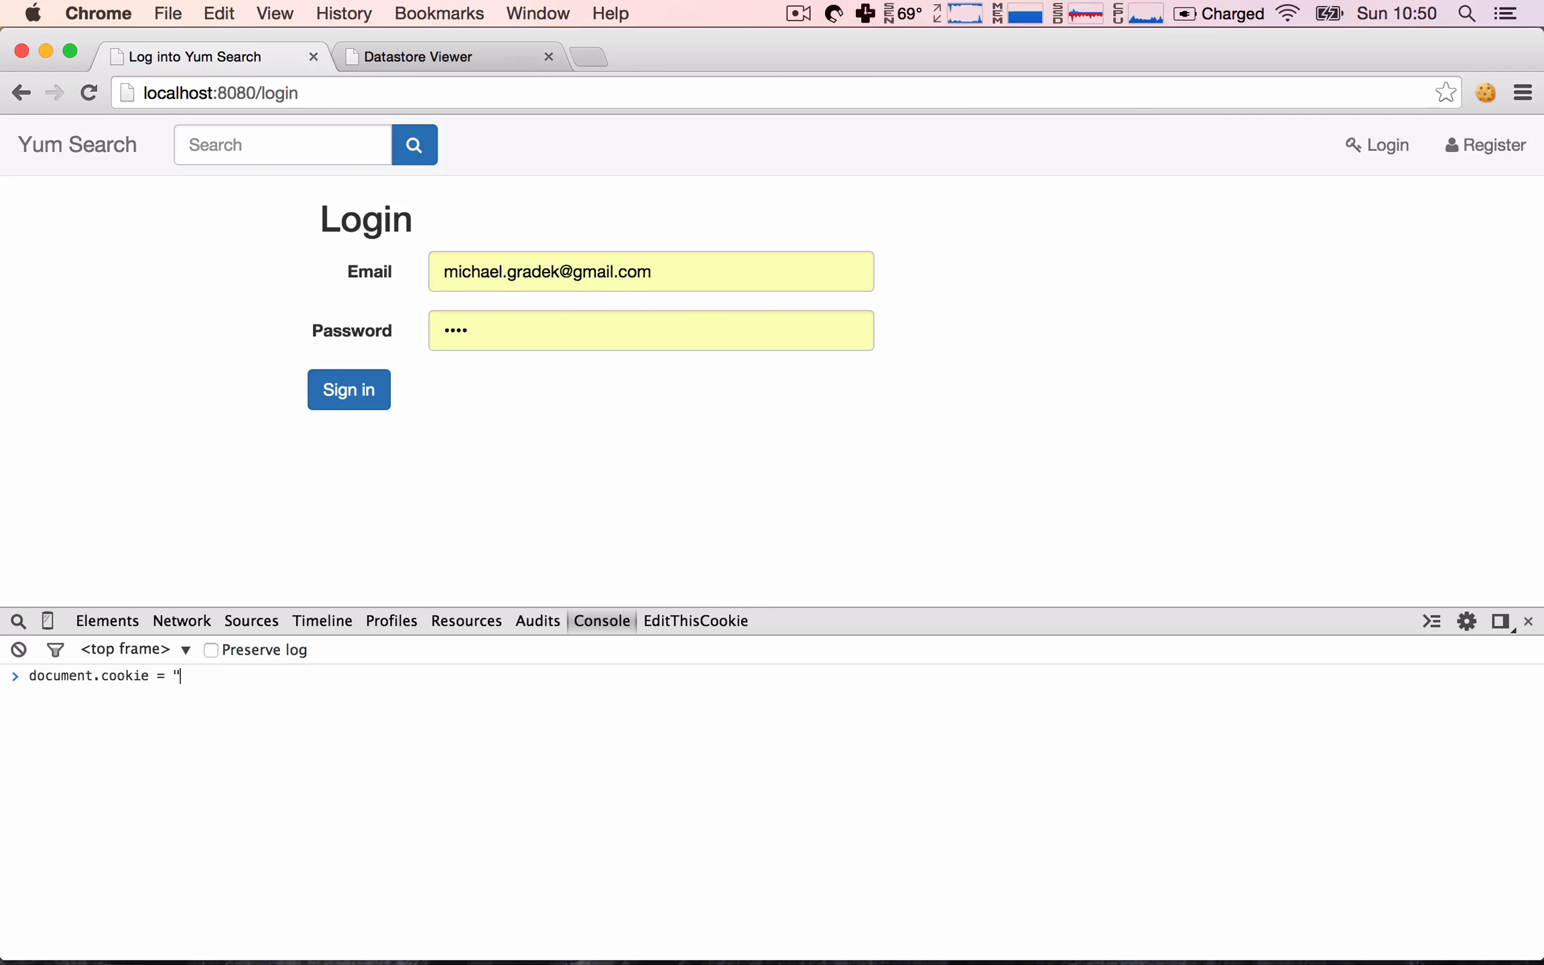
{"action": "type", "text": "Log"}
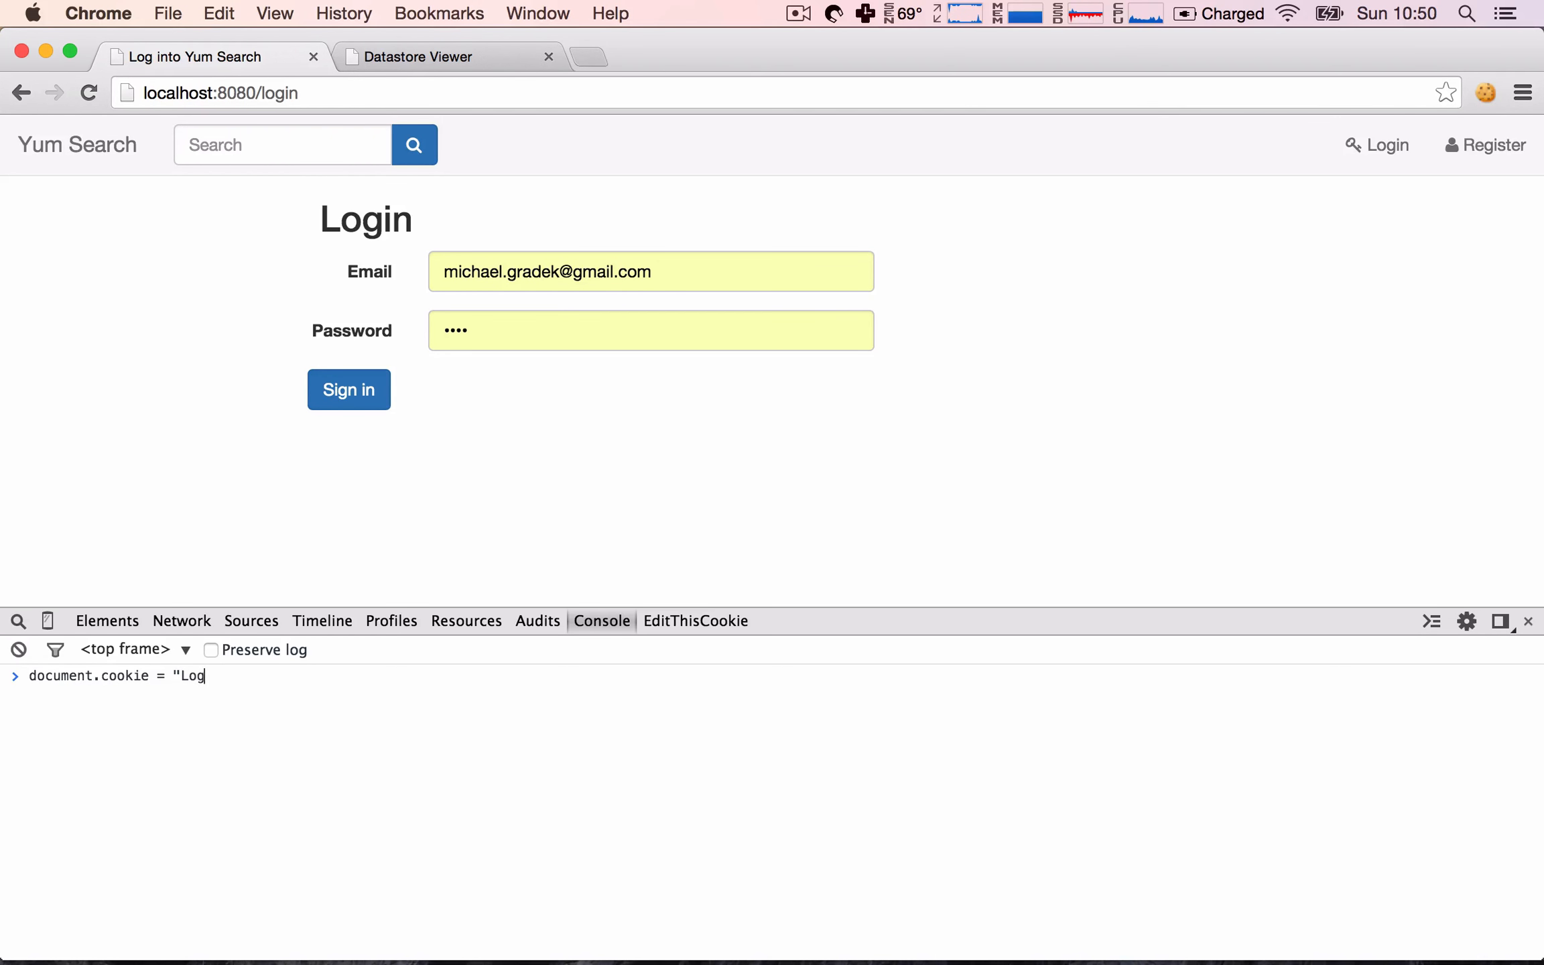
{"action": "type", "text": "ged_in"}
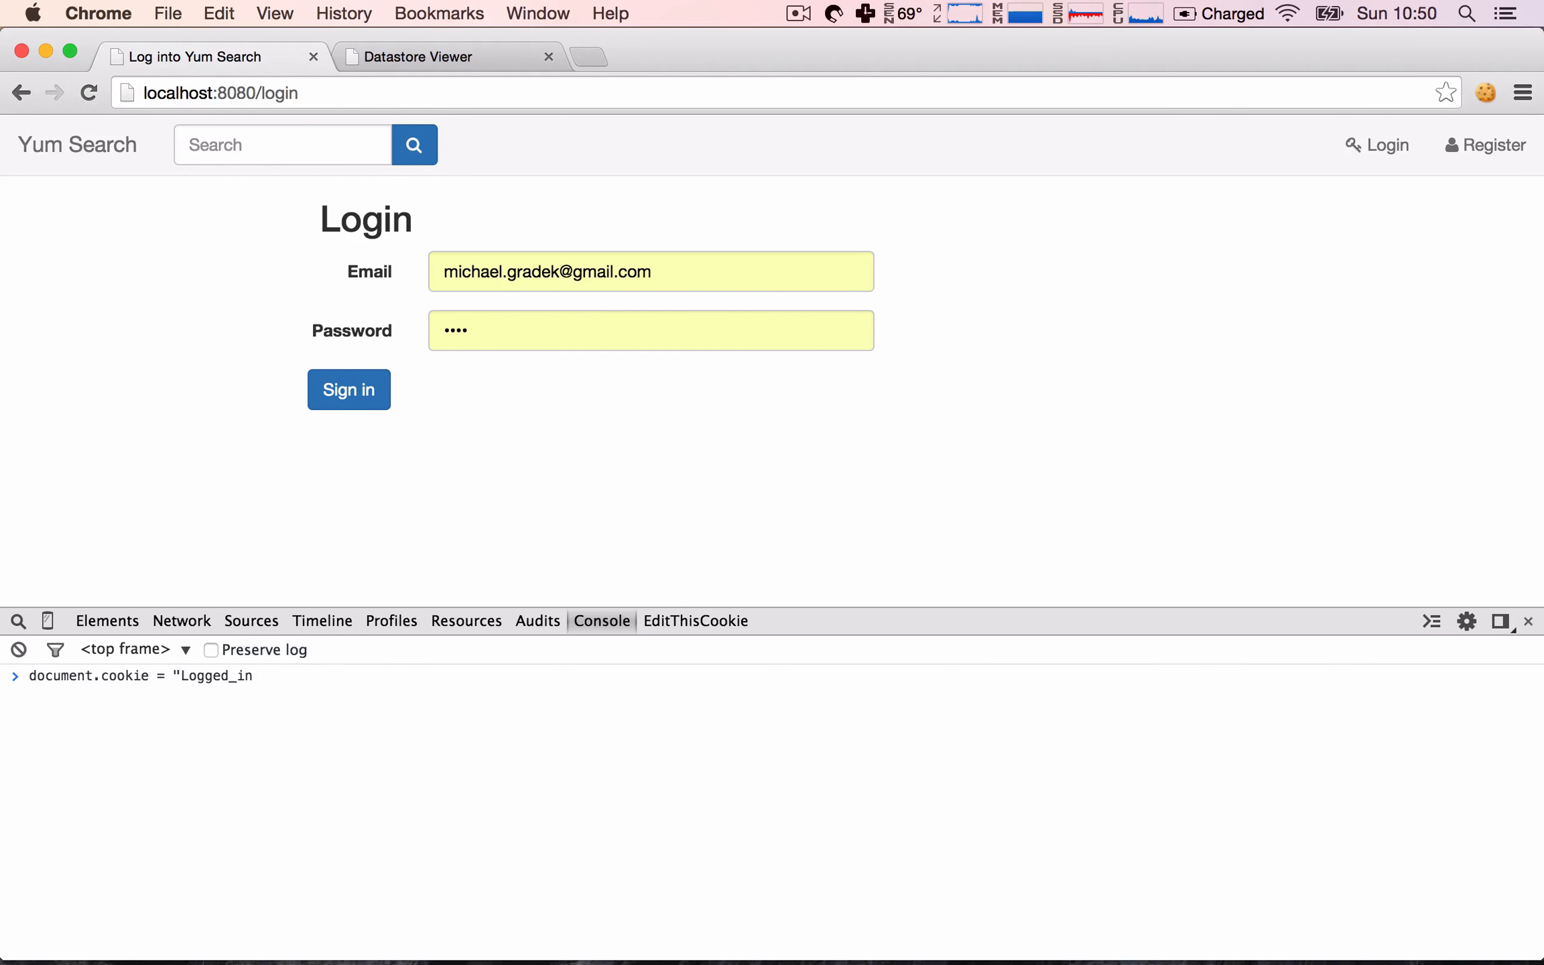
{"action": "type", "text": "=True; Path=/\";"}
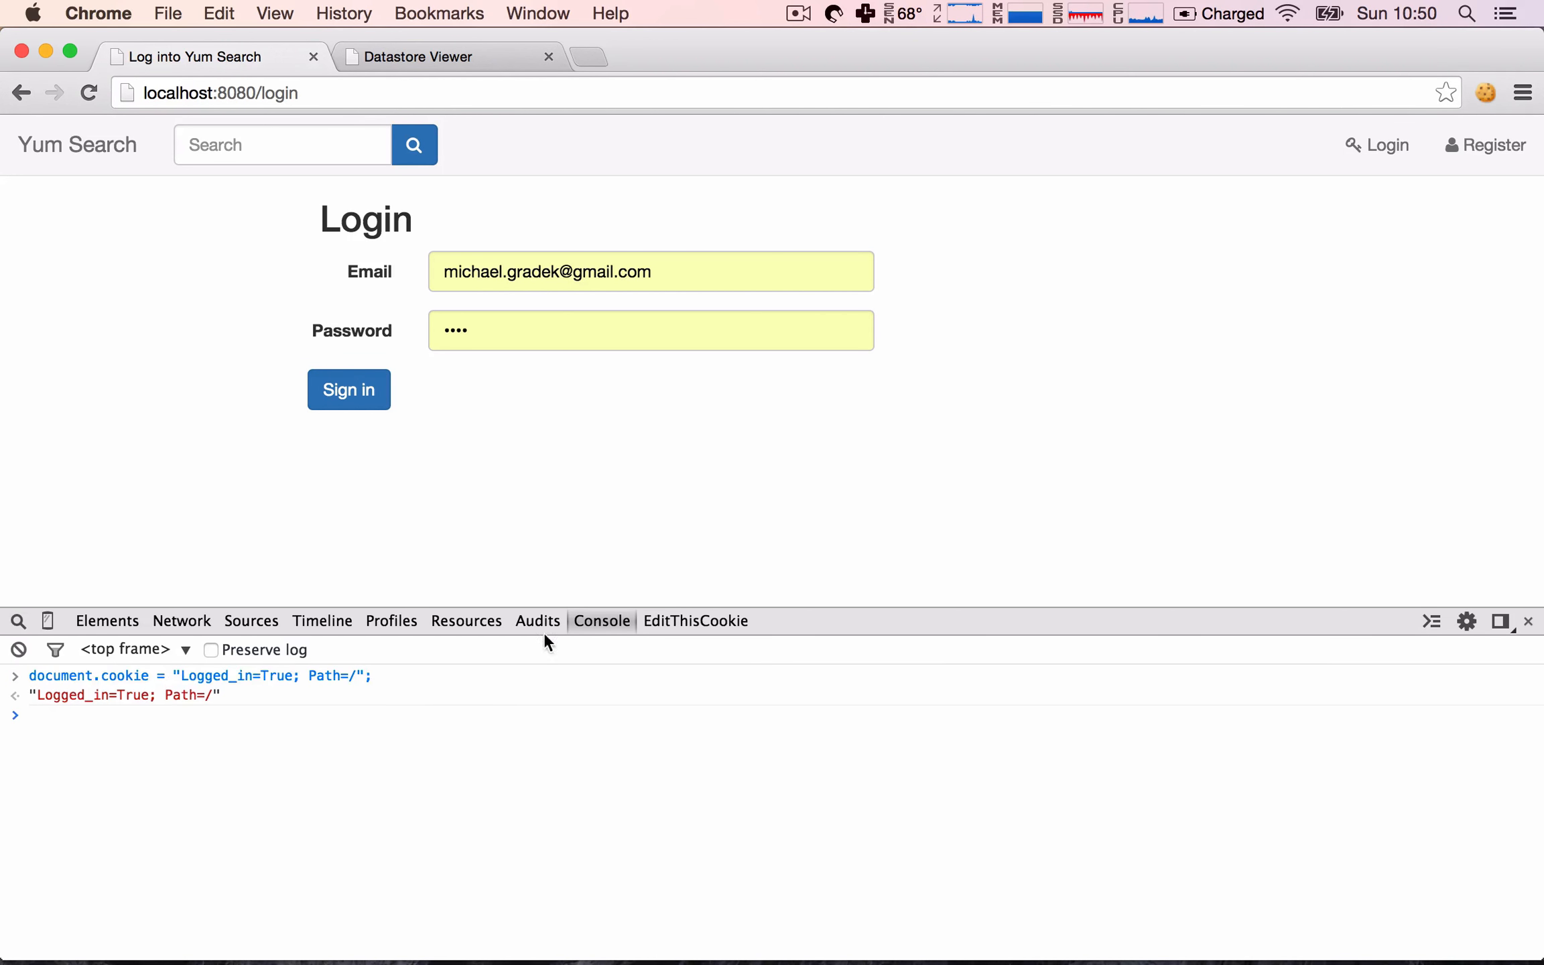
{"action": "left_click", "coordinate": [1485, 93]}
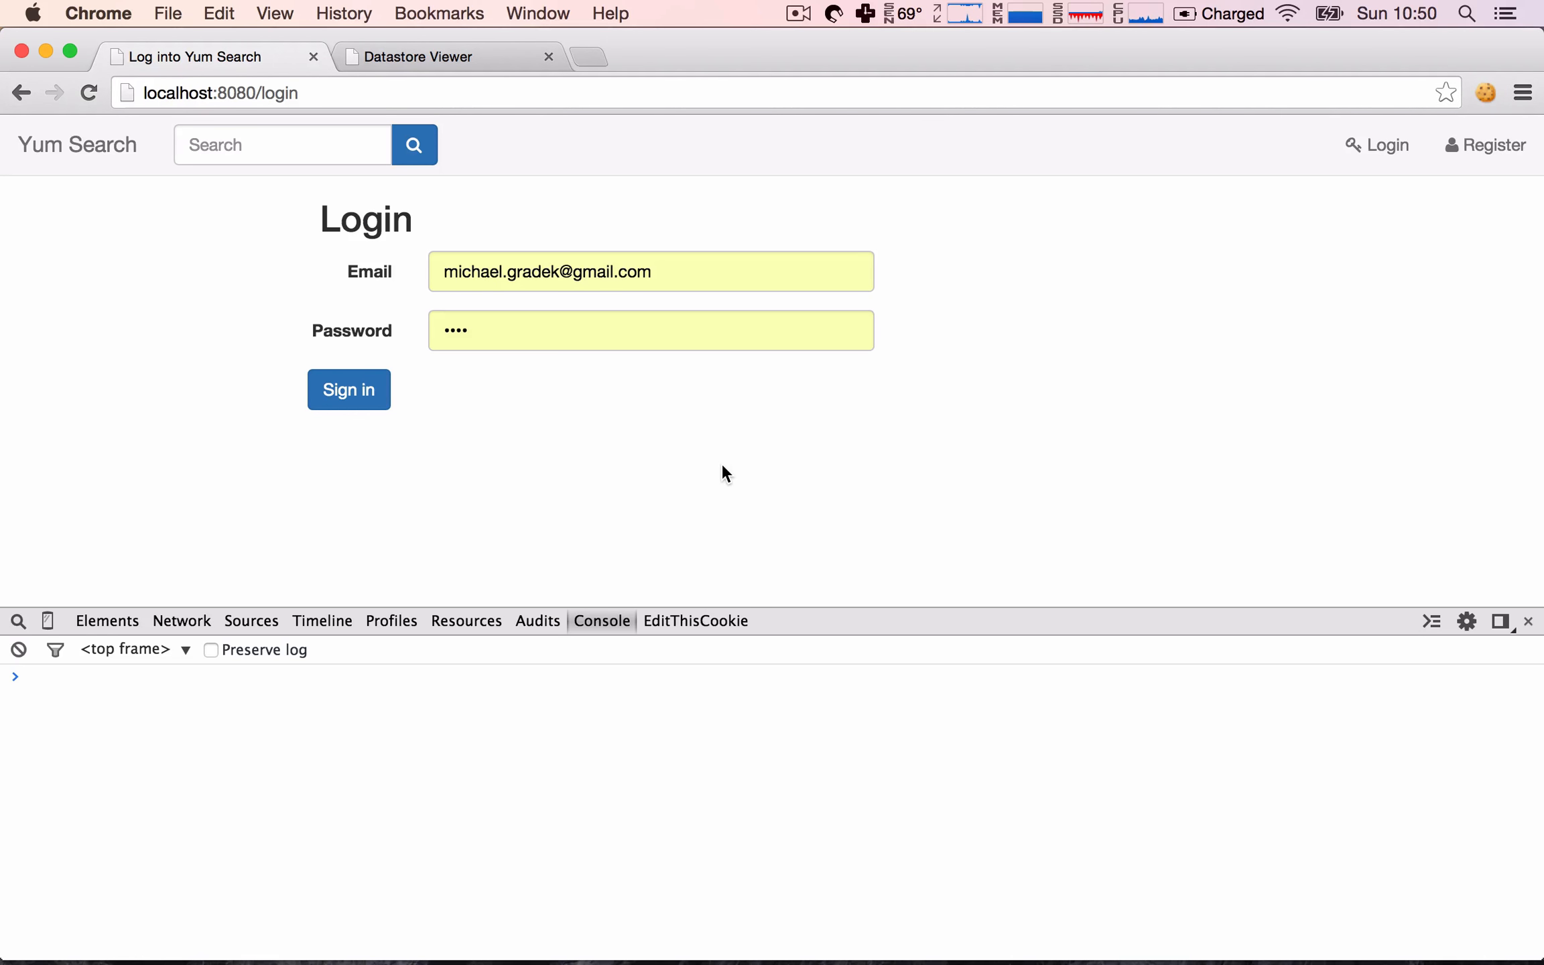
{"action": "mouse_move", "coordinate": [691, 455]}
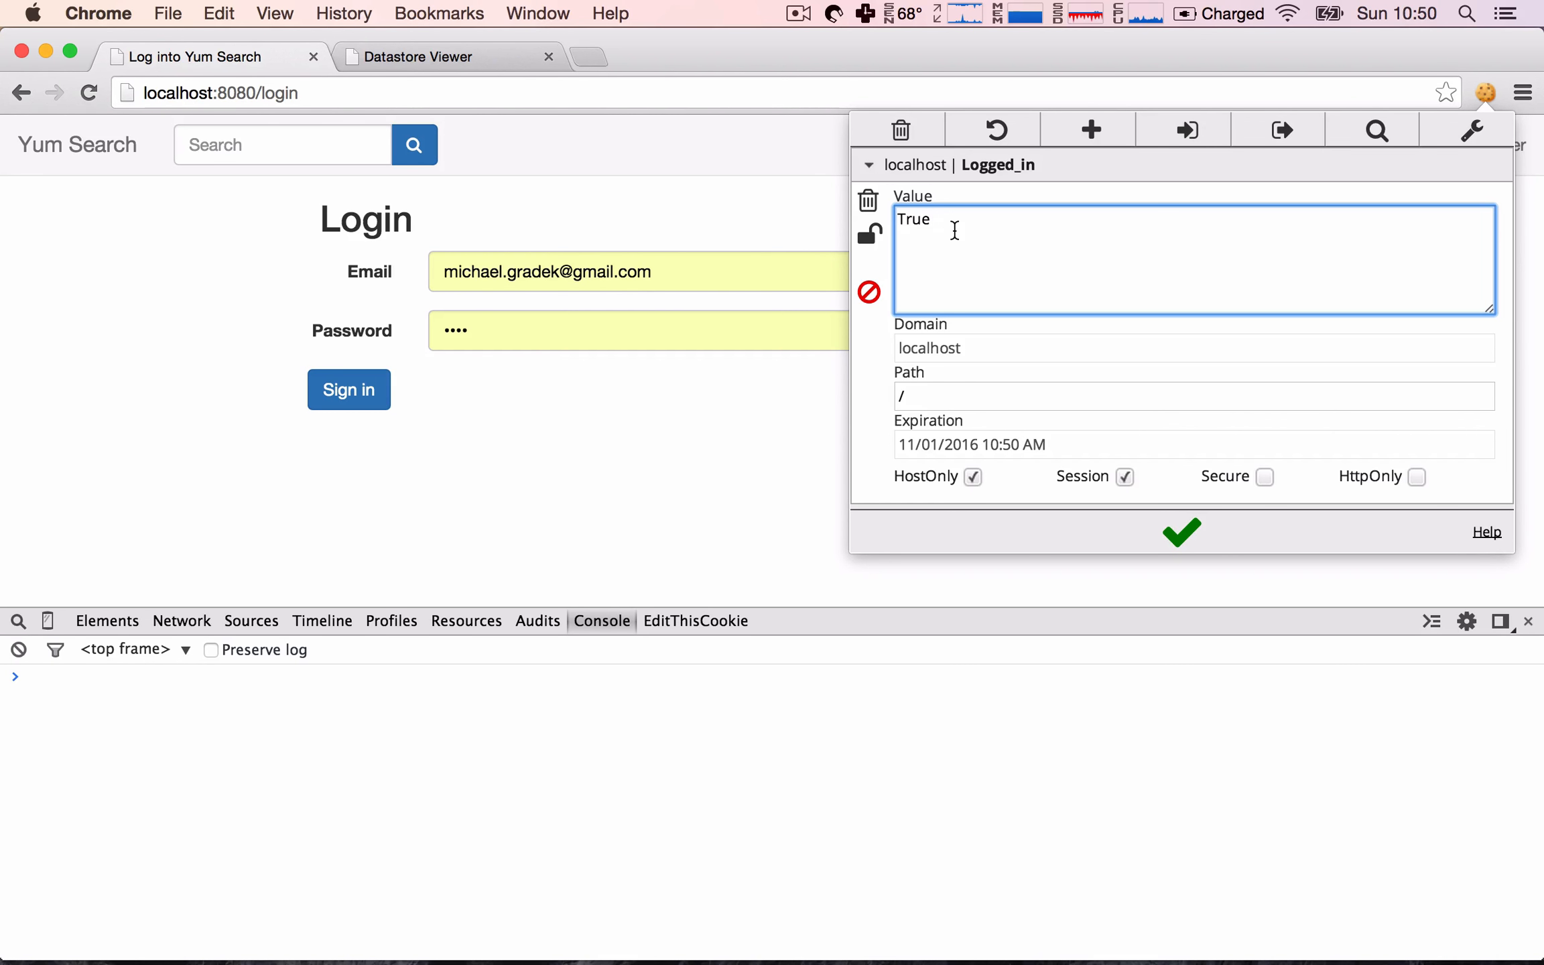
{"action": "double_click", "coordinate": [912, 219]}
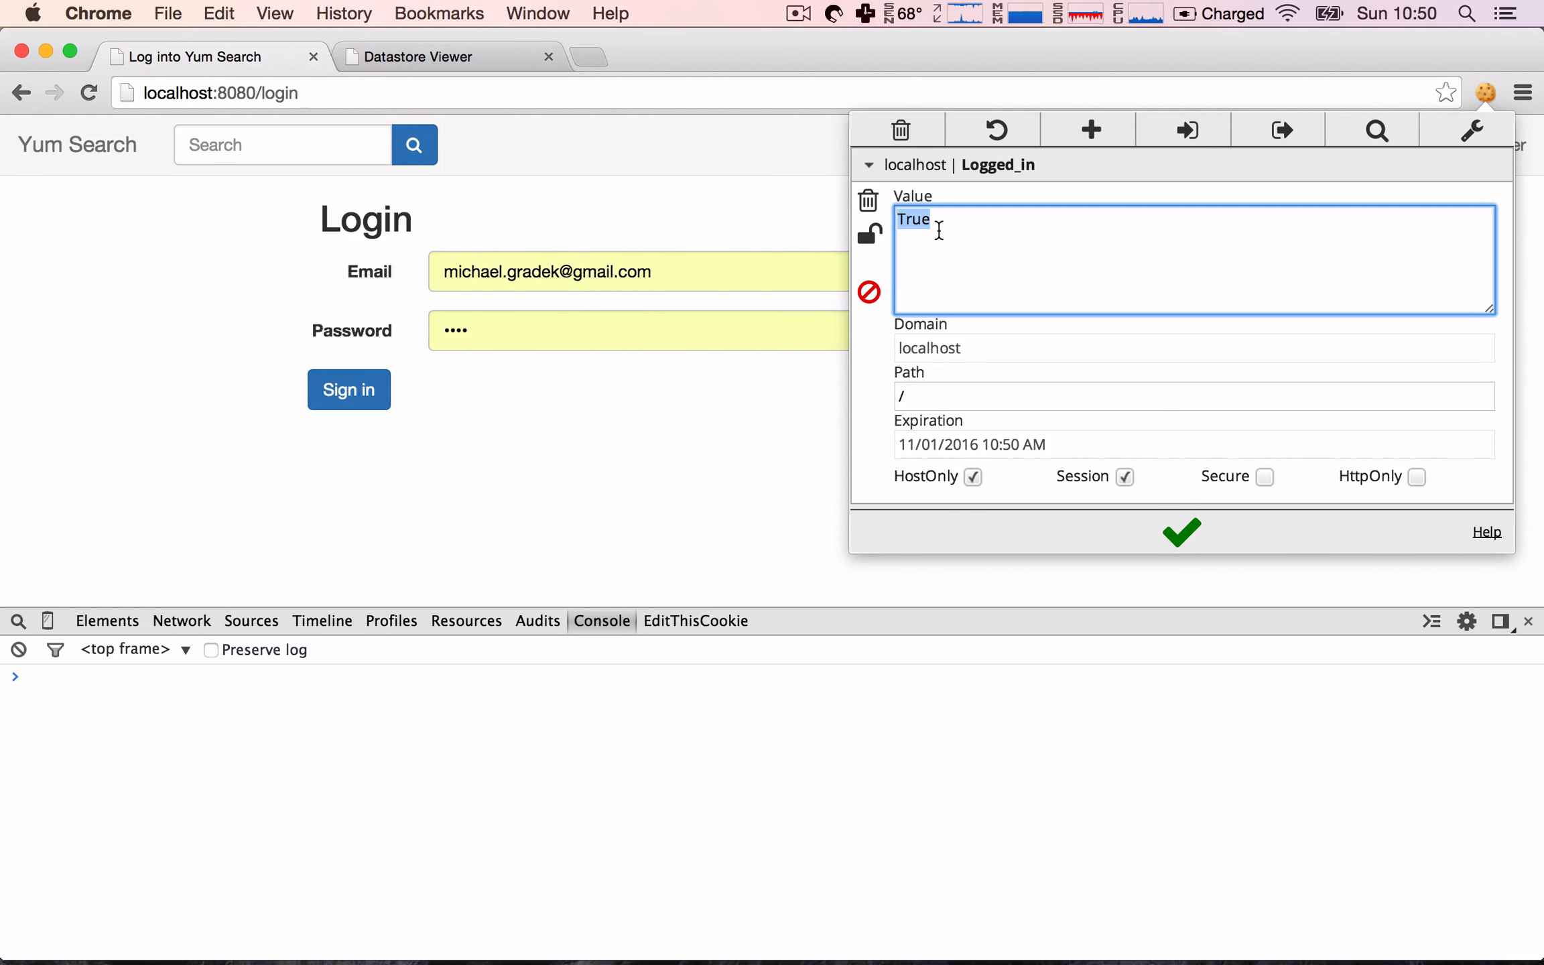
{"action": "left_click", "coordinate": [906, 218]}
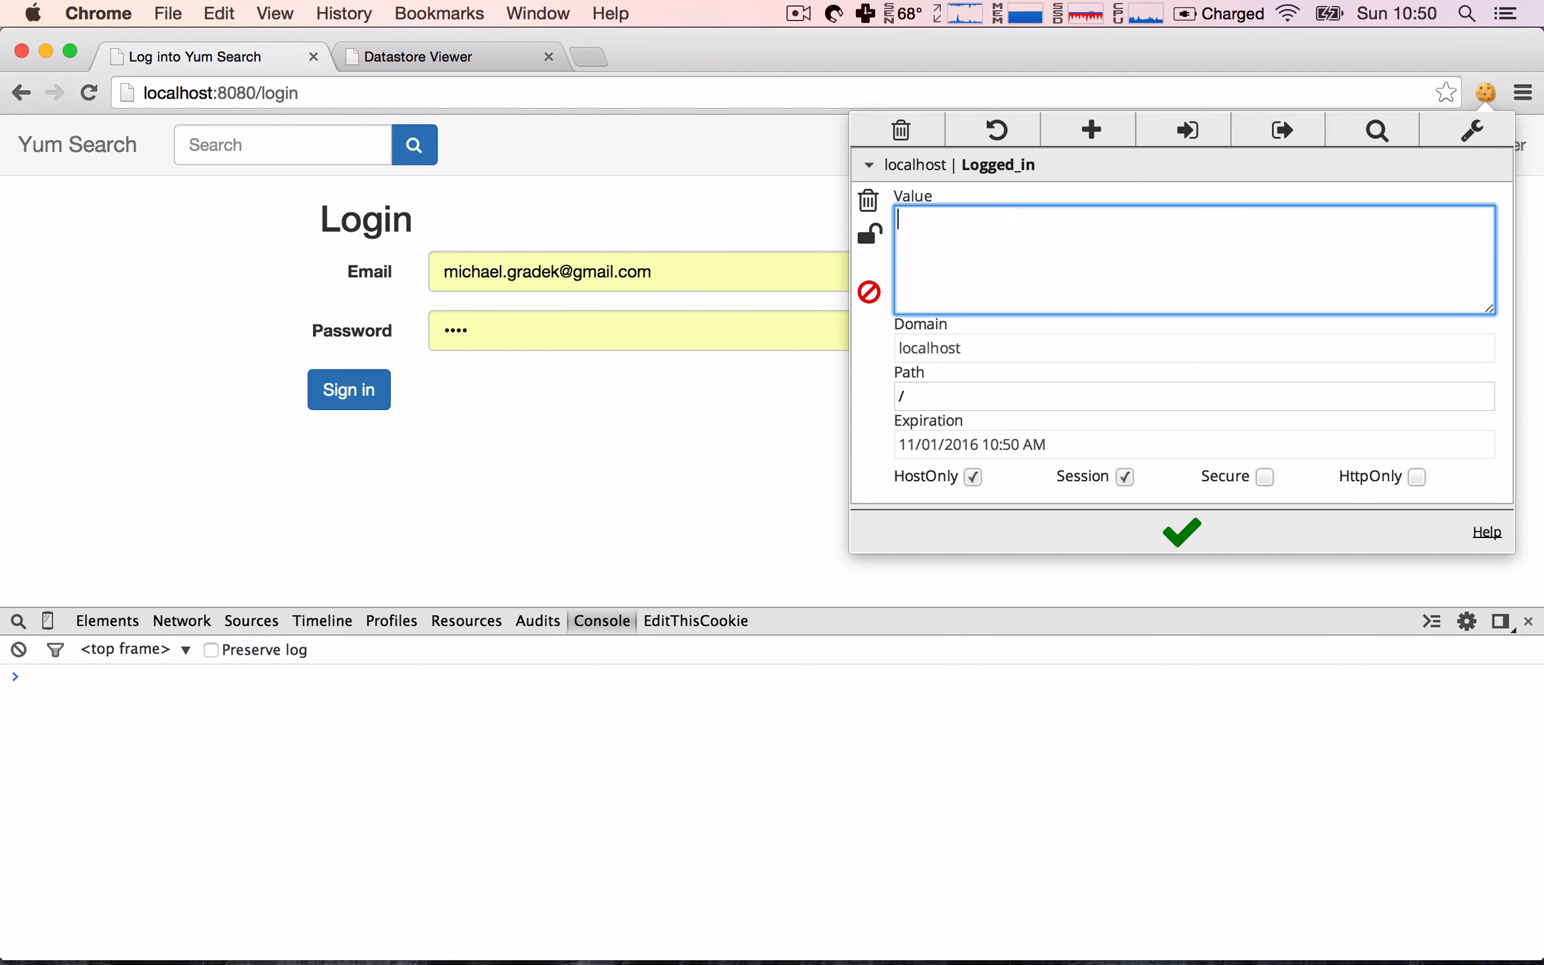
{"action": "type", "text": "83748364865"}
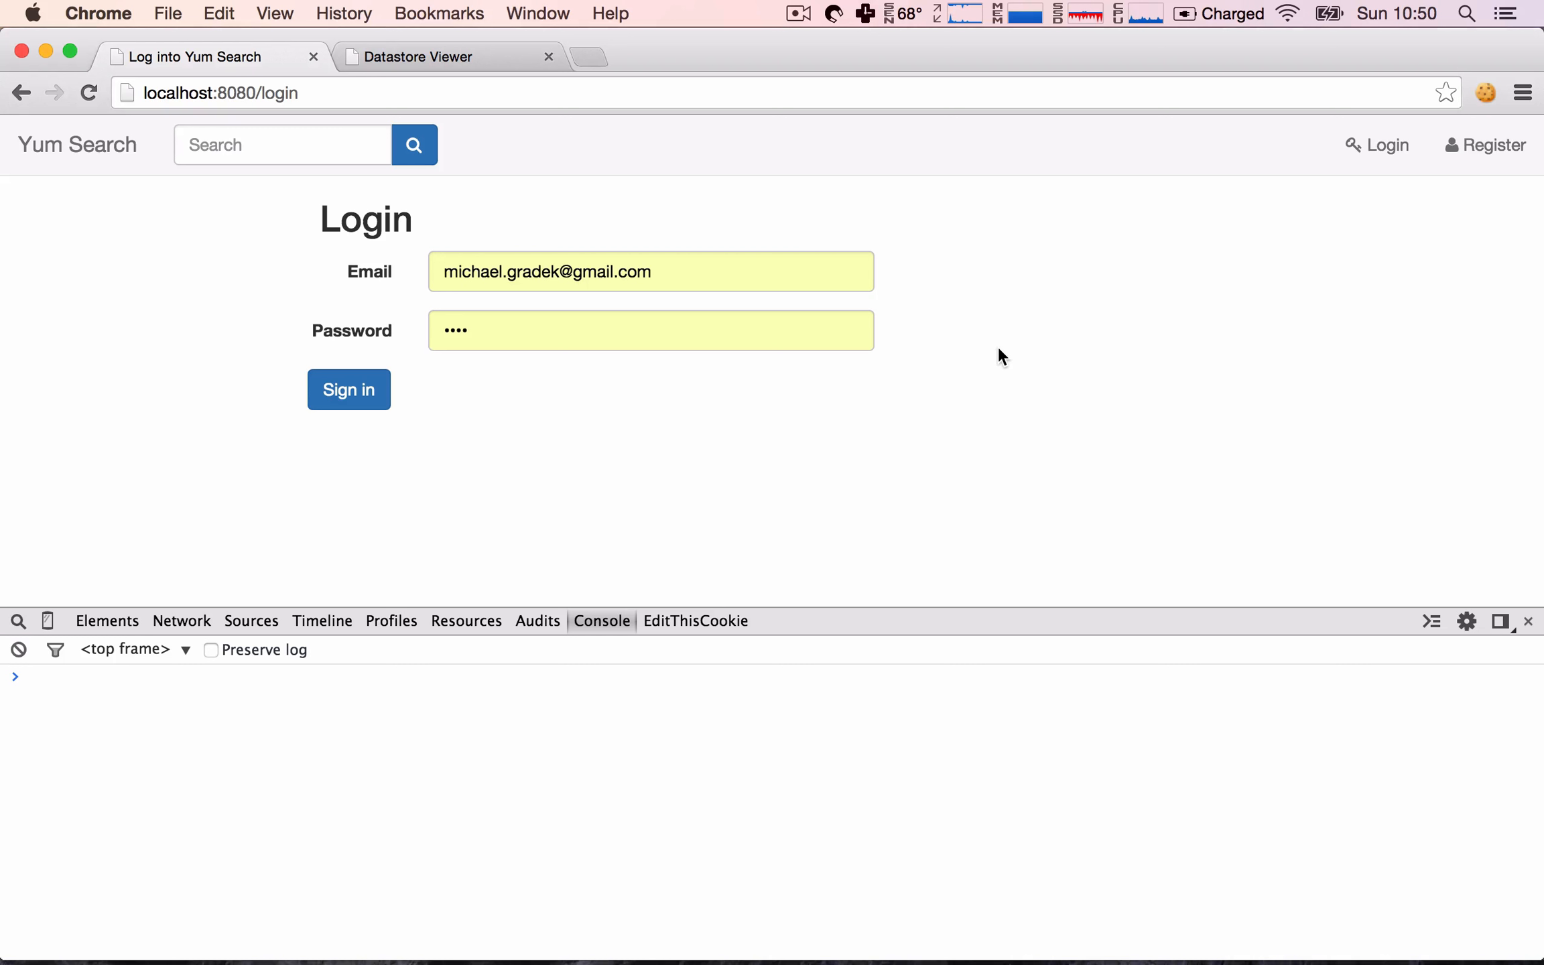
Reload the Yum Search login page and switch to PyCharm to check the printed status.
{"action": "left_click", "coordinate": [348, 389]}
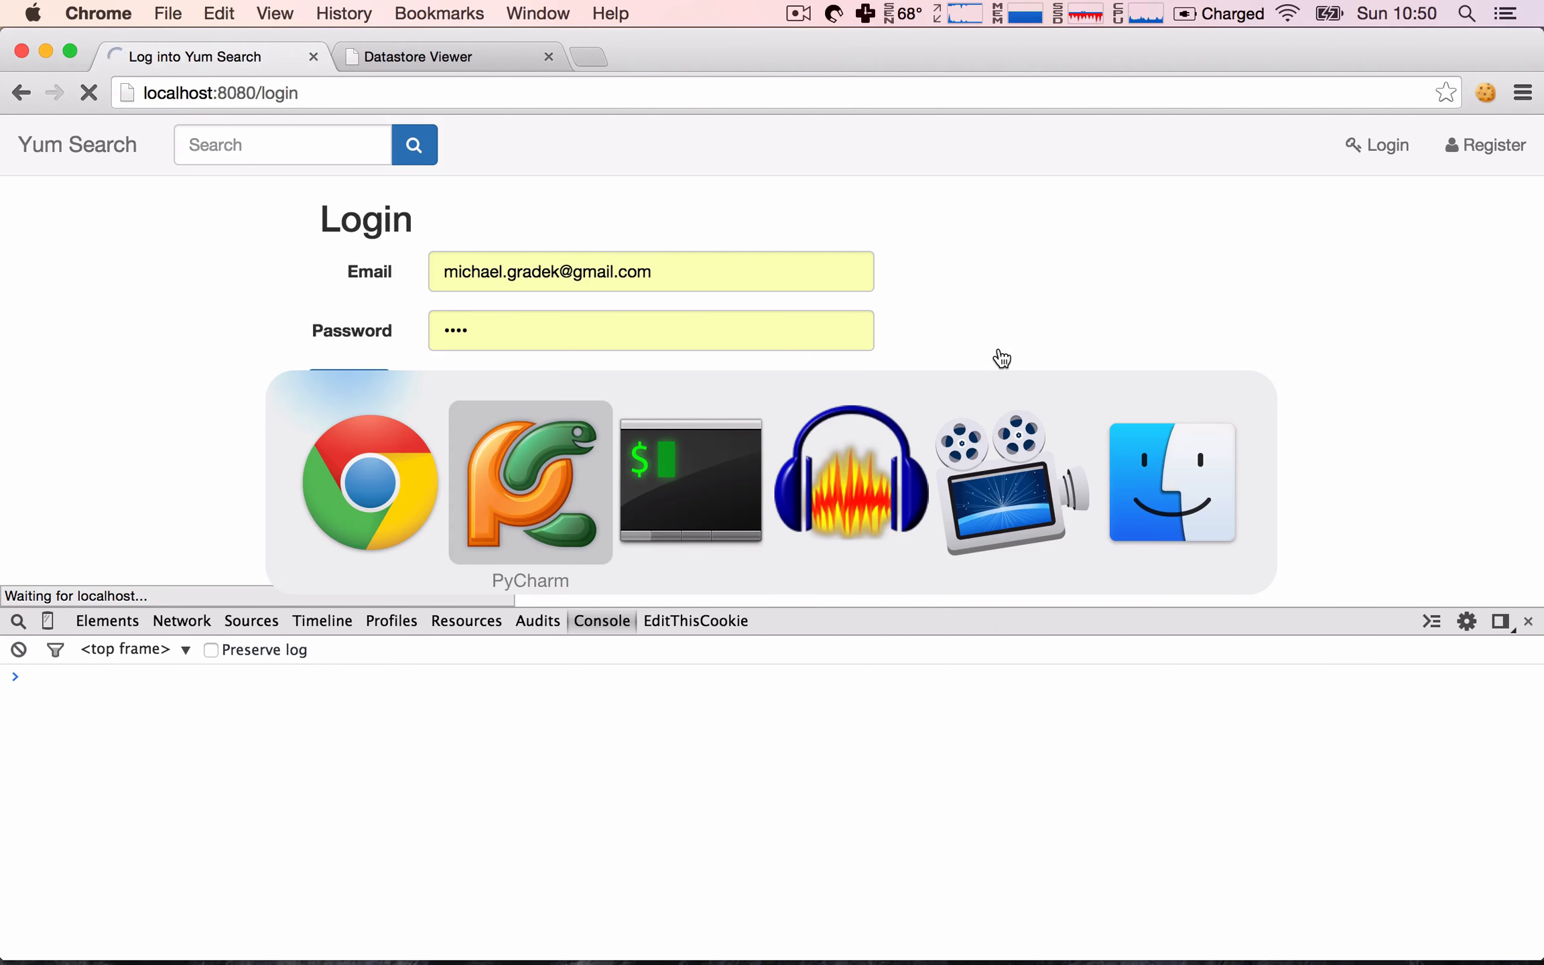
{"action": "left_click", "coordinate": [691, 482]}
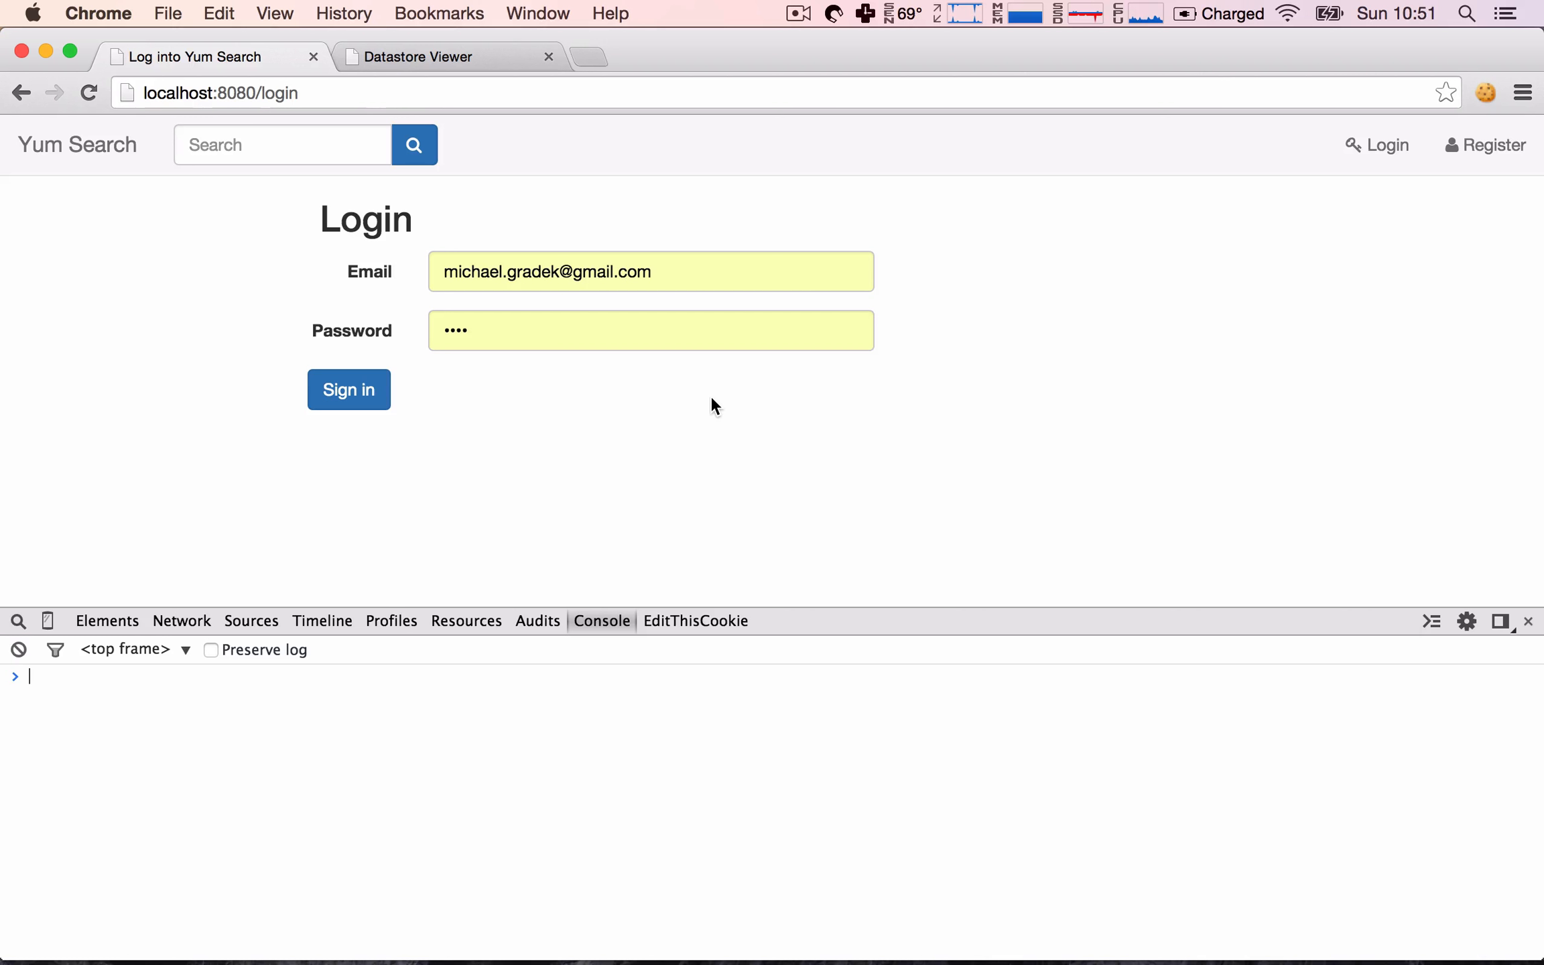
{"action": "mouse_move", "coordinate": [1450, 111]}
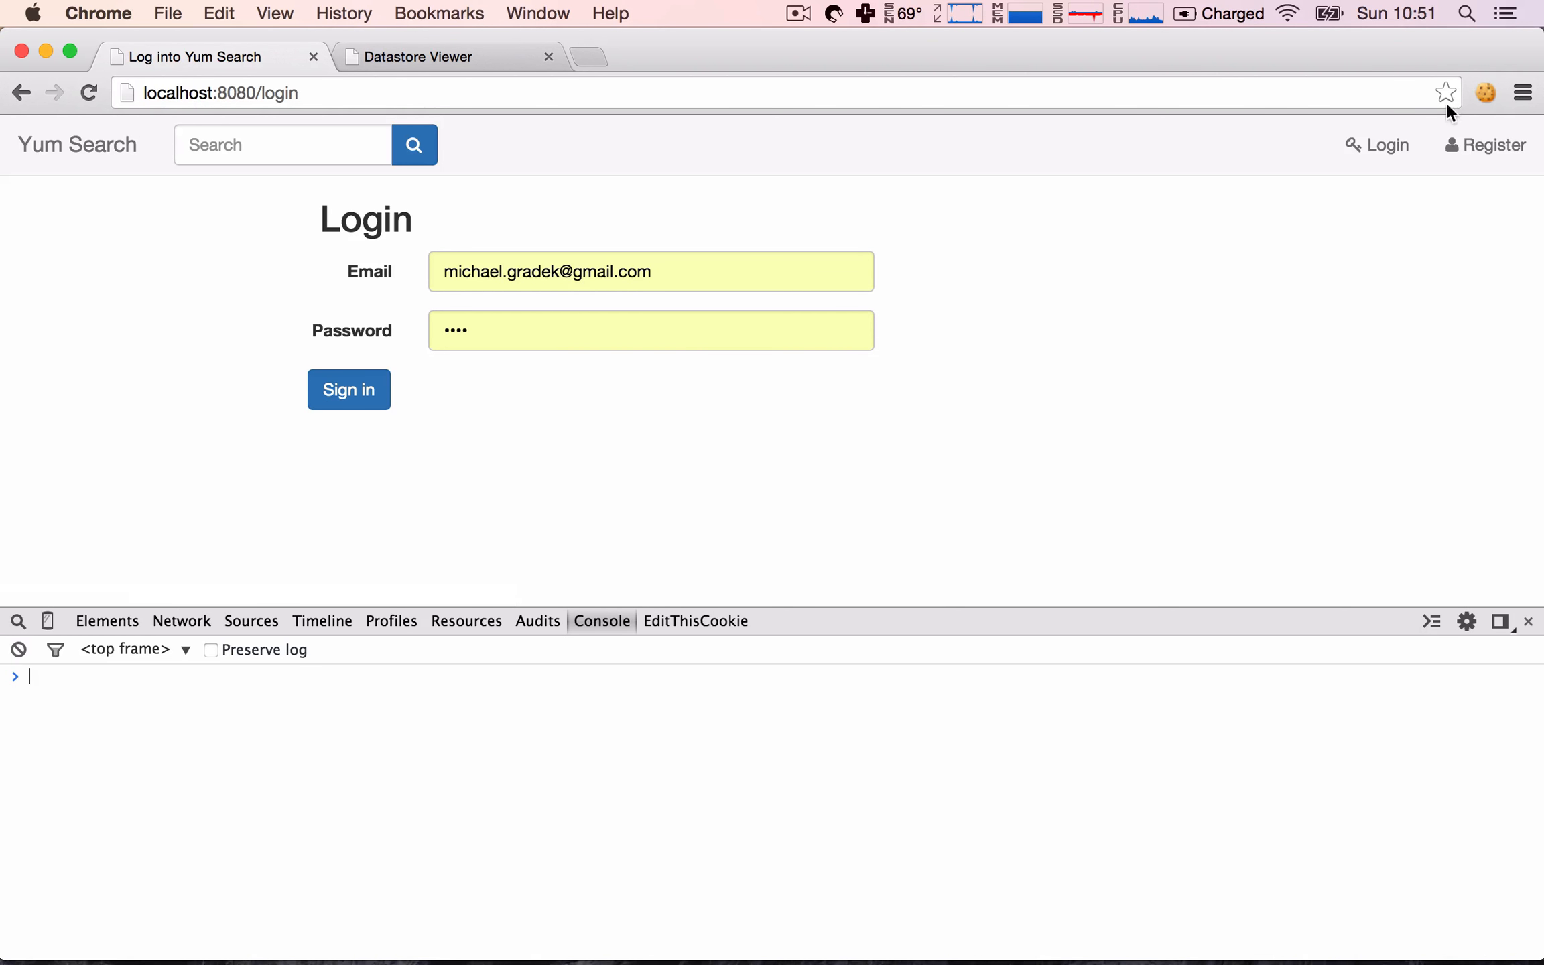
{"action": "mouse_move", "coordinate": [1017, 326]}
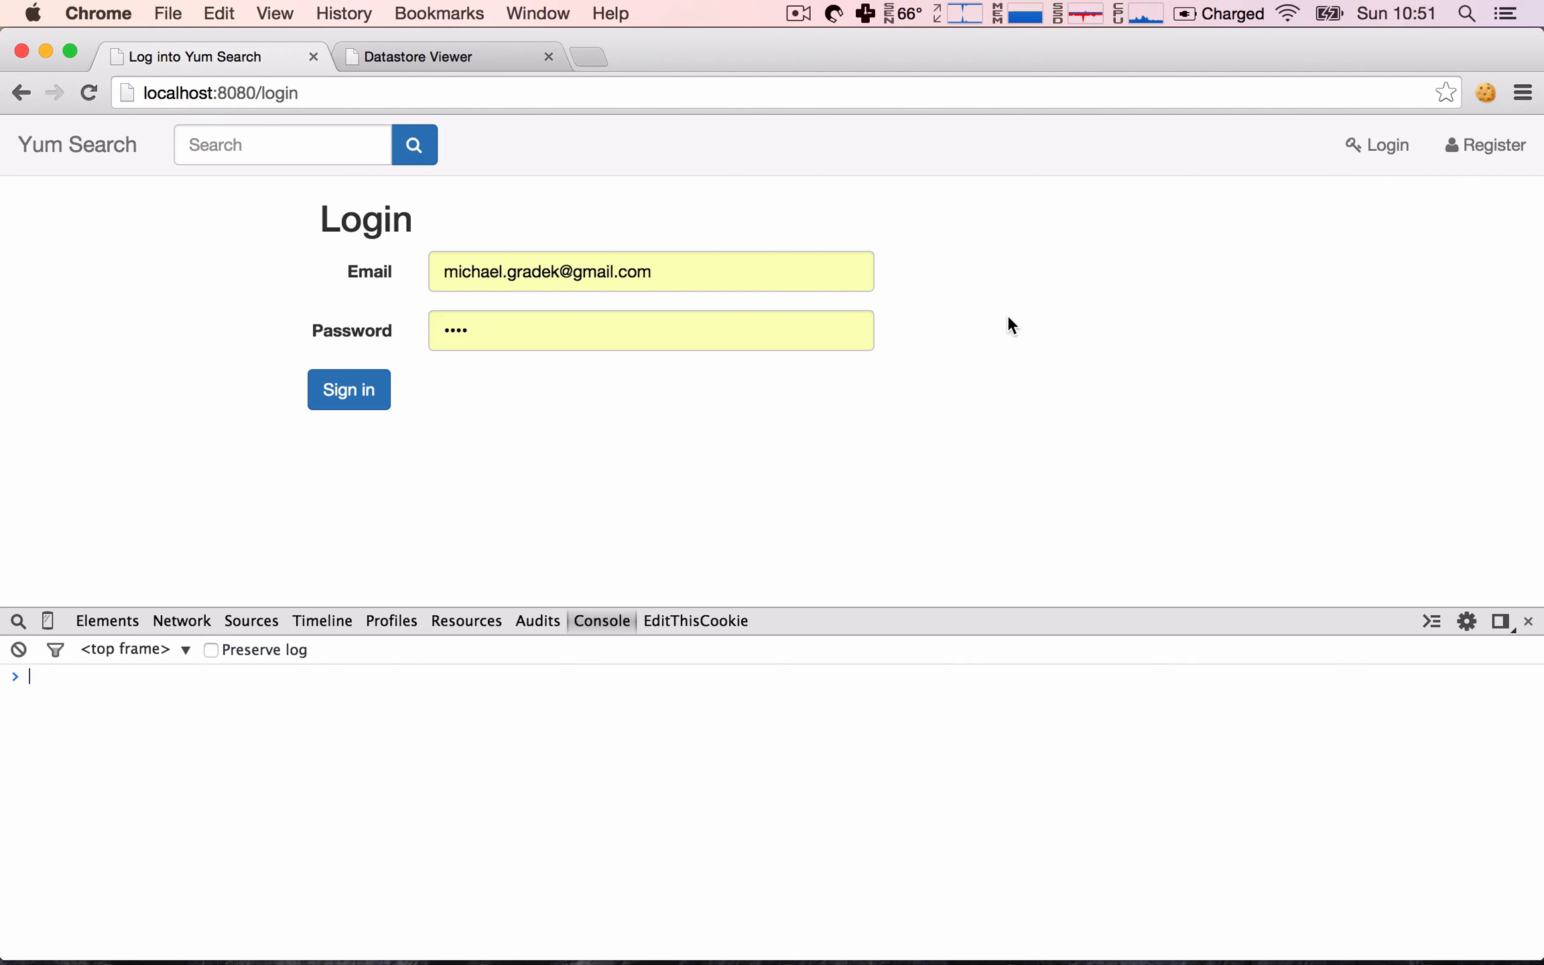
{"action": "mouse_move", "coordinate": [832, 300]}
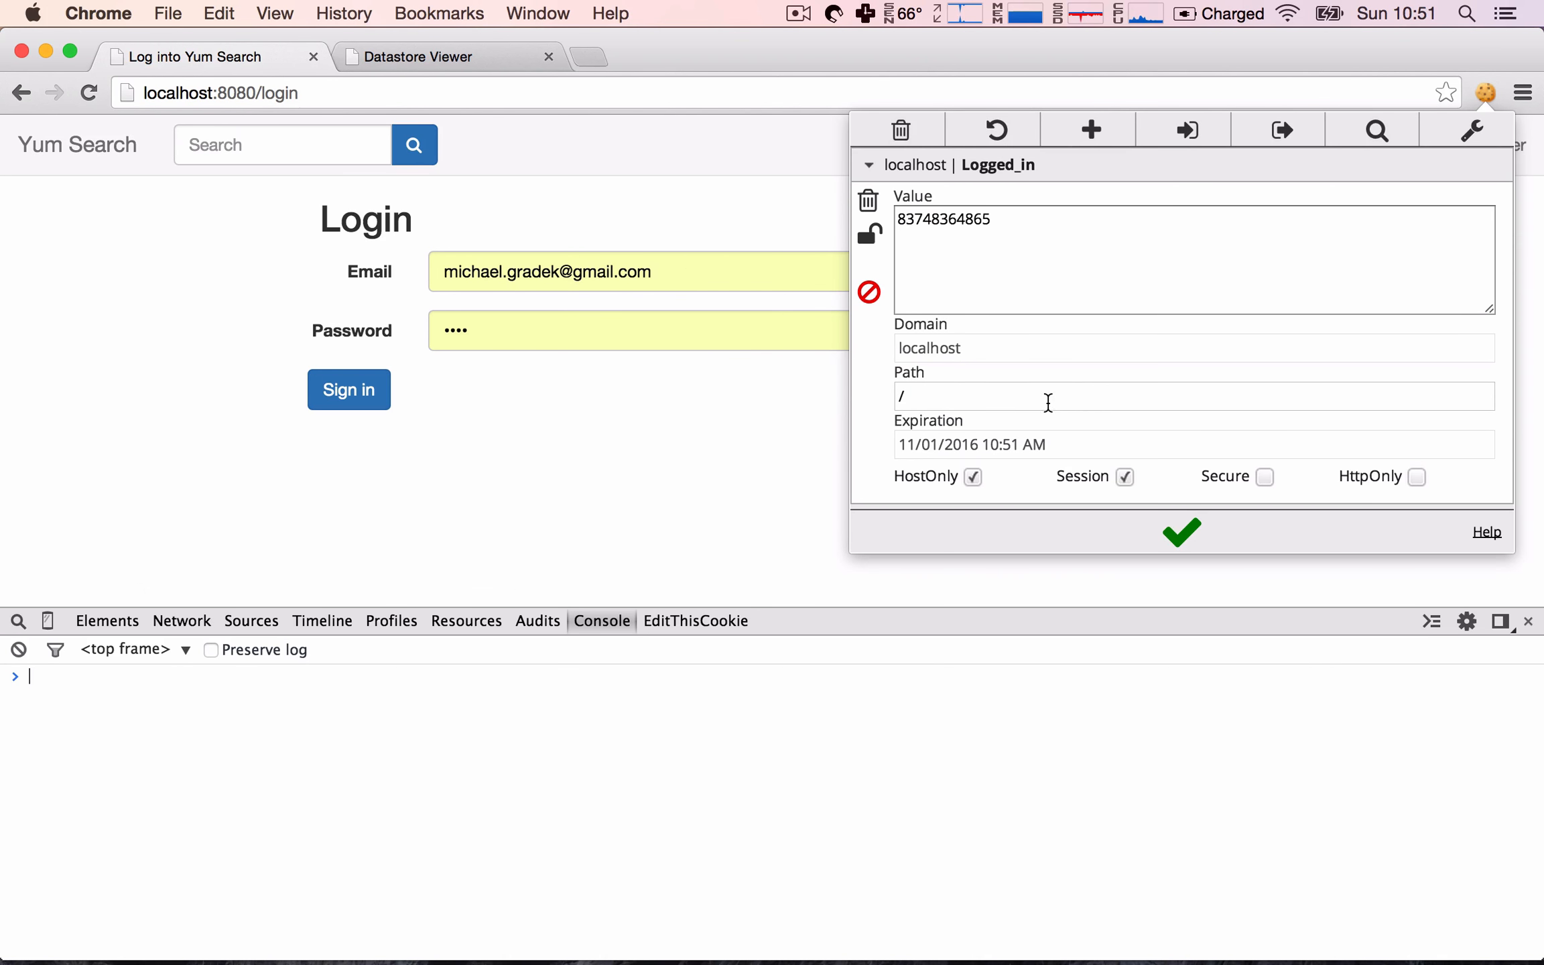
{"action": "left_click", "coordinate": [1005, 219]}
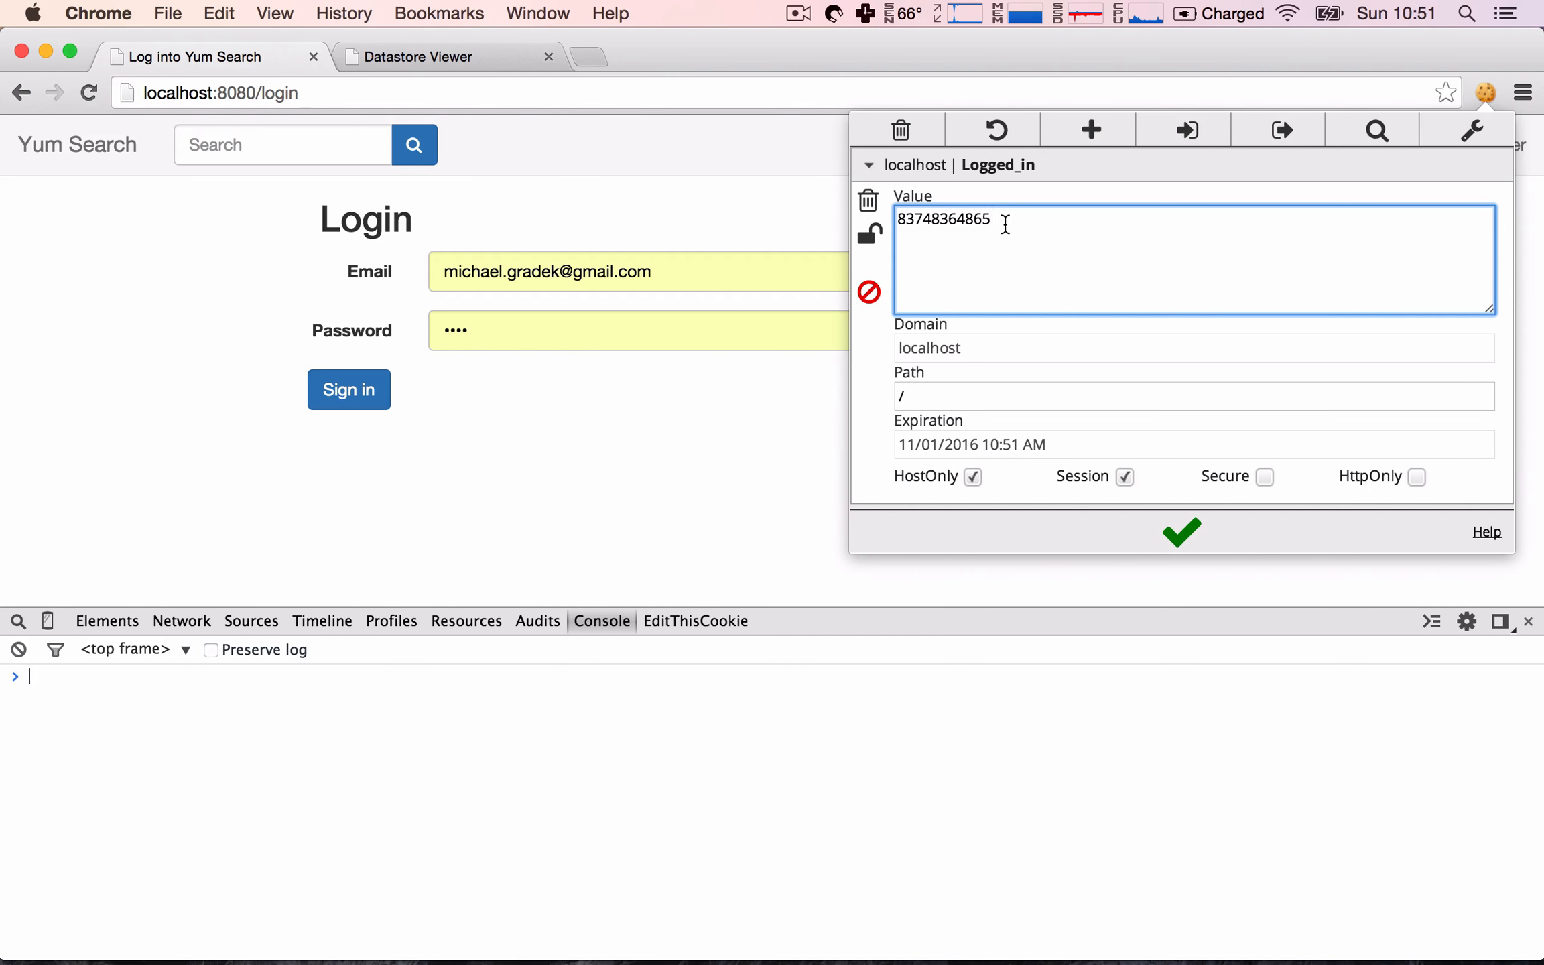
{"action": "mouse_move", "coordinate": [943, 219]}
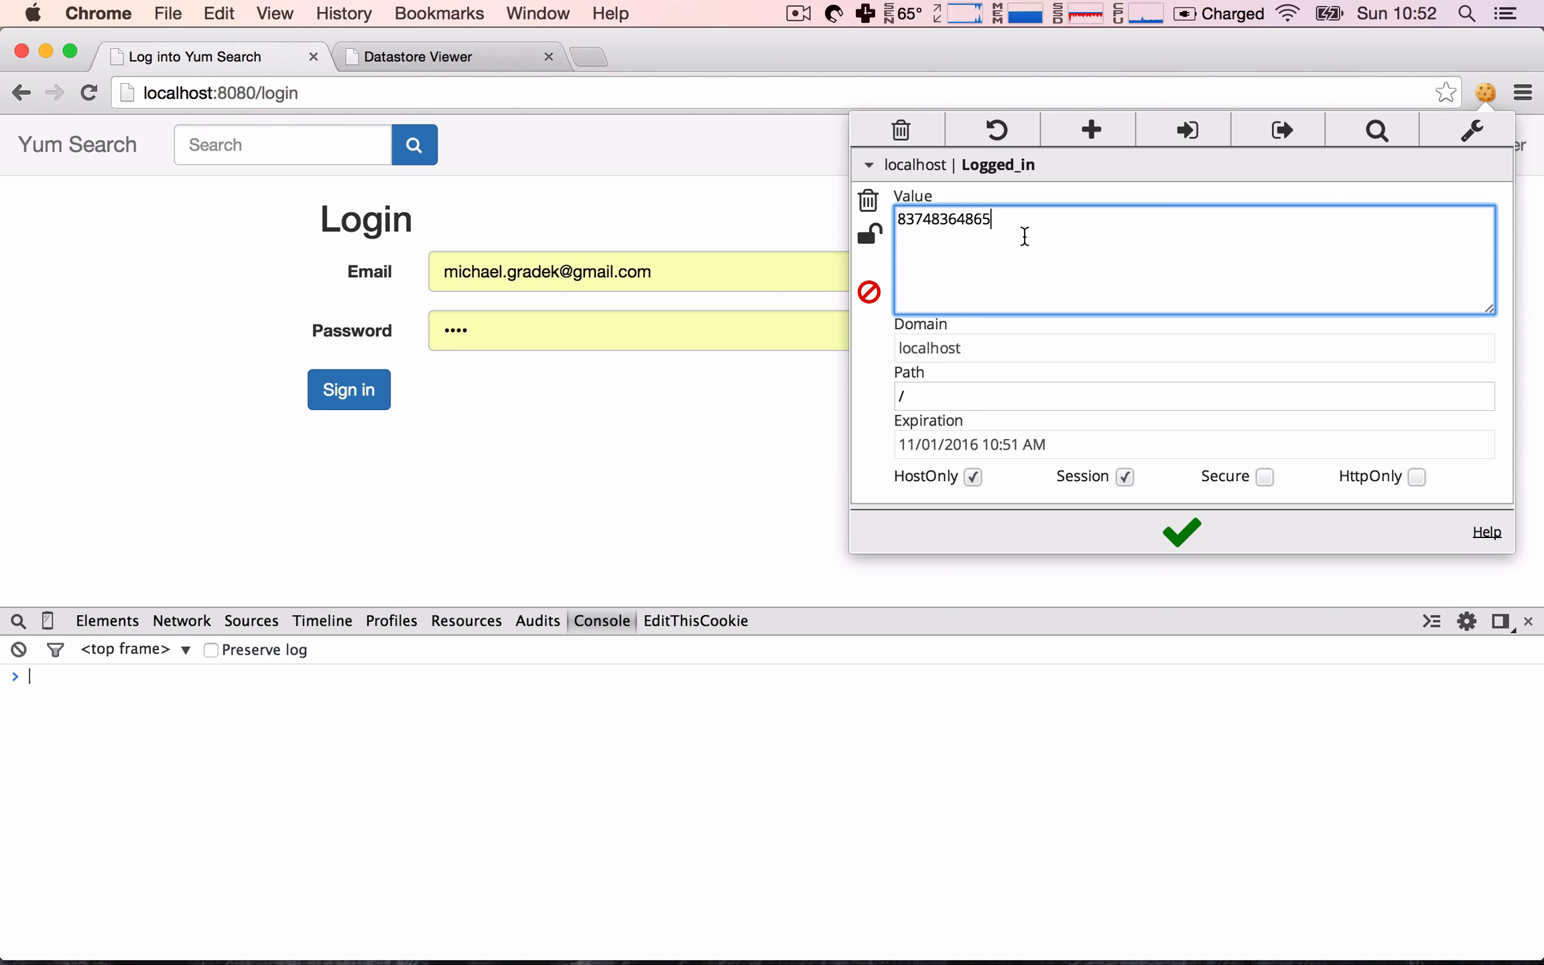
{"action": "mouse_move", "coordinate": [993, 248]}
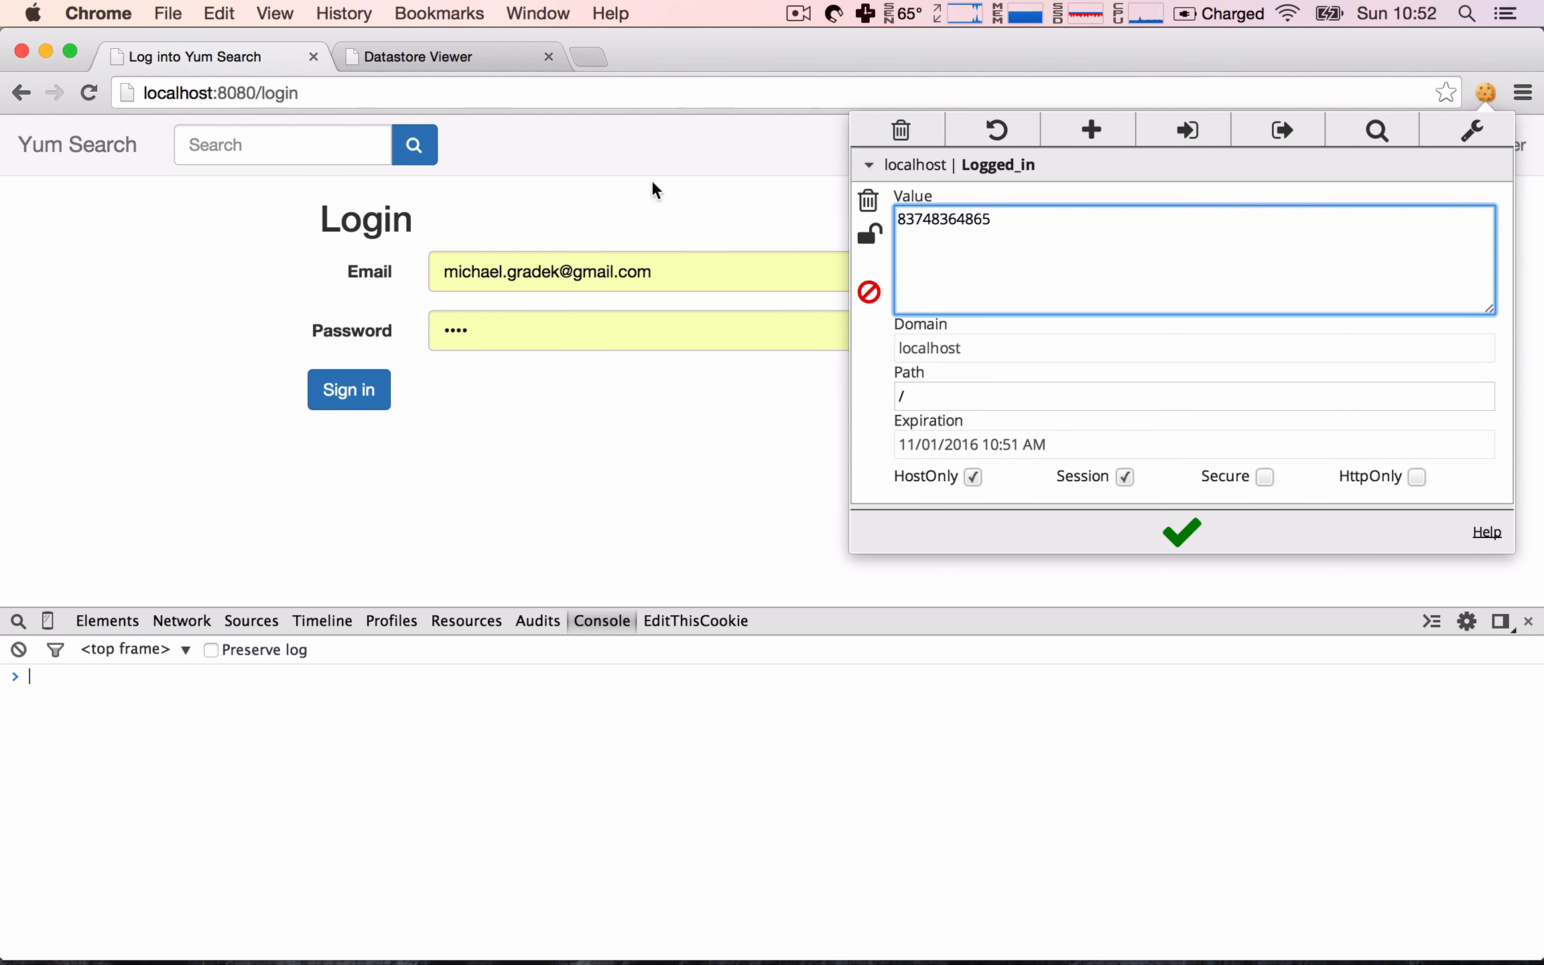
{"action": "mouse_move", "coordinate": [320, 145]}
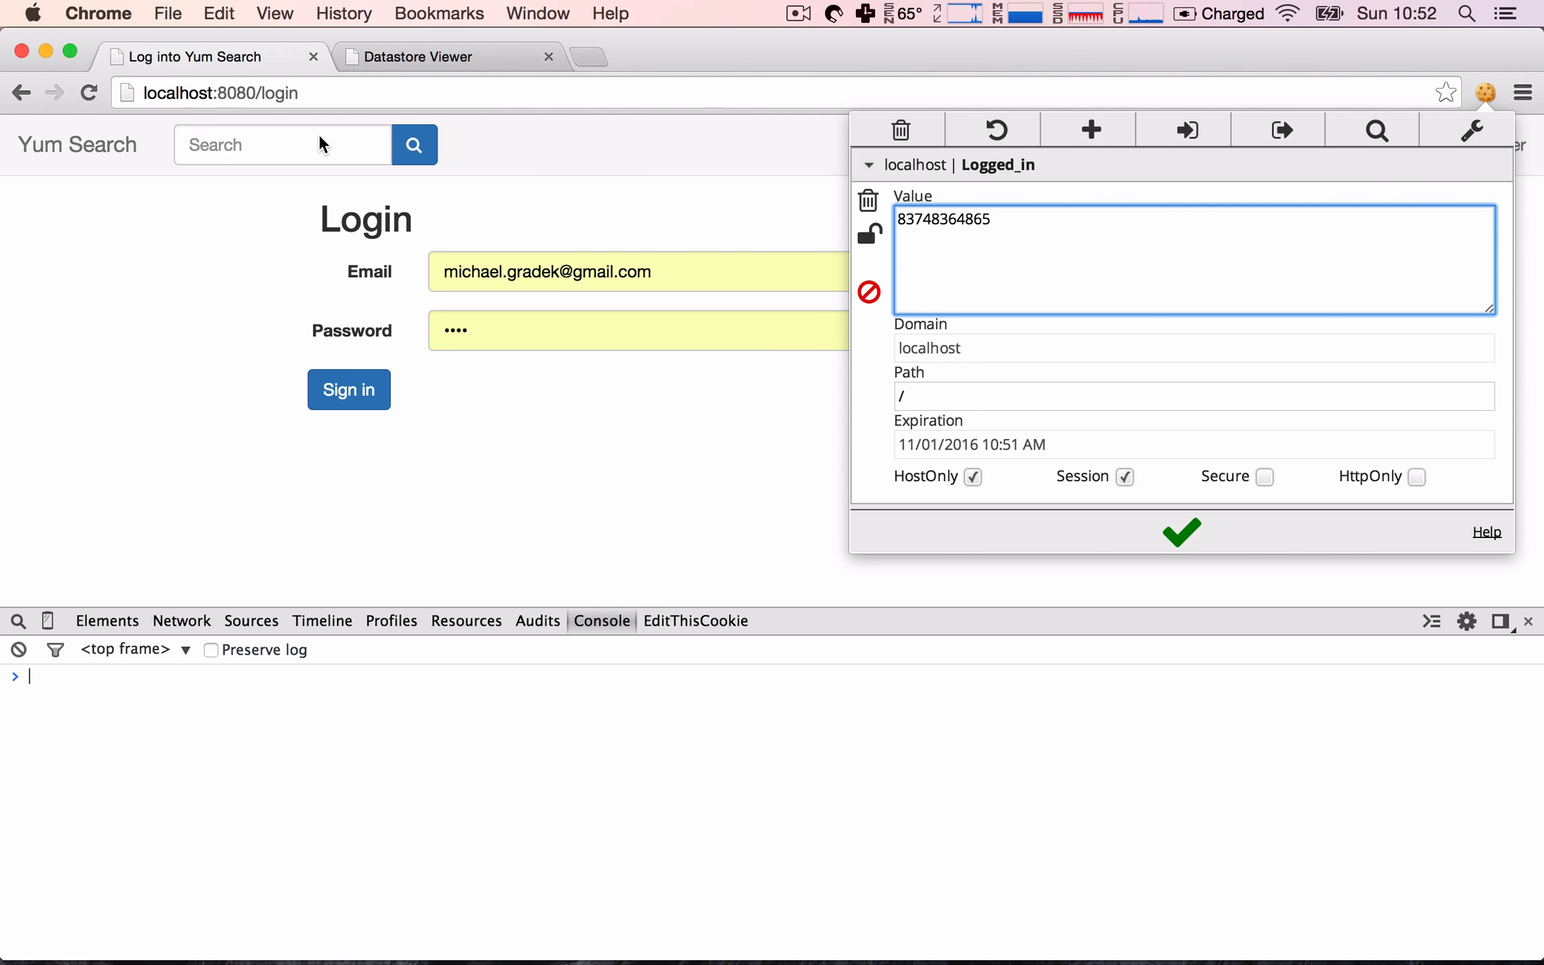